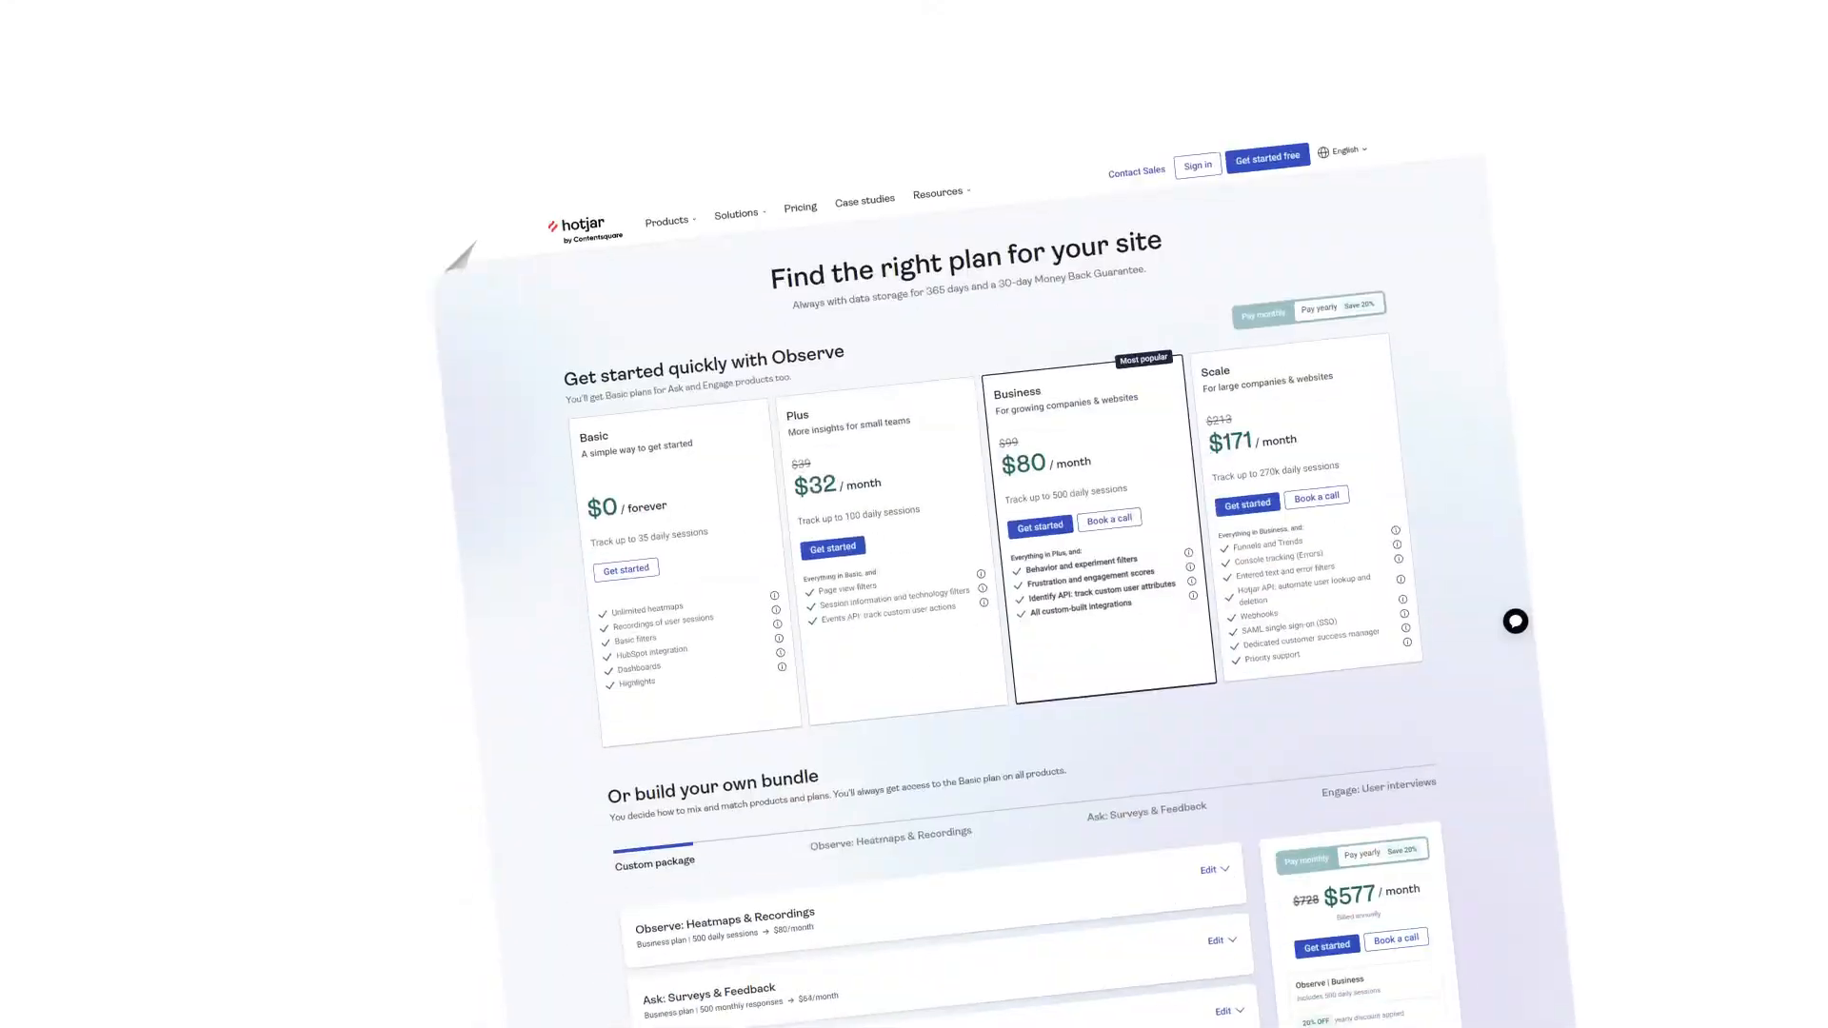
Scroll through the Home page cards, then open the Site overview dashboard
scroll(down, 3)
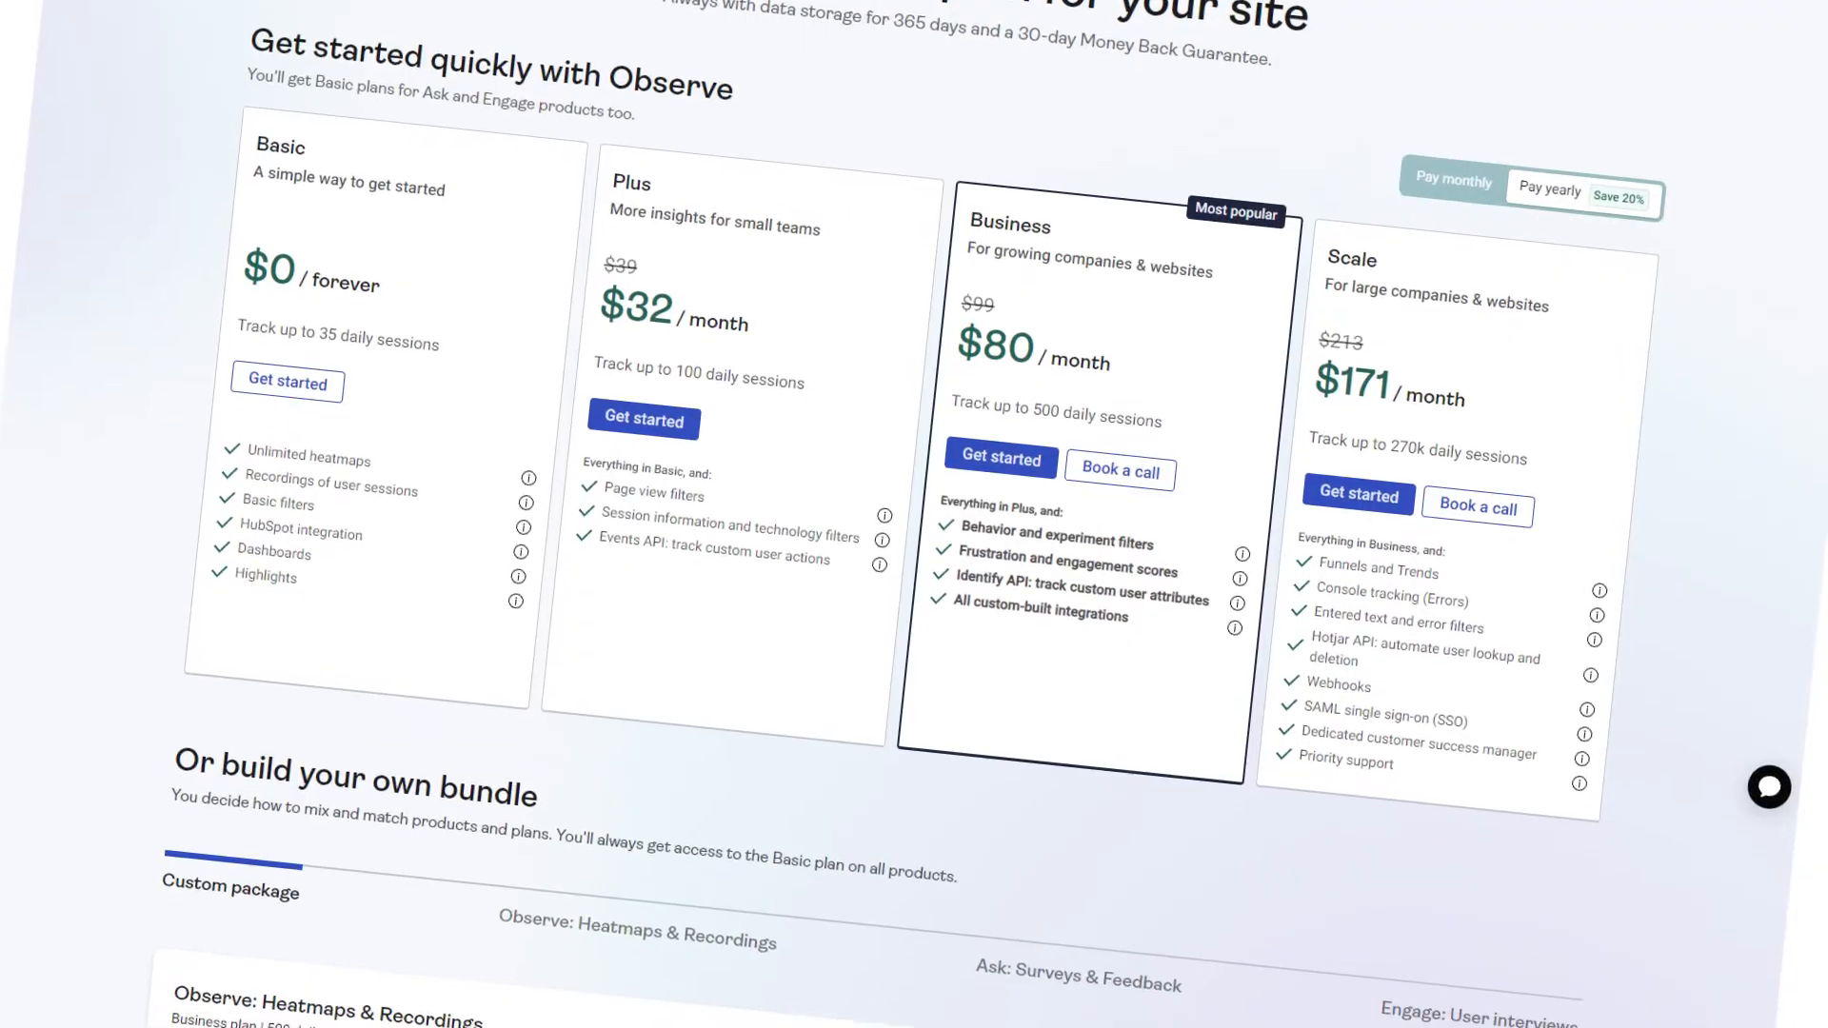
scroll(down, 3)
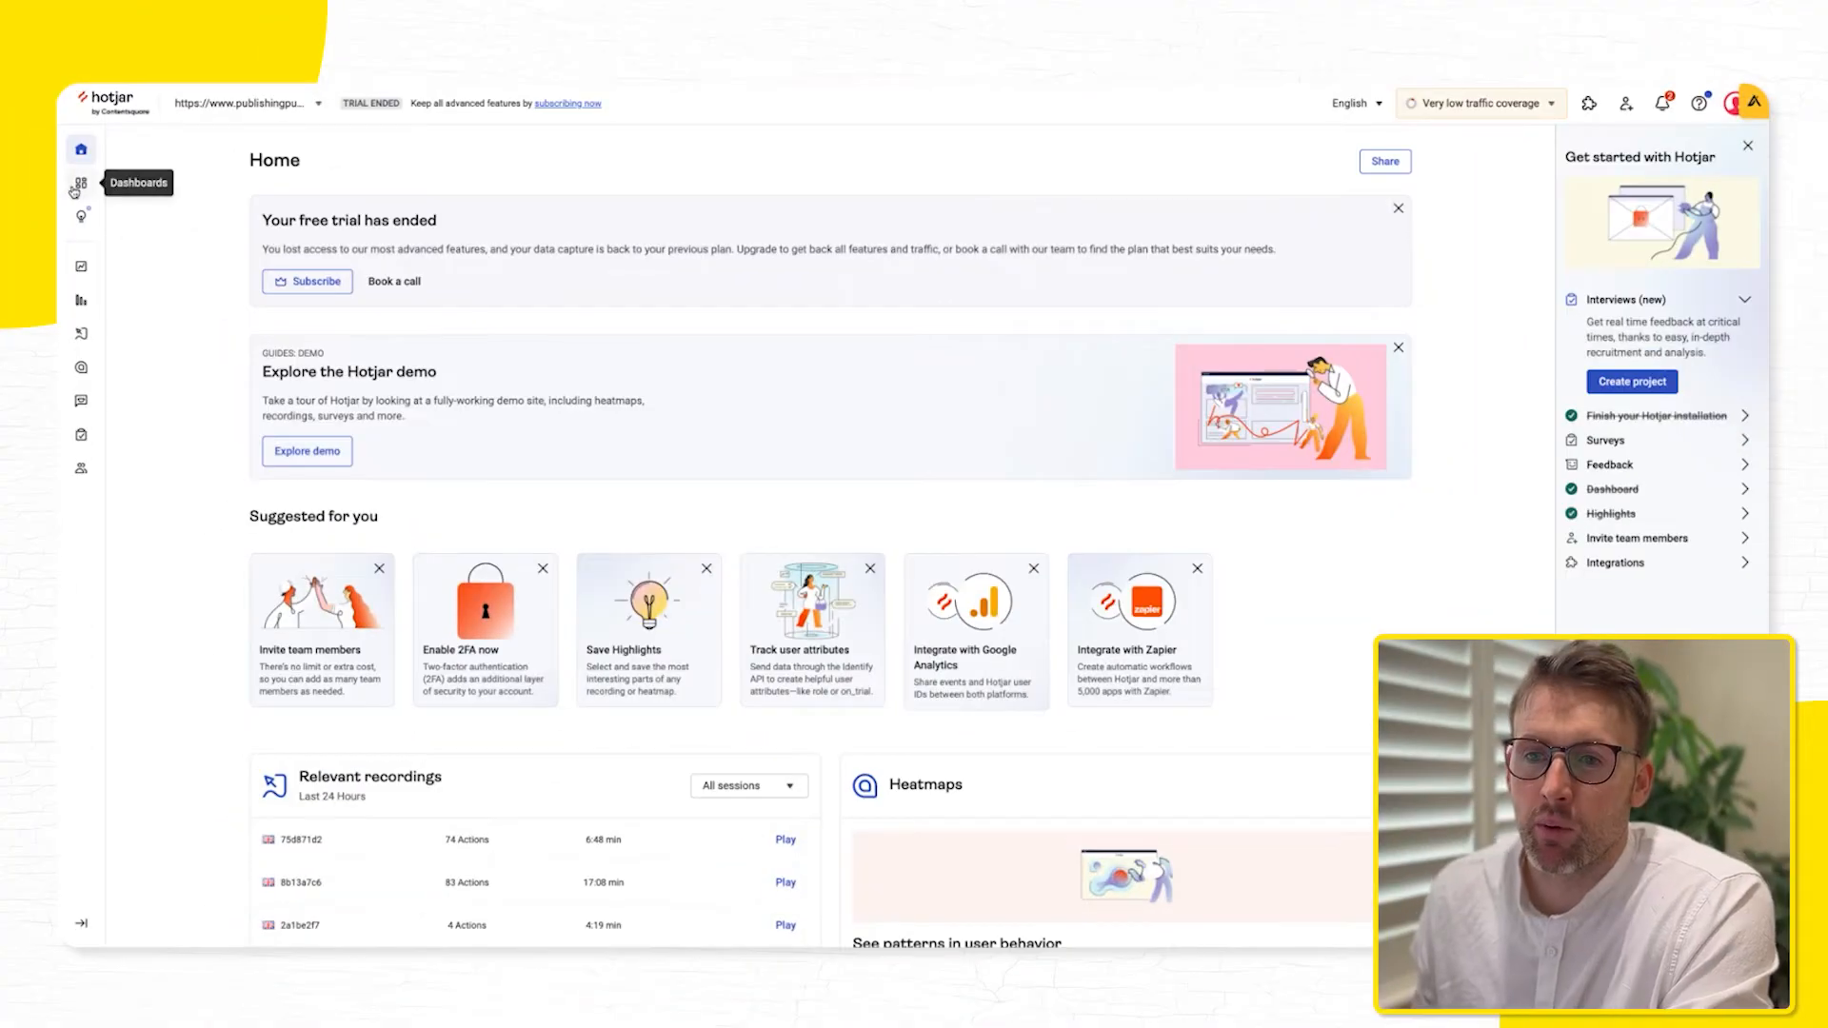
scroll(down, 3)
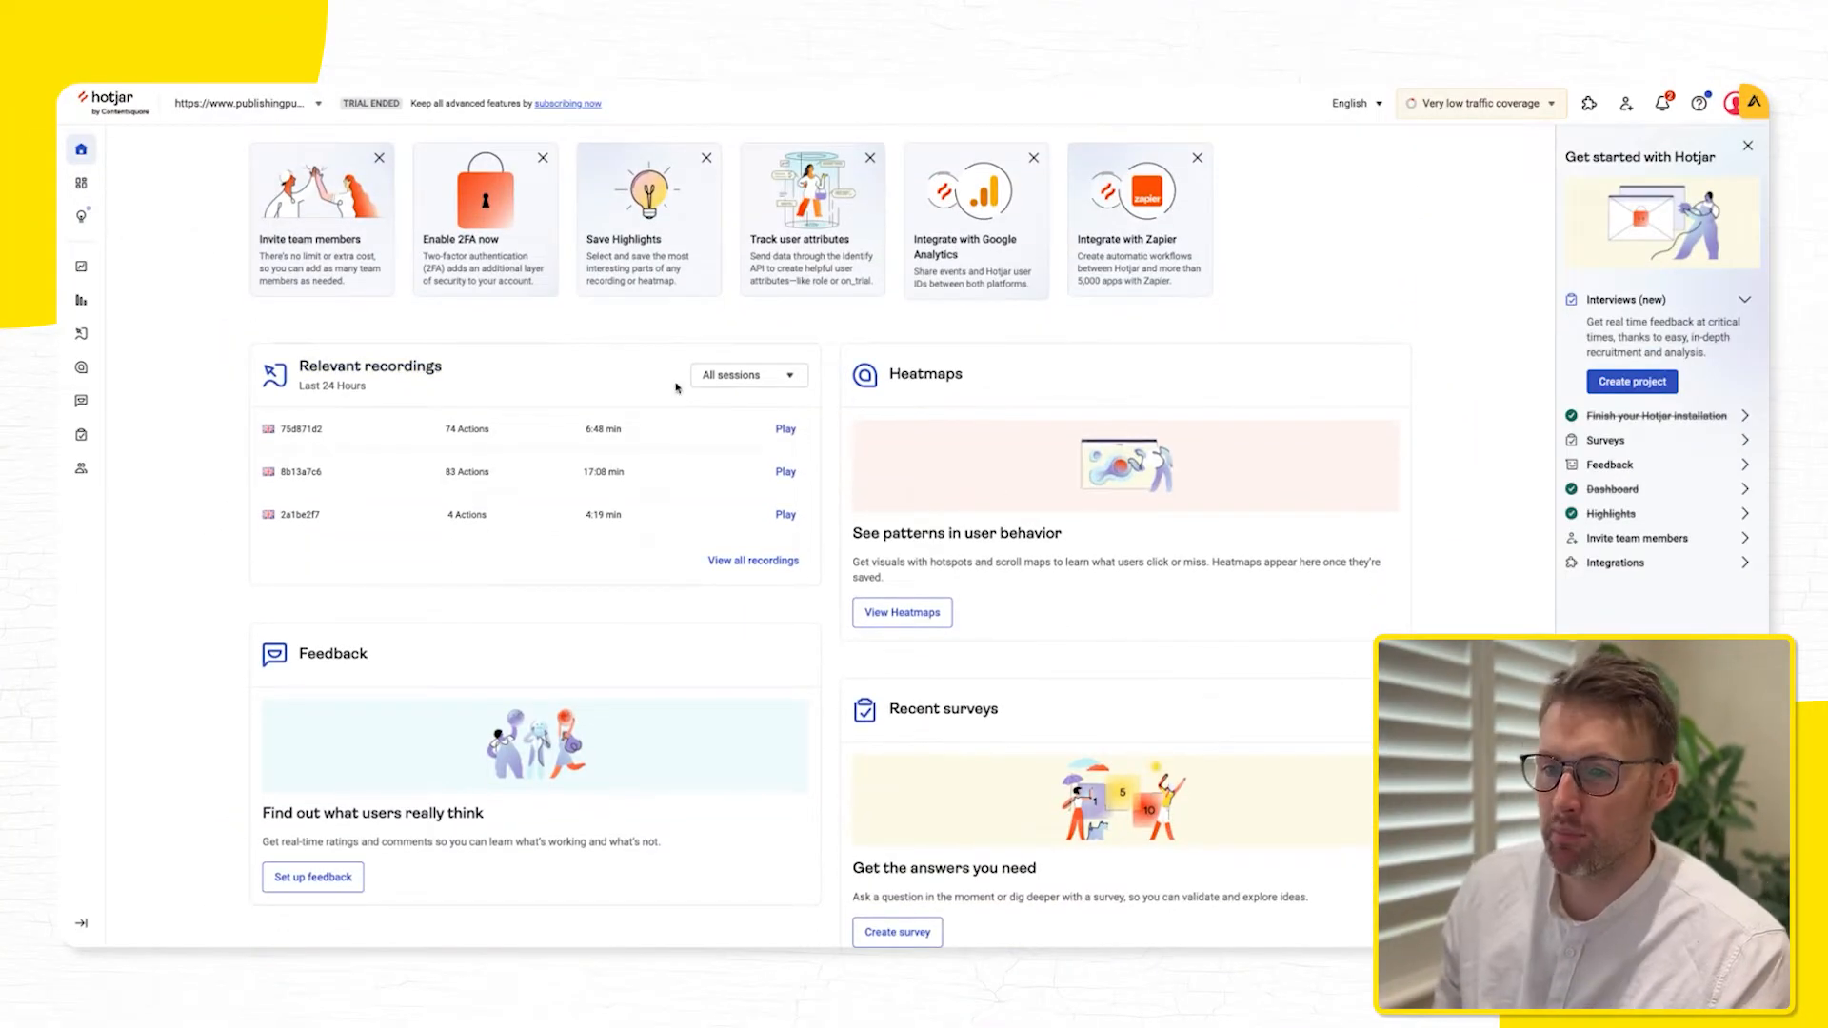
mouse_move(495, 396)
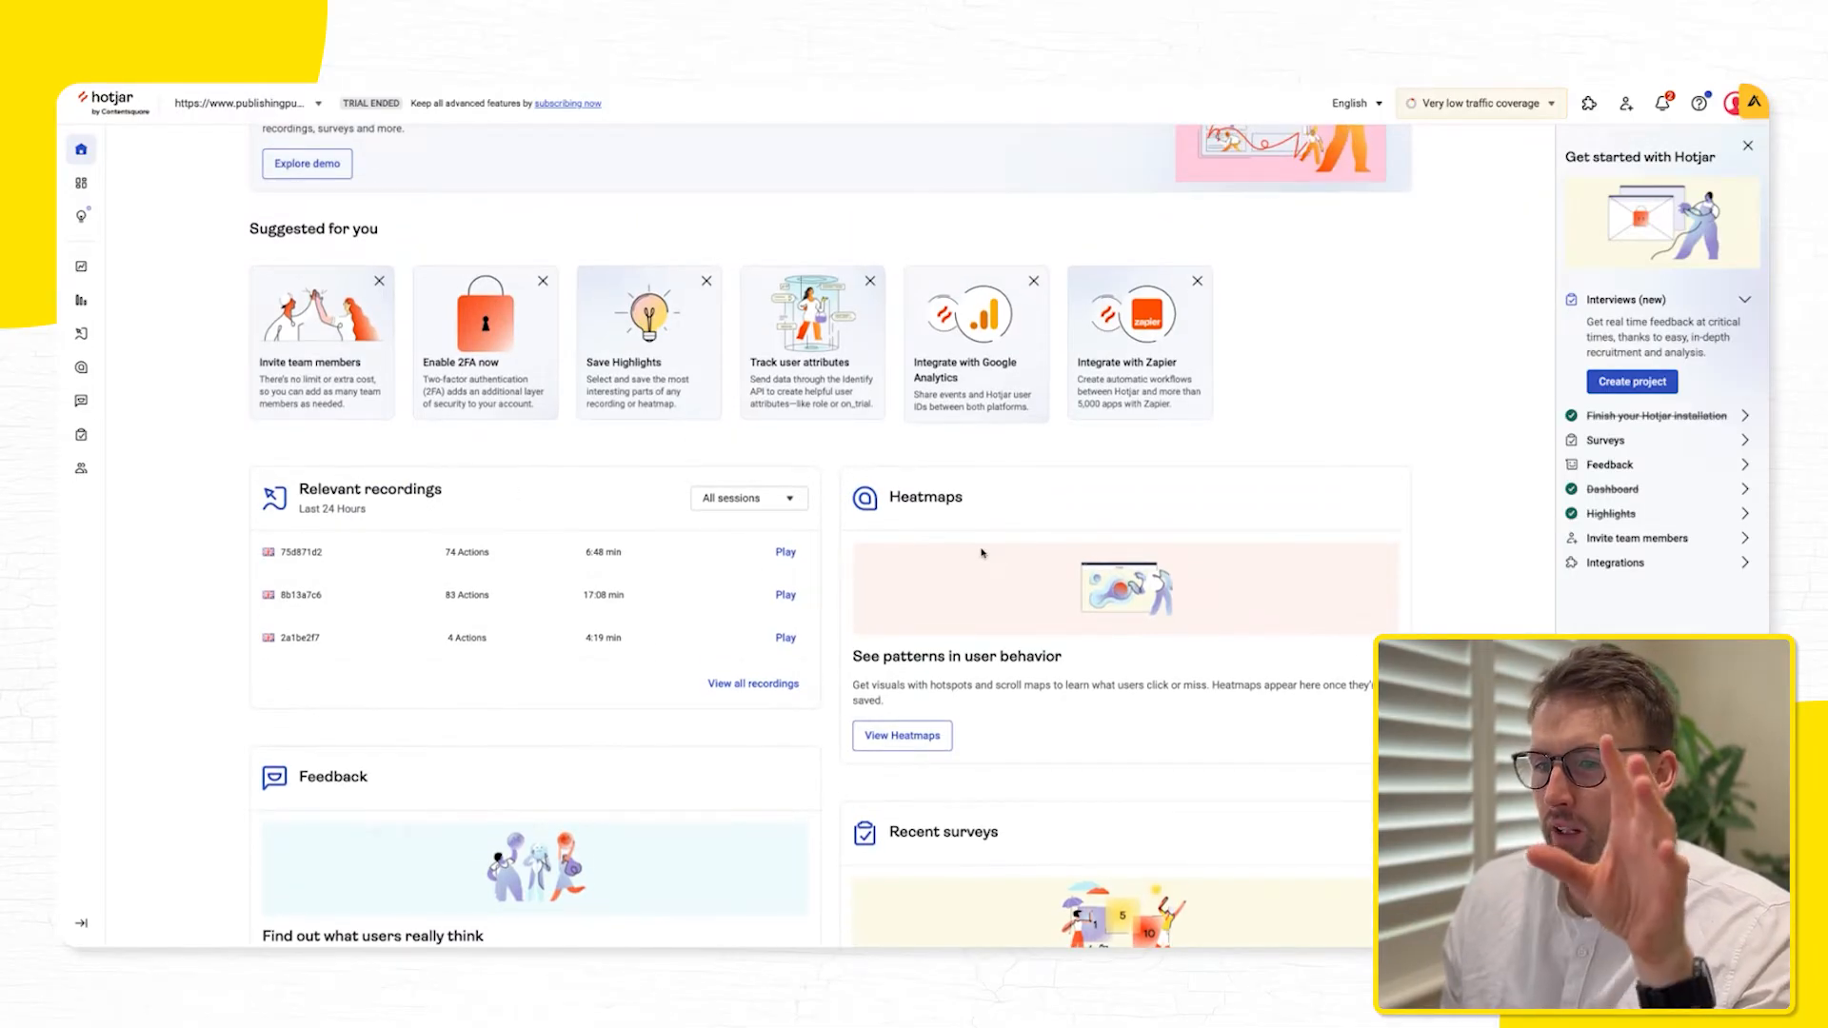
scroll(up, 3)
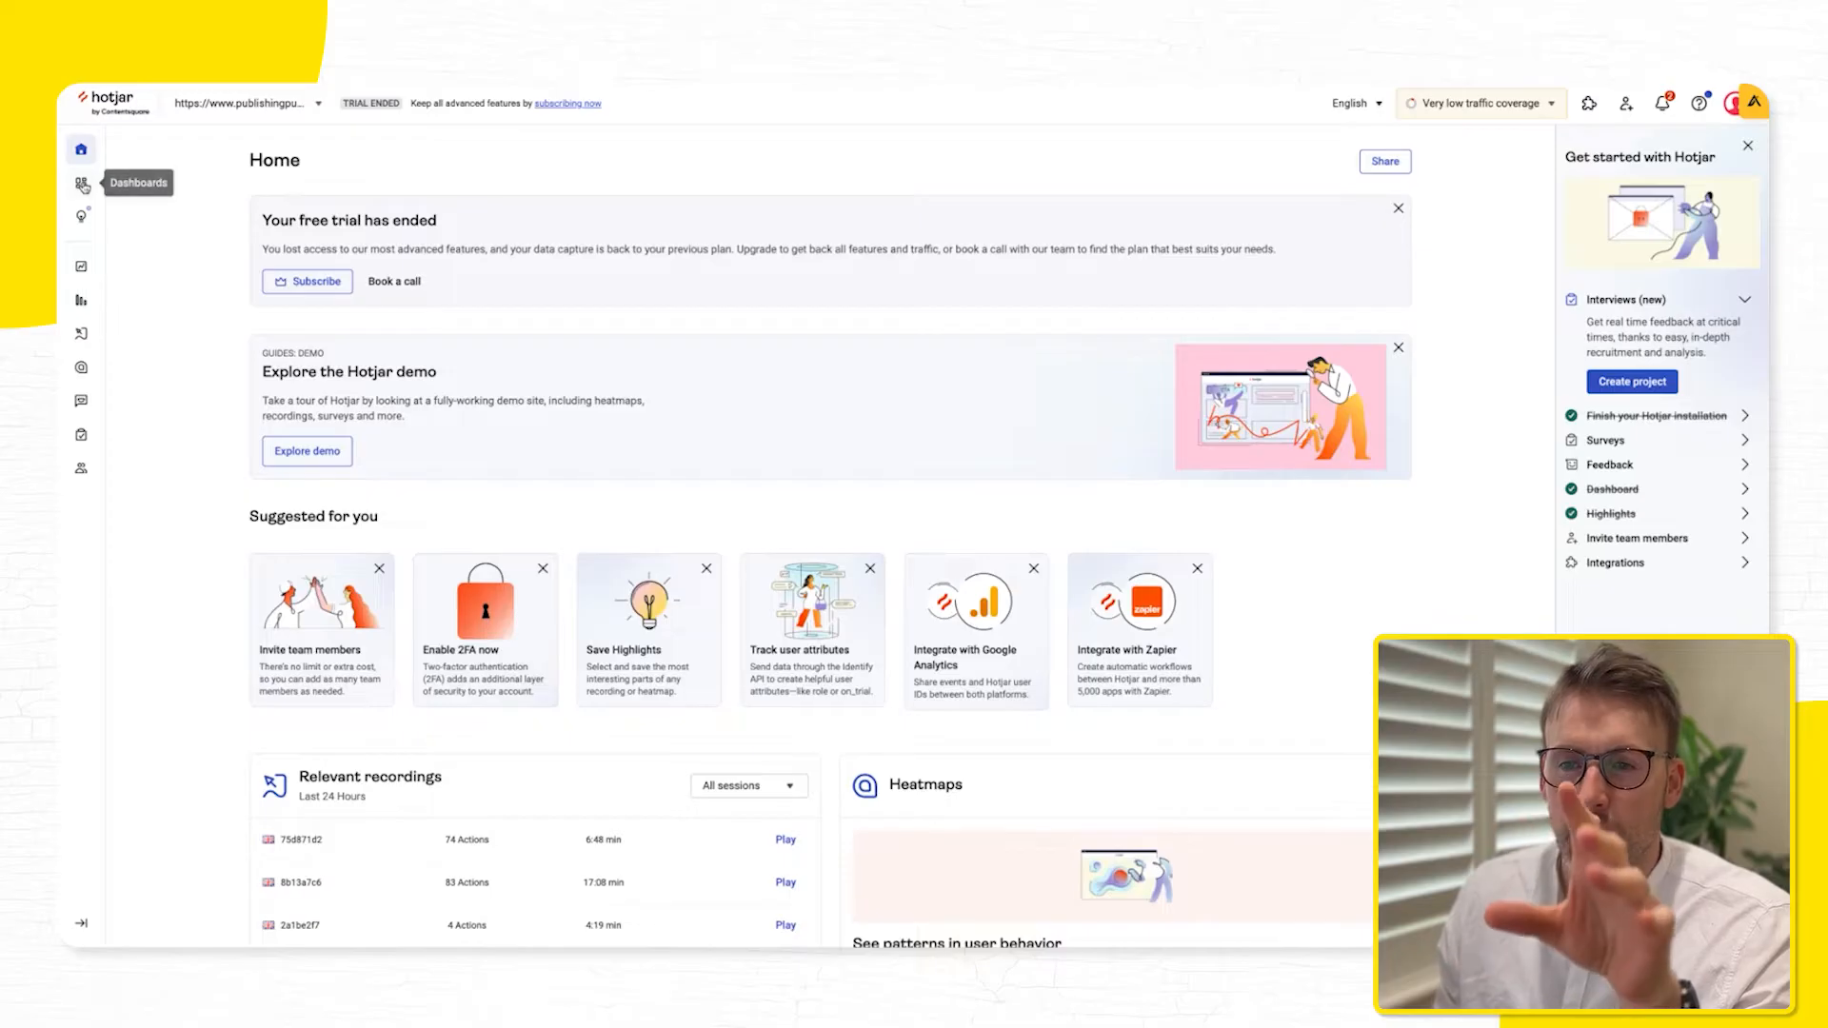
click(80, 184)
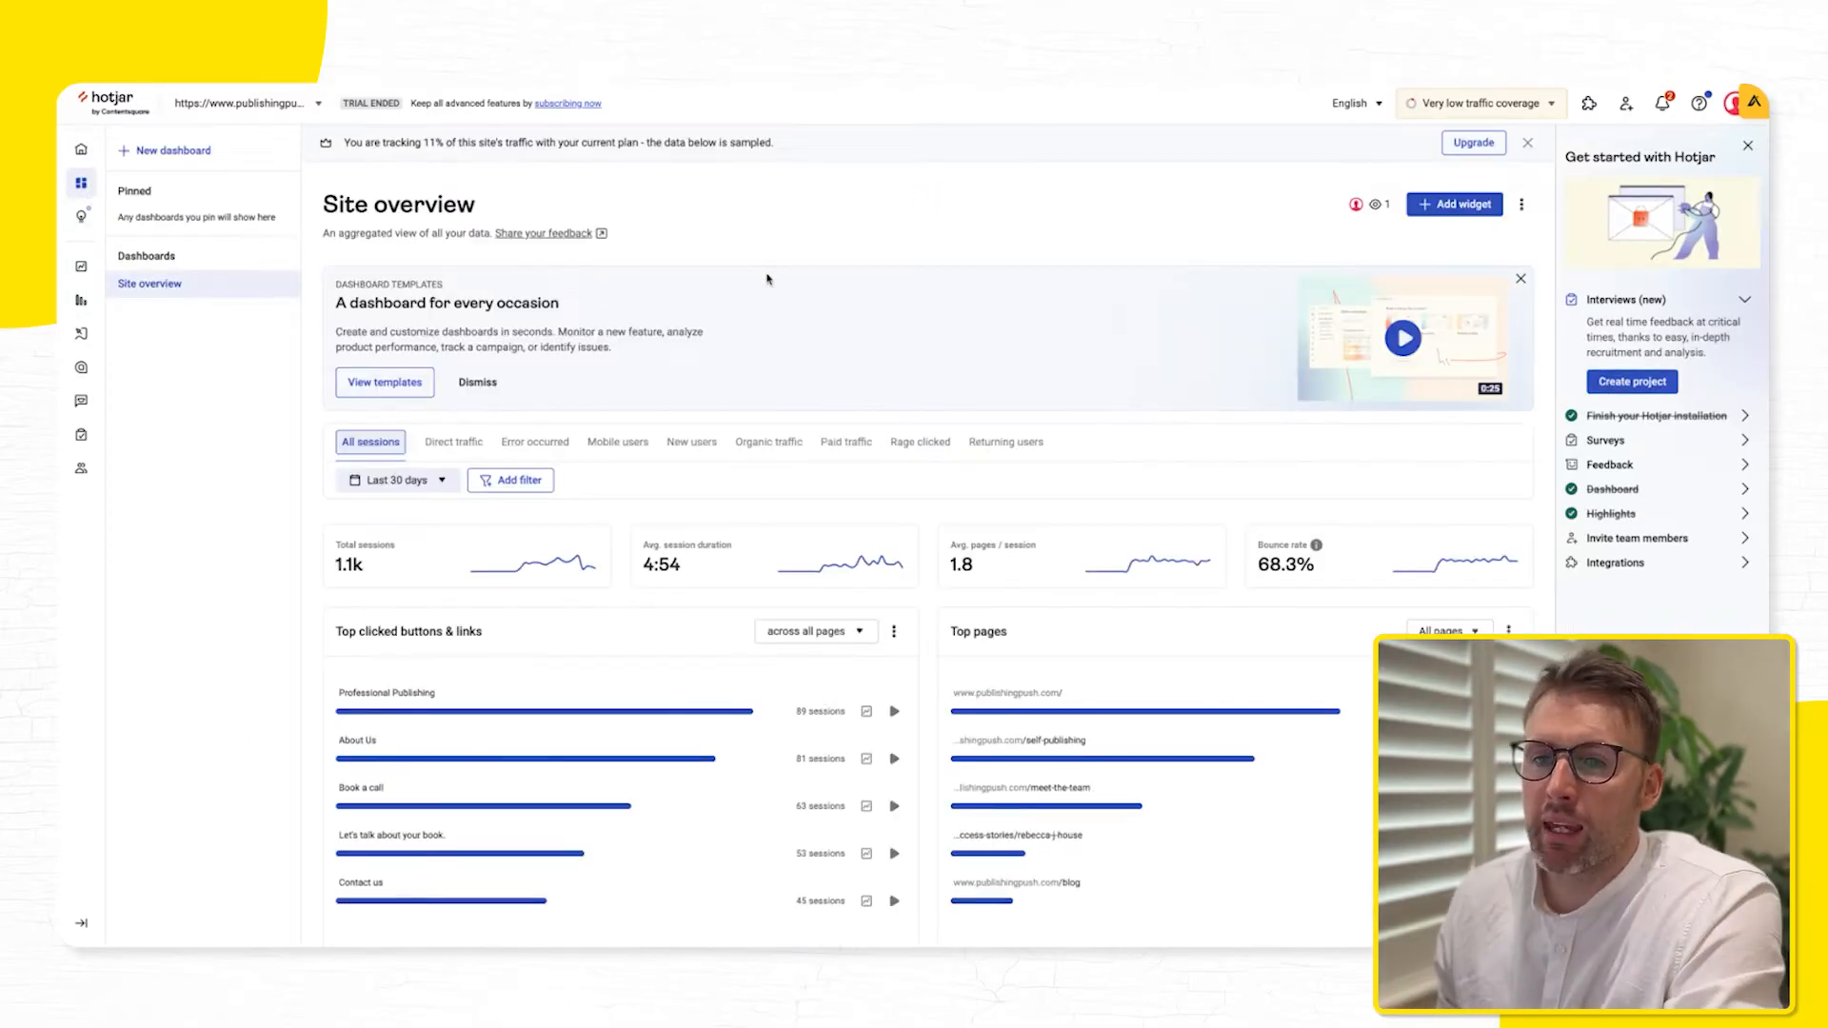
click(1526, 142)
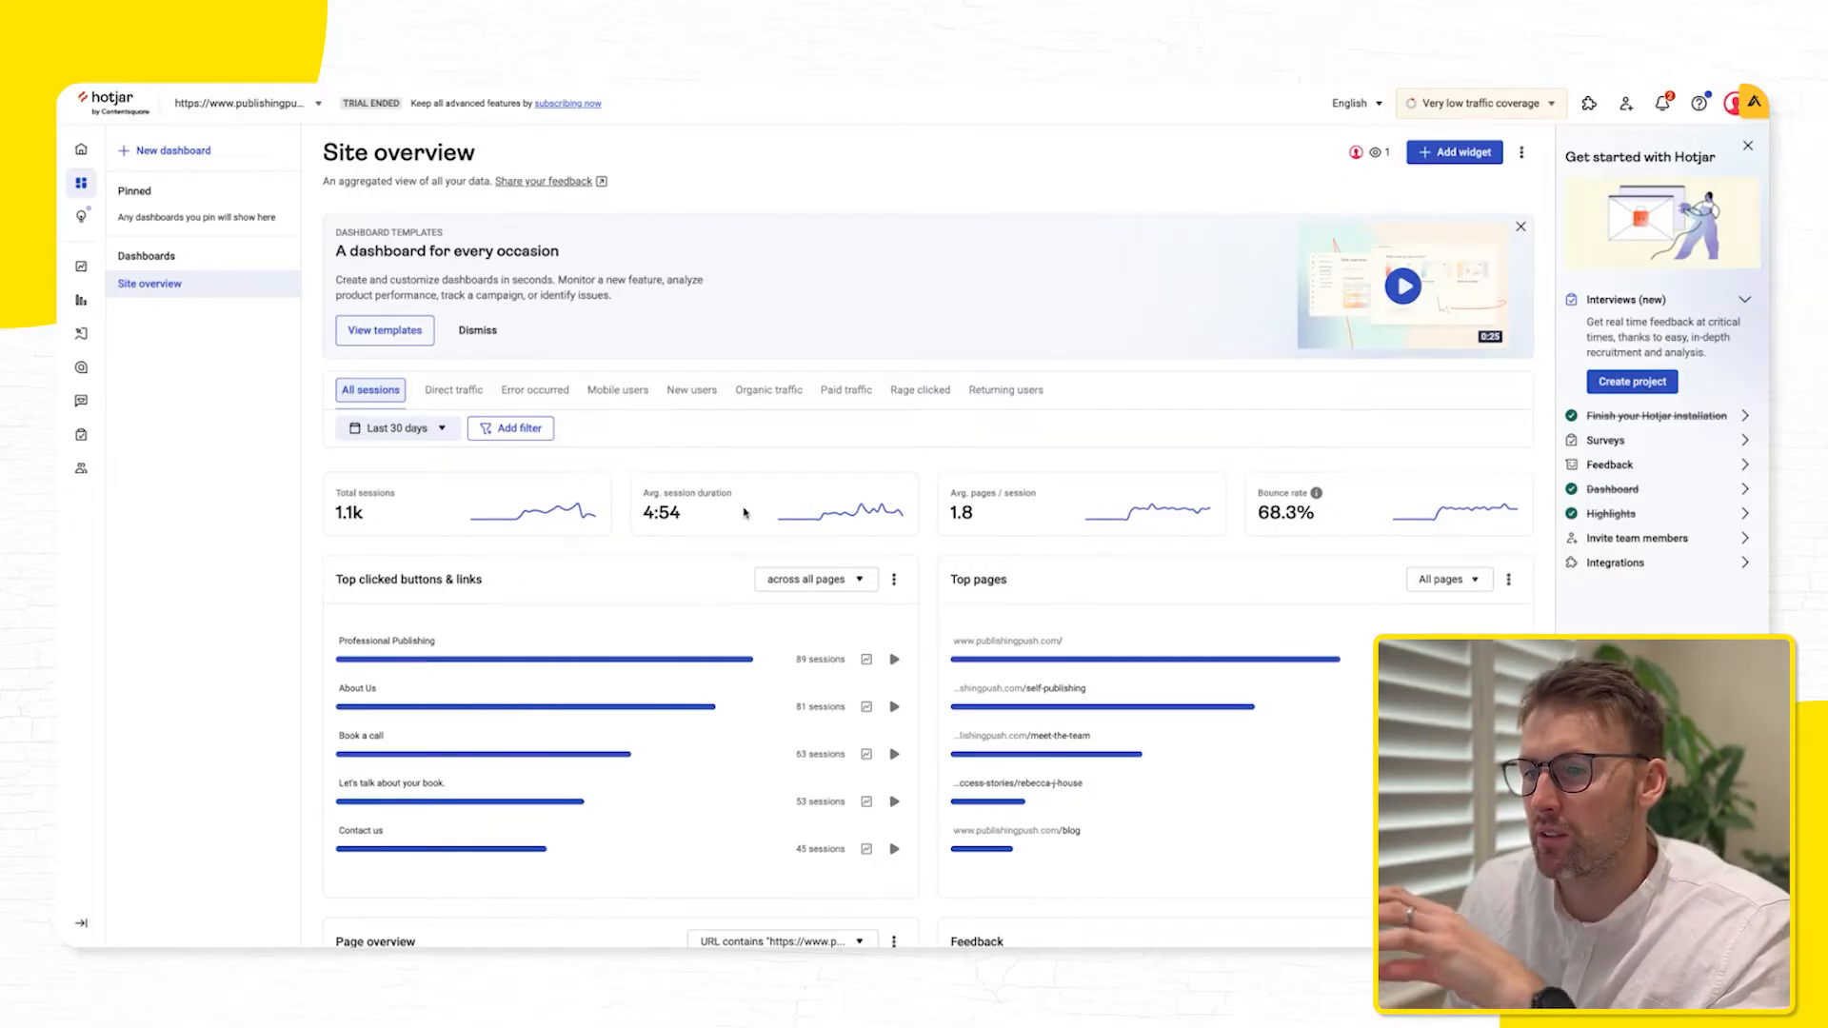
mouse_move(994, 511)
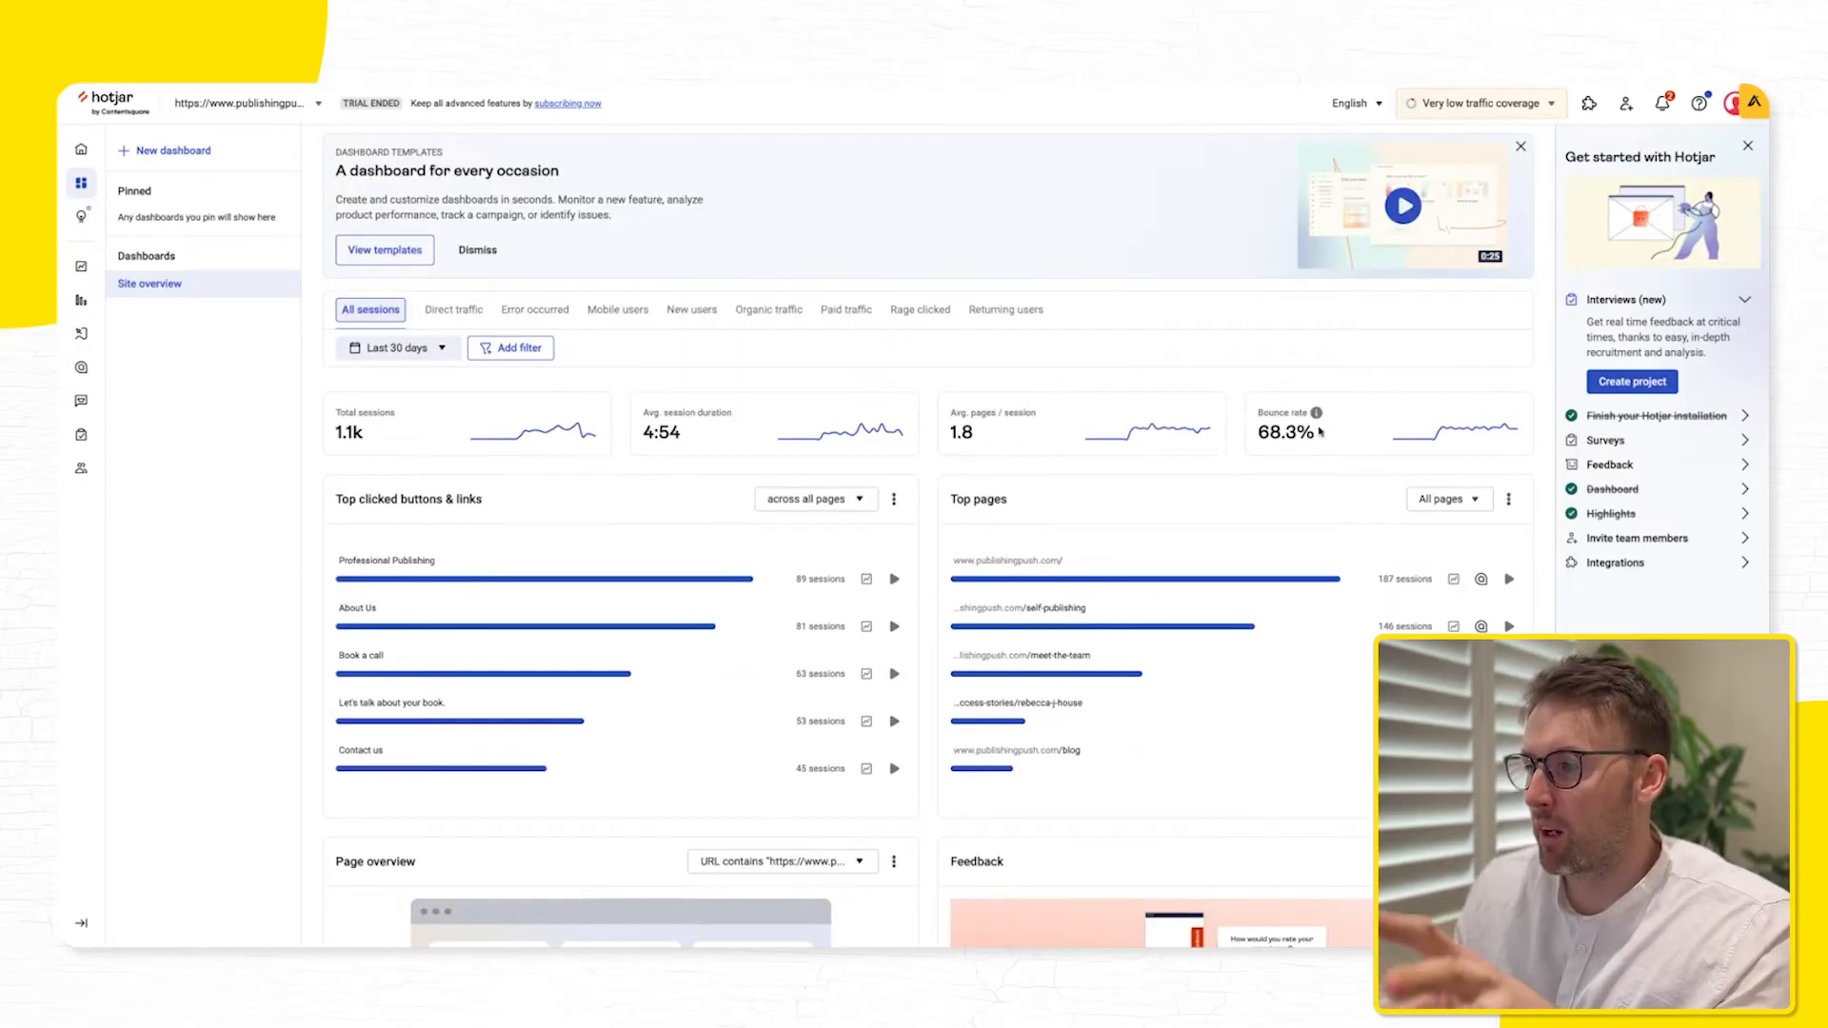
mouse_move(857, 354)
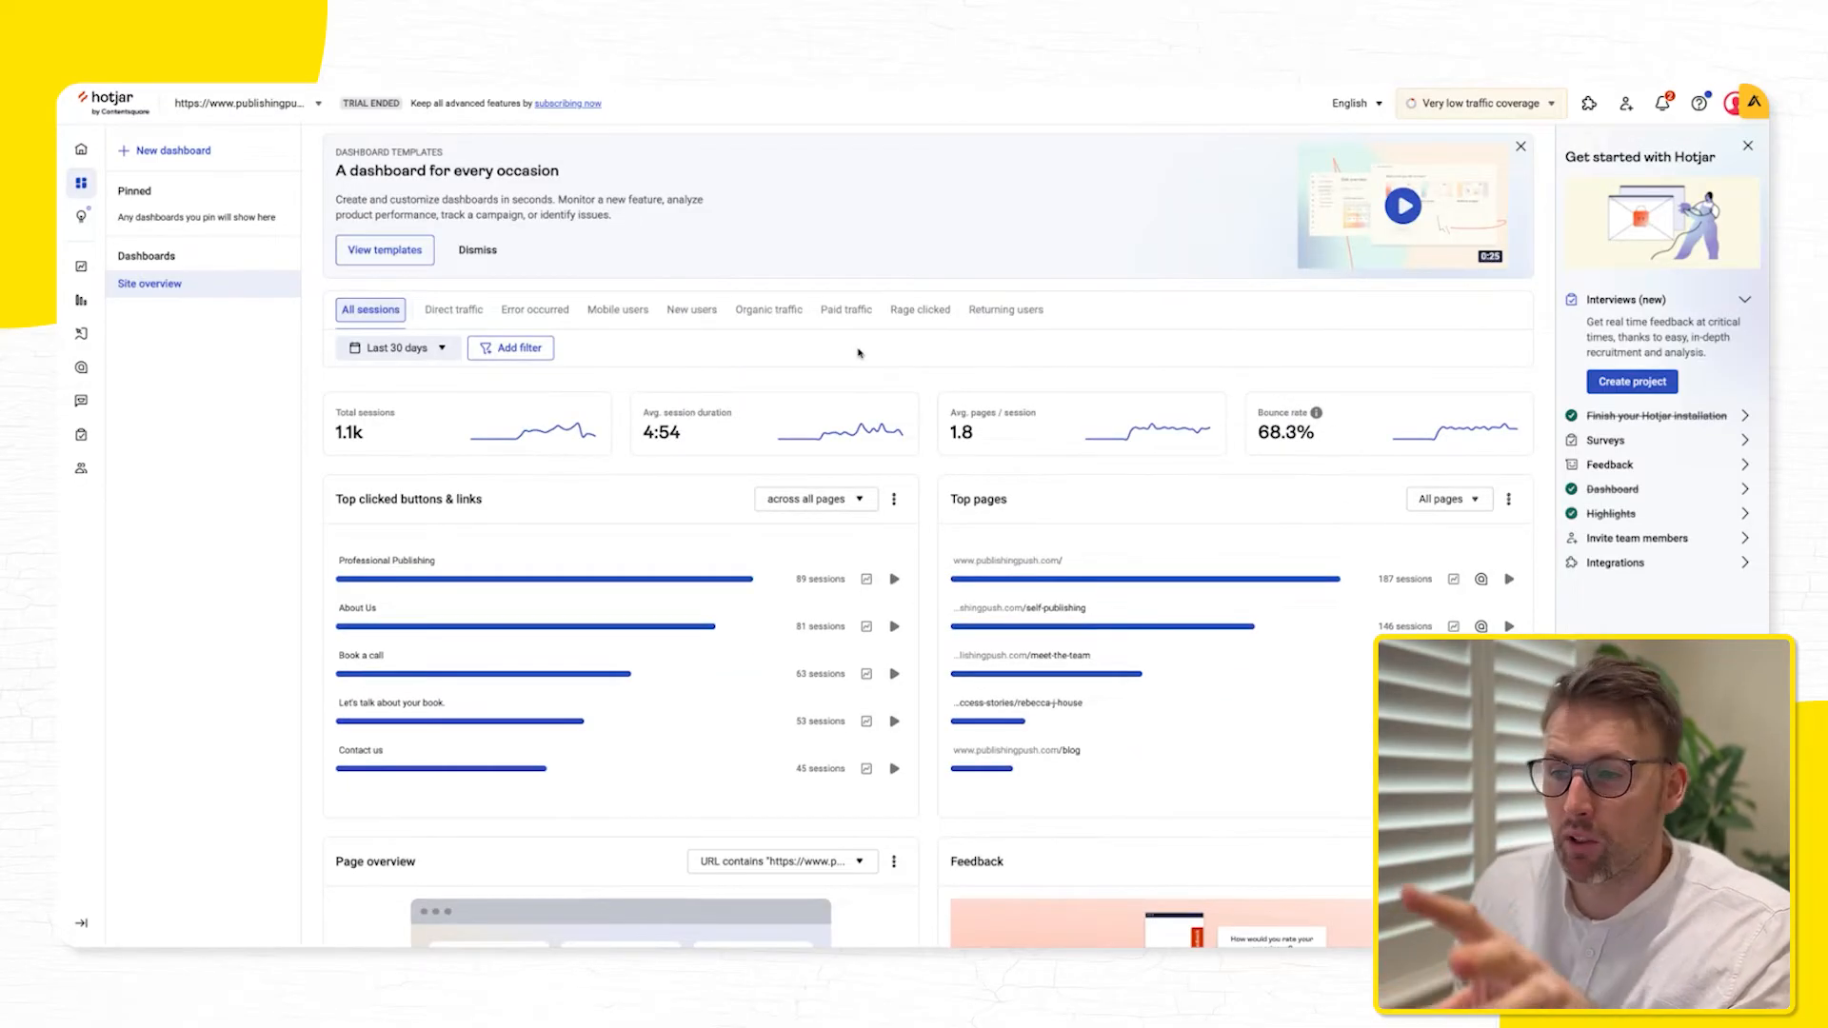
scroll(down, 3)
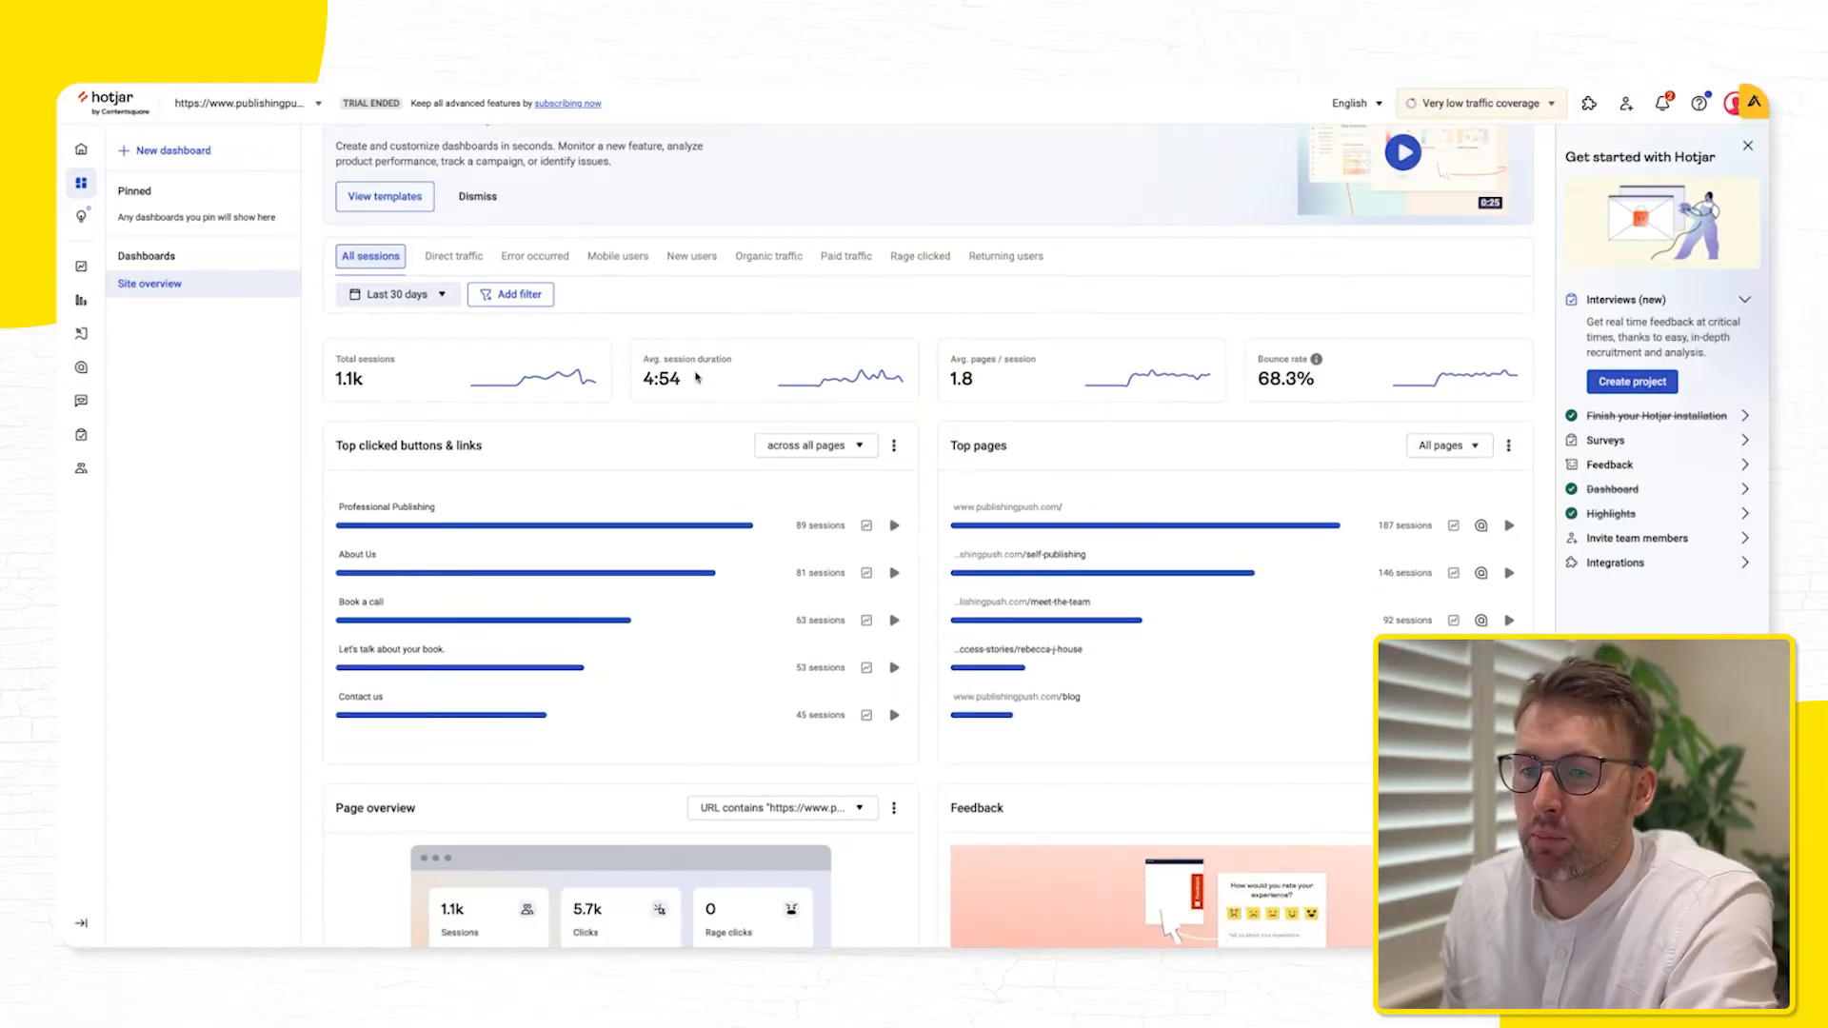
scroll(down, 3)
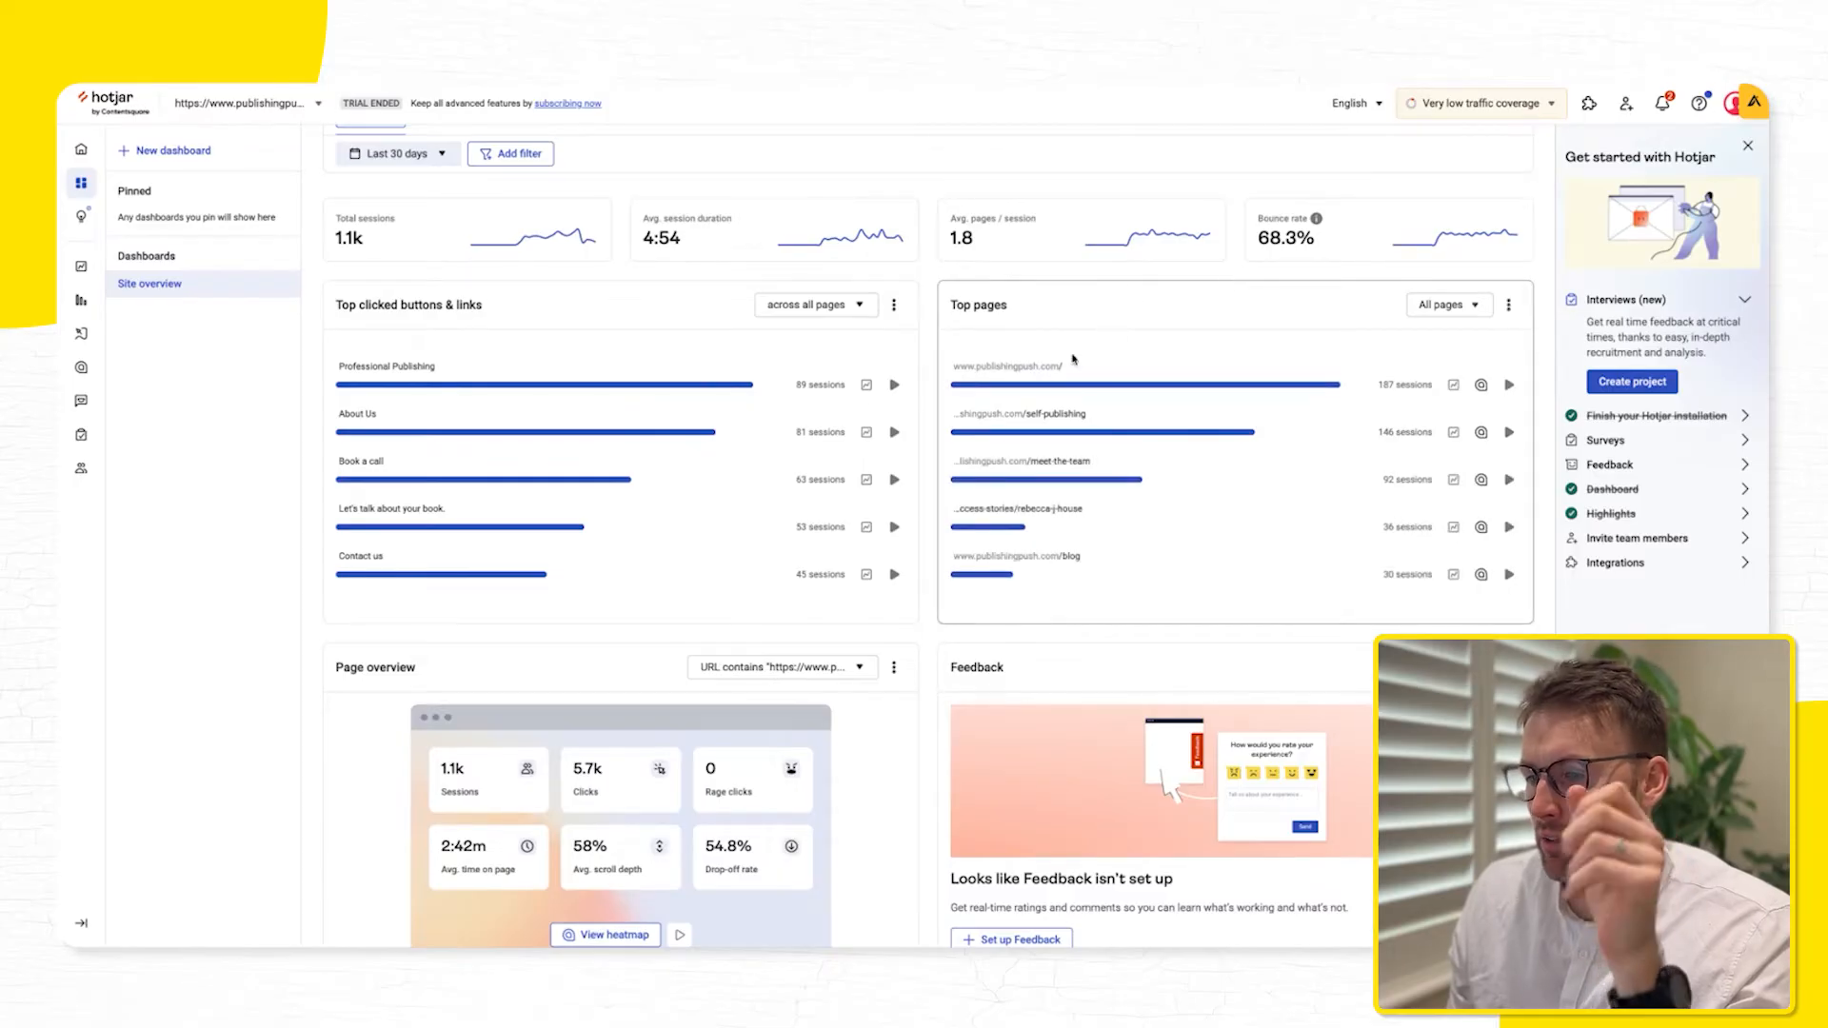
scroll(down, 3)
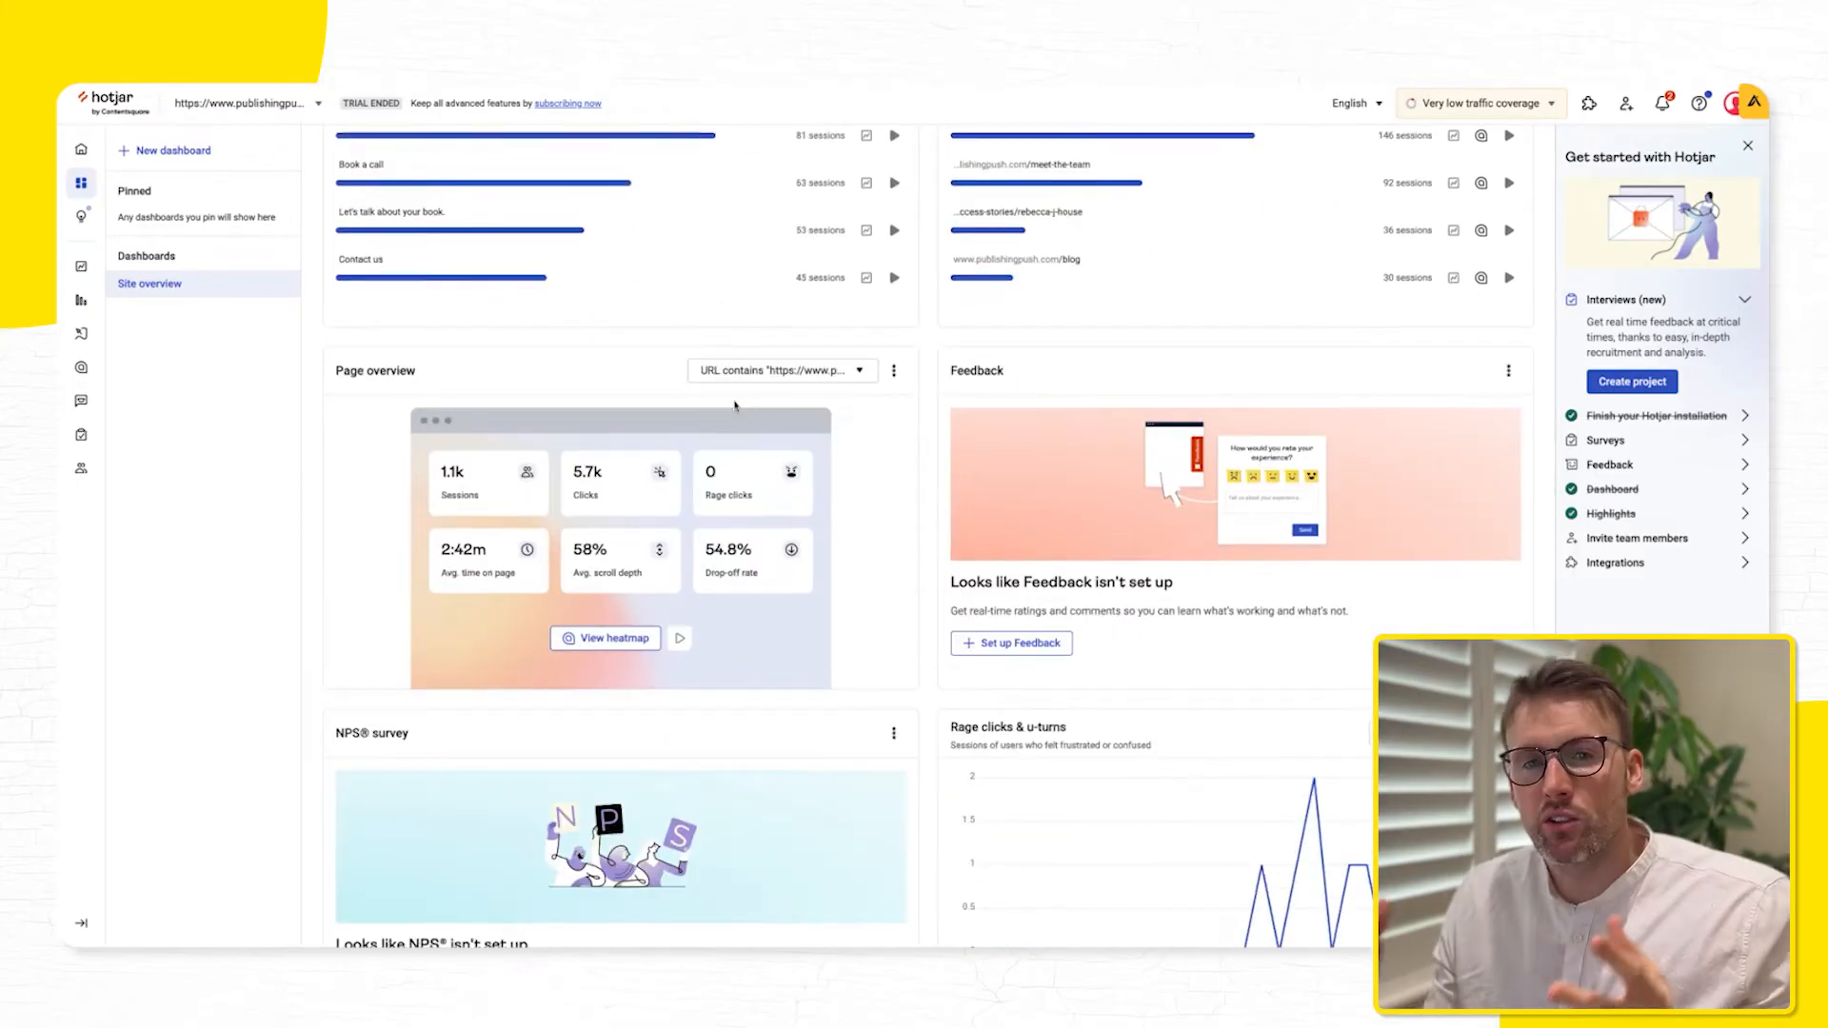
scroll(up, 3)
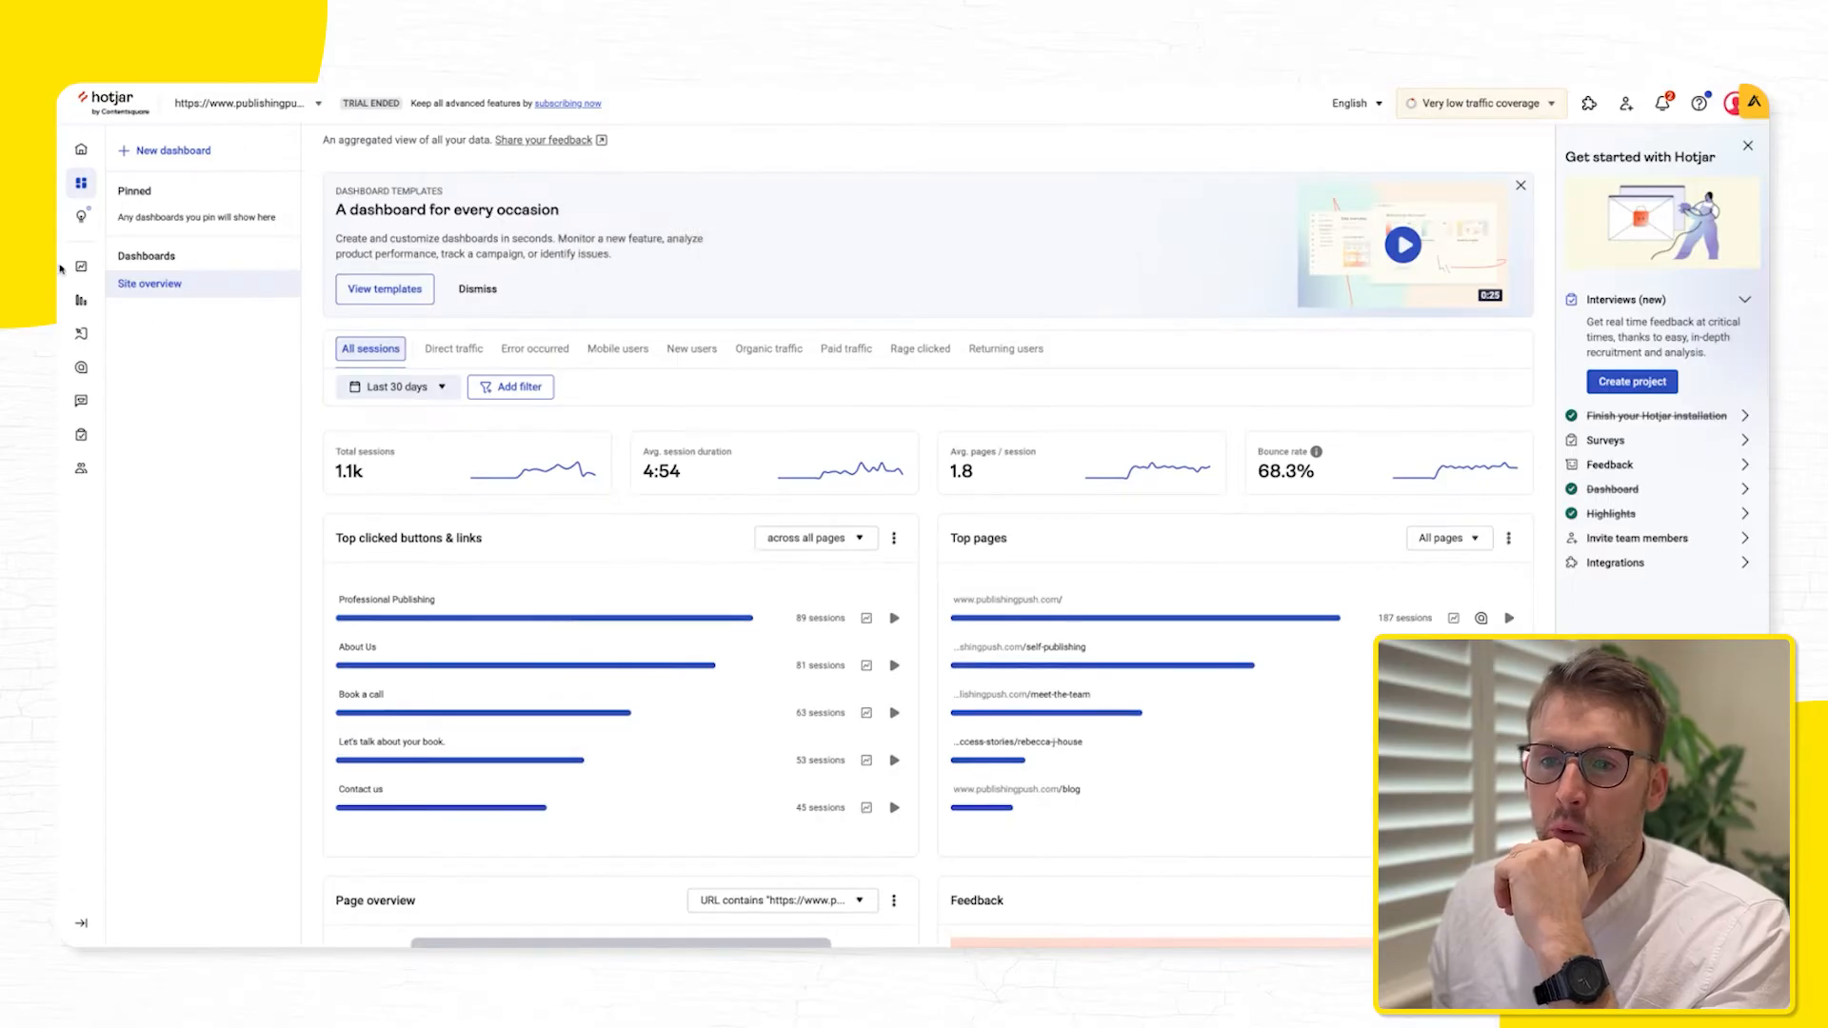
mouse_move(80, 332)
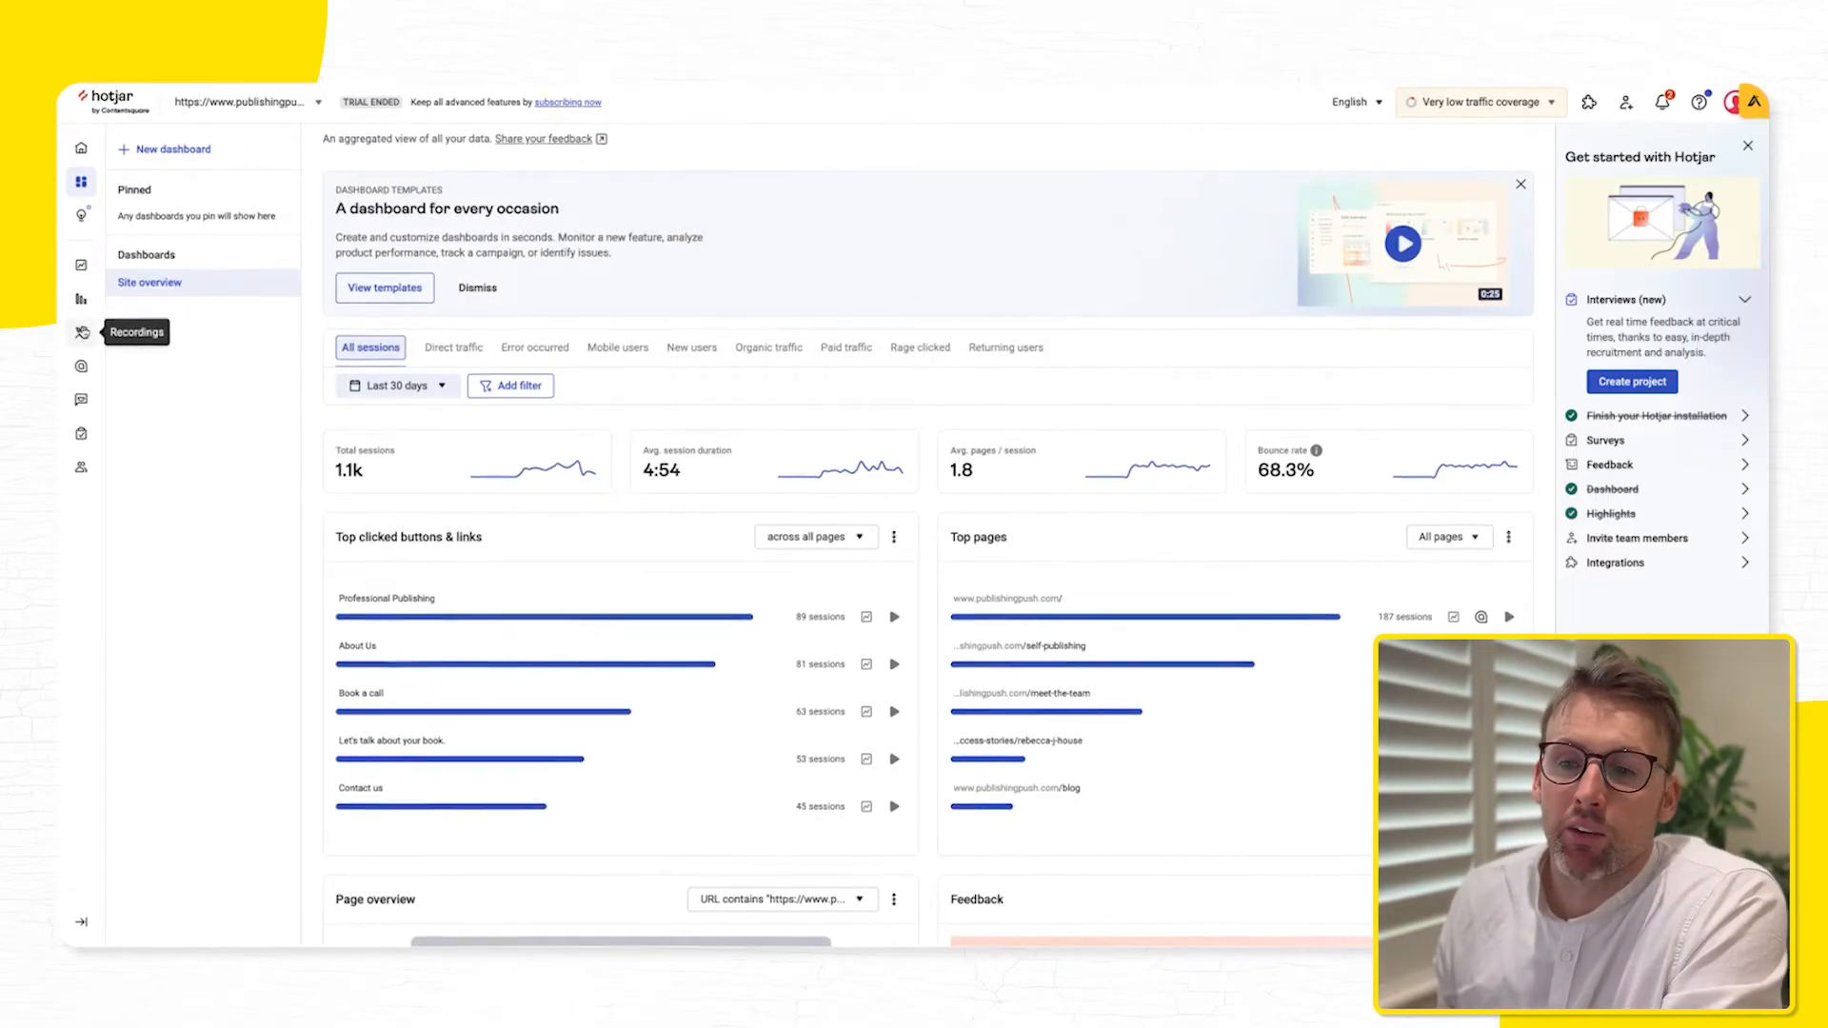
Open Recordings and browse the table of 37 unplayed sessions from the last 24 hours
click(80, 332)
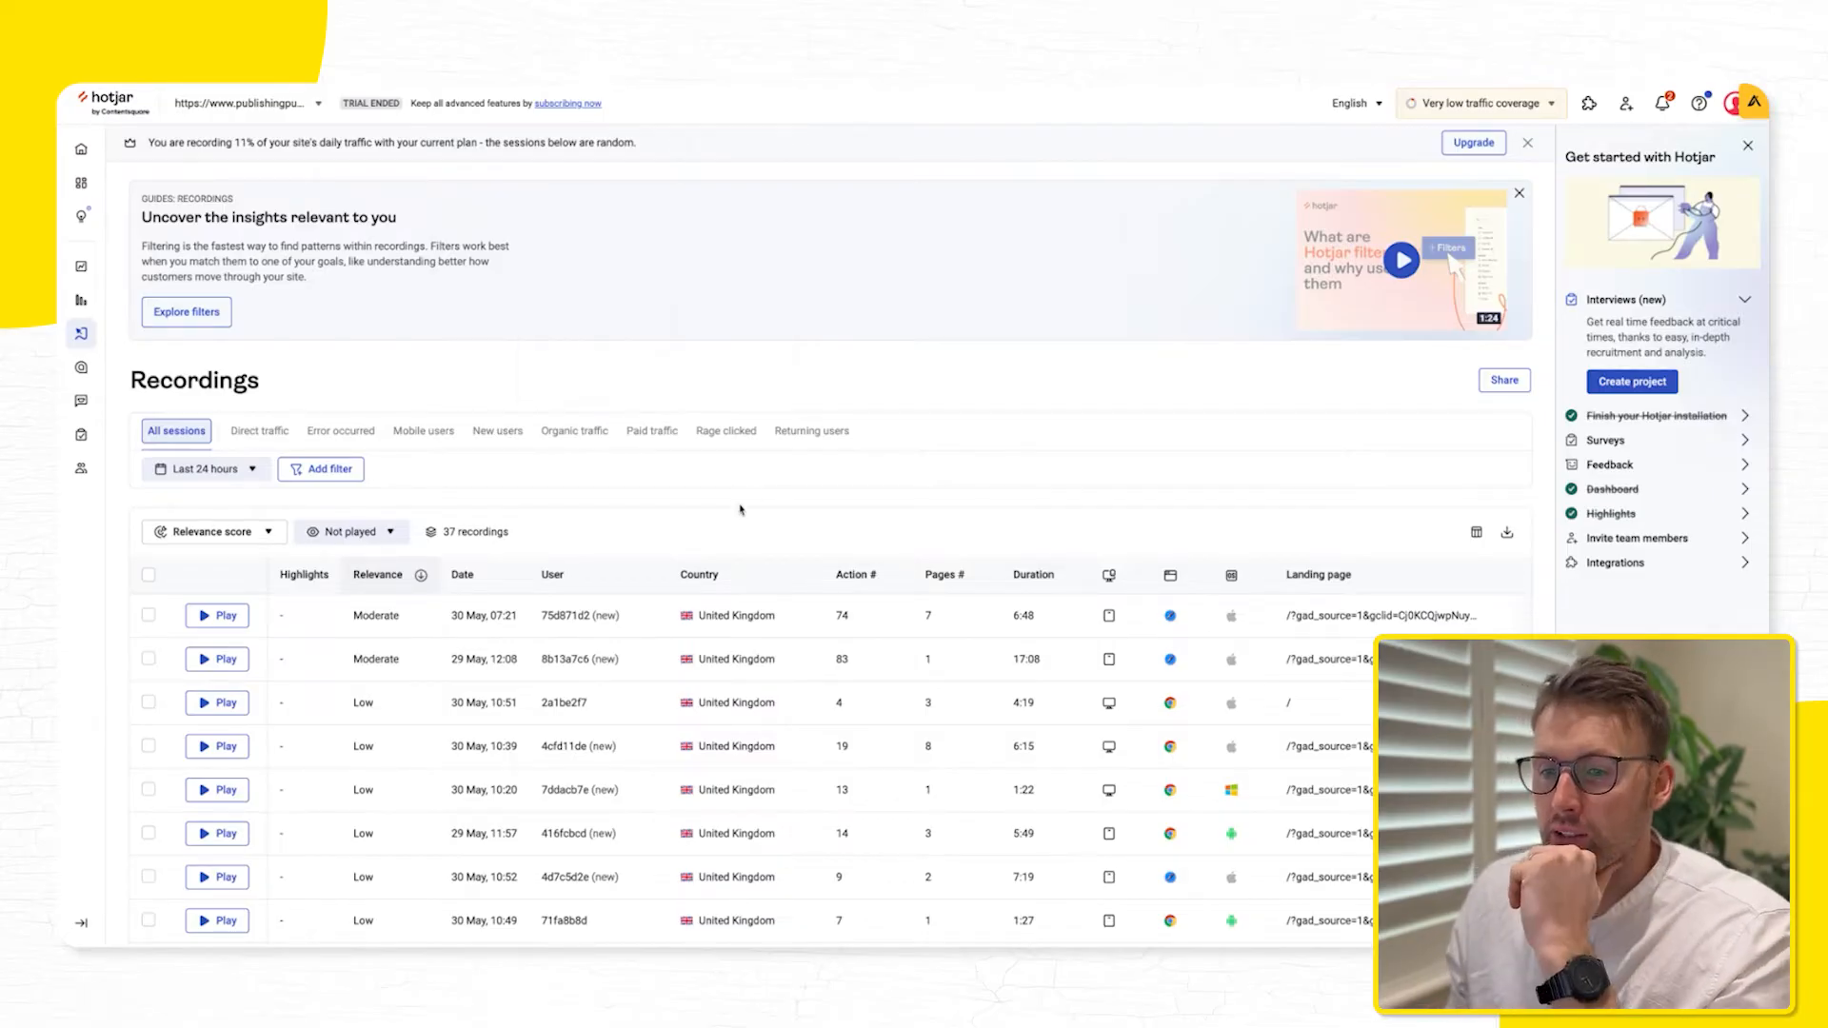
scroll(down, 3)
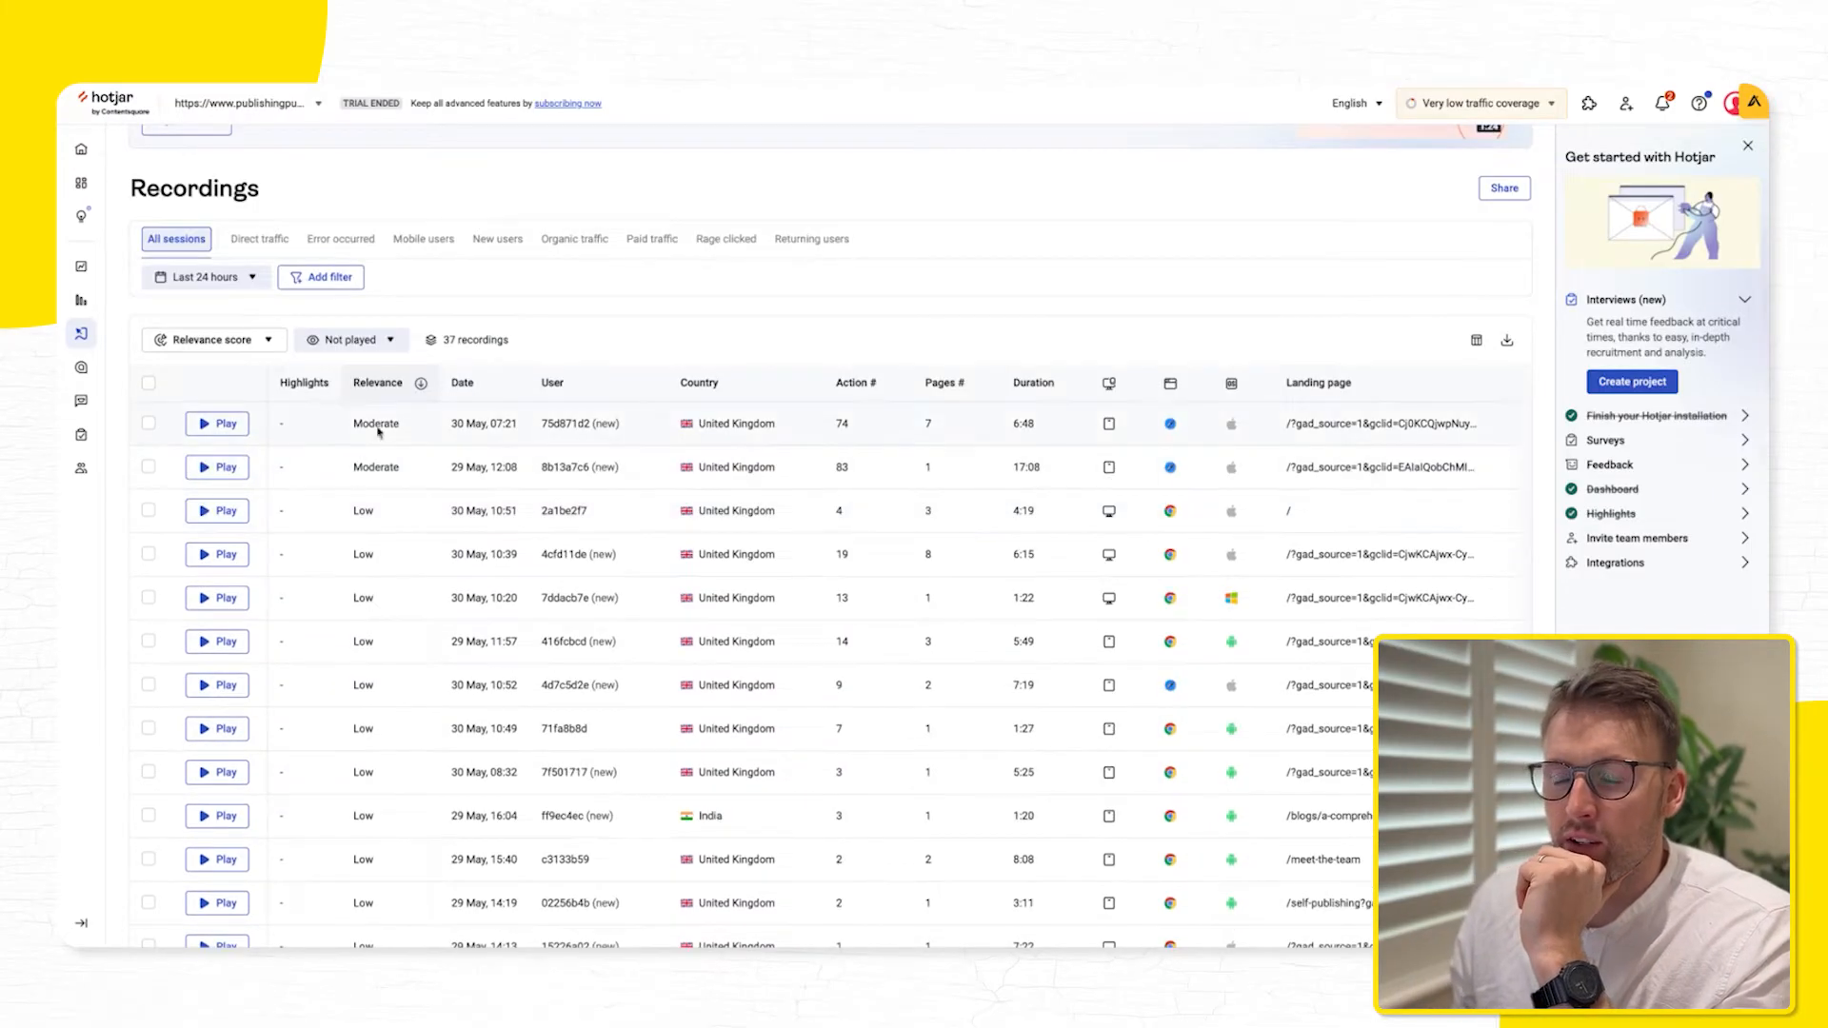
mouse_move(390, 461)
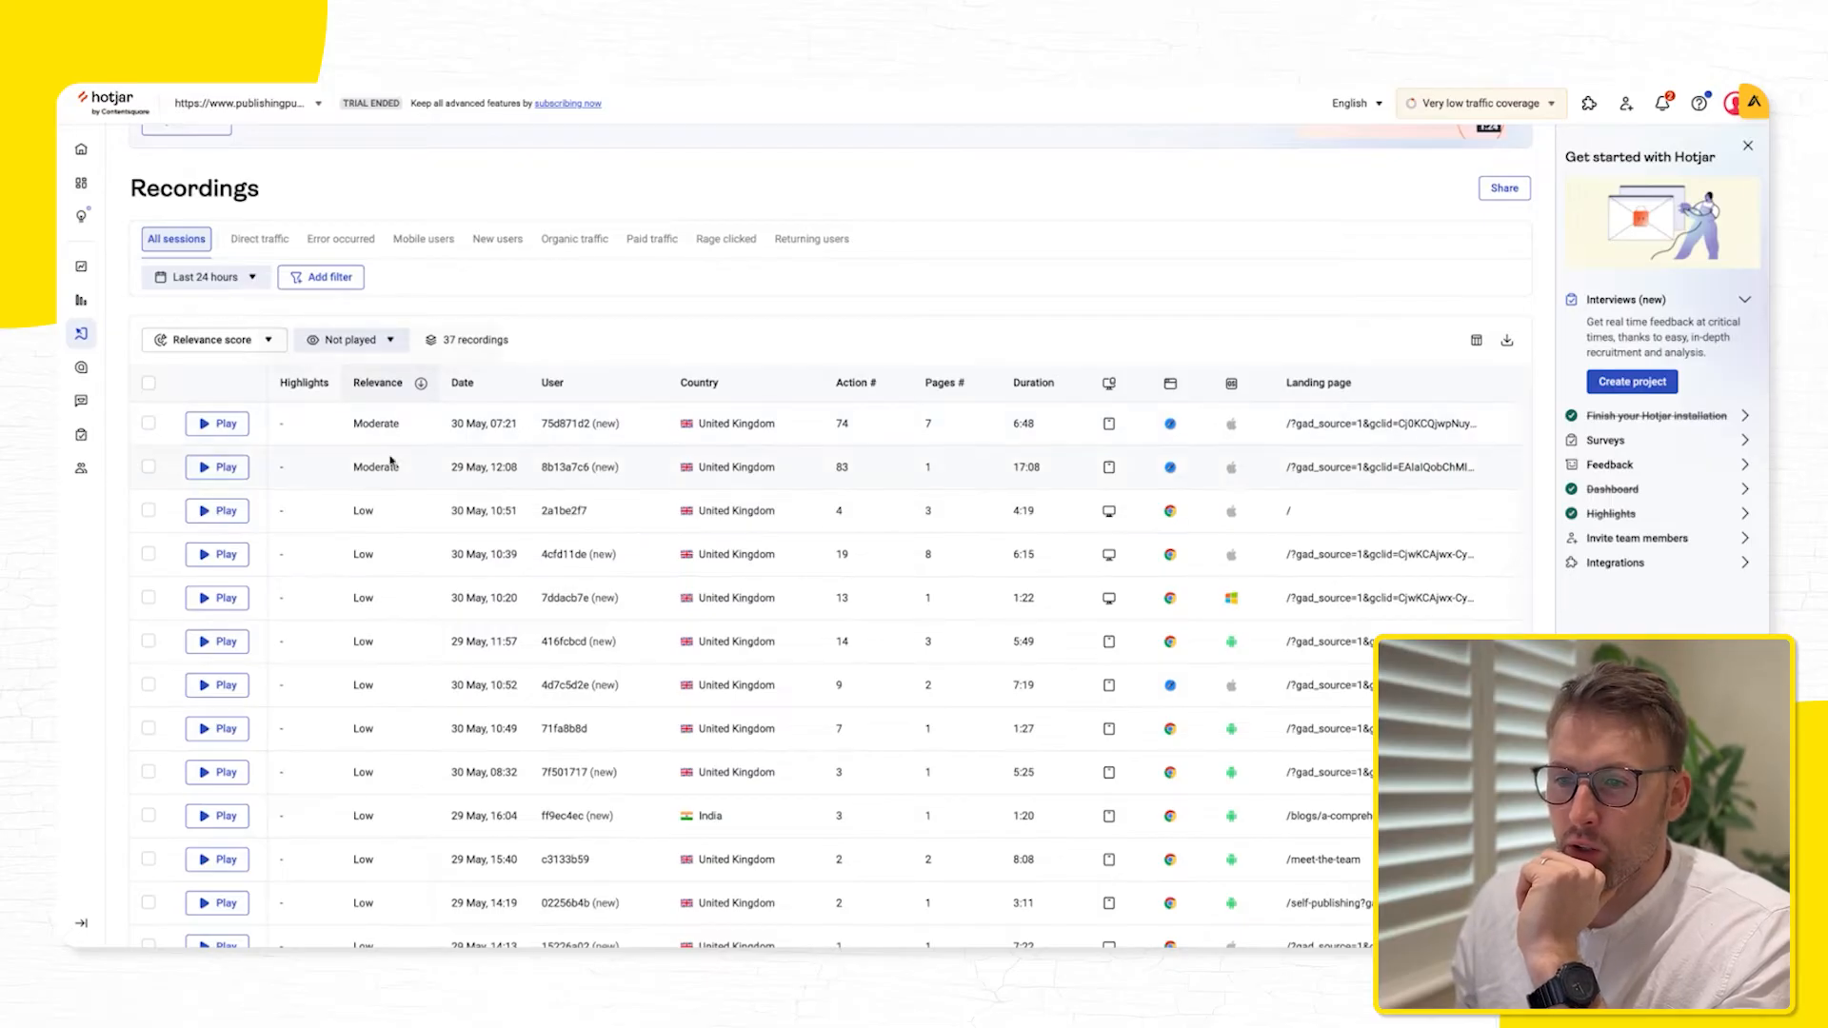
scroll(down, 3)
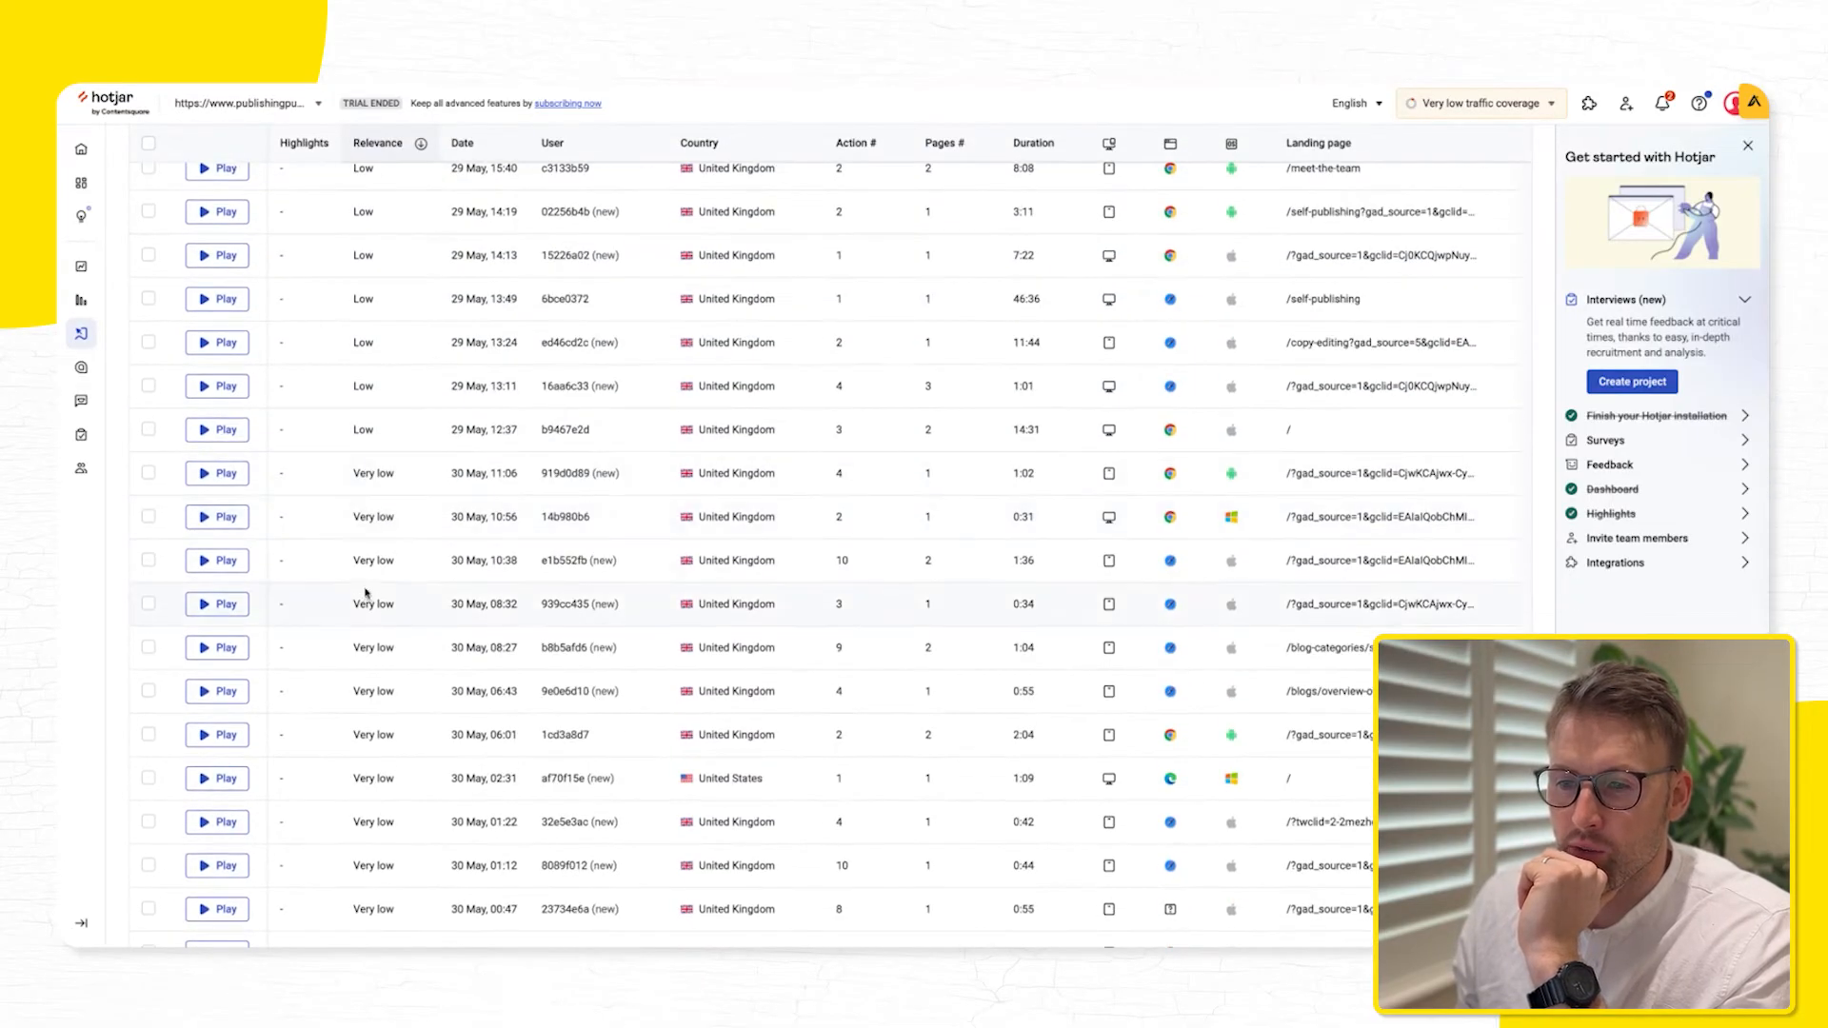
scroll(up, 3)
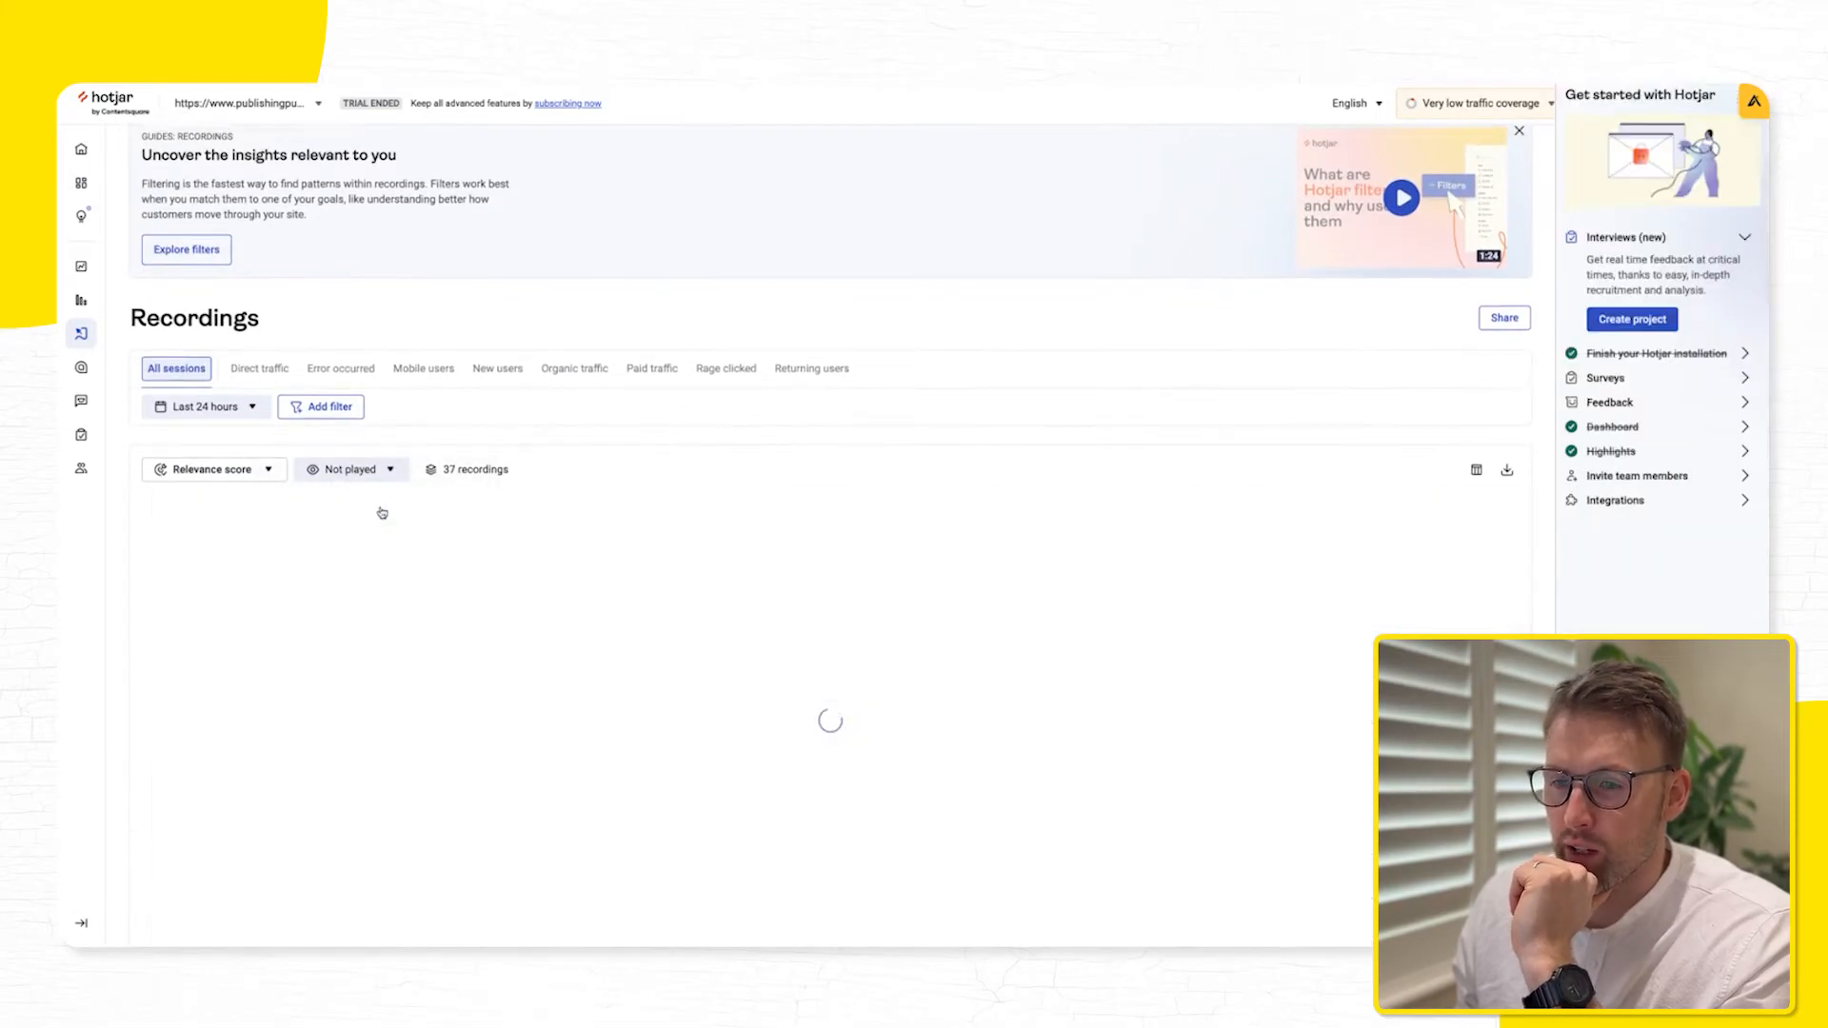
mouse_move(402, 526)
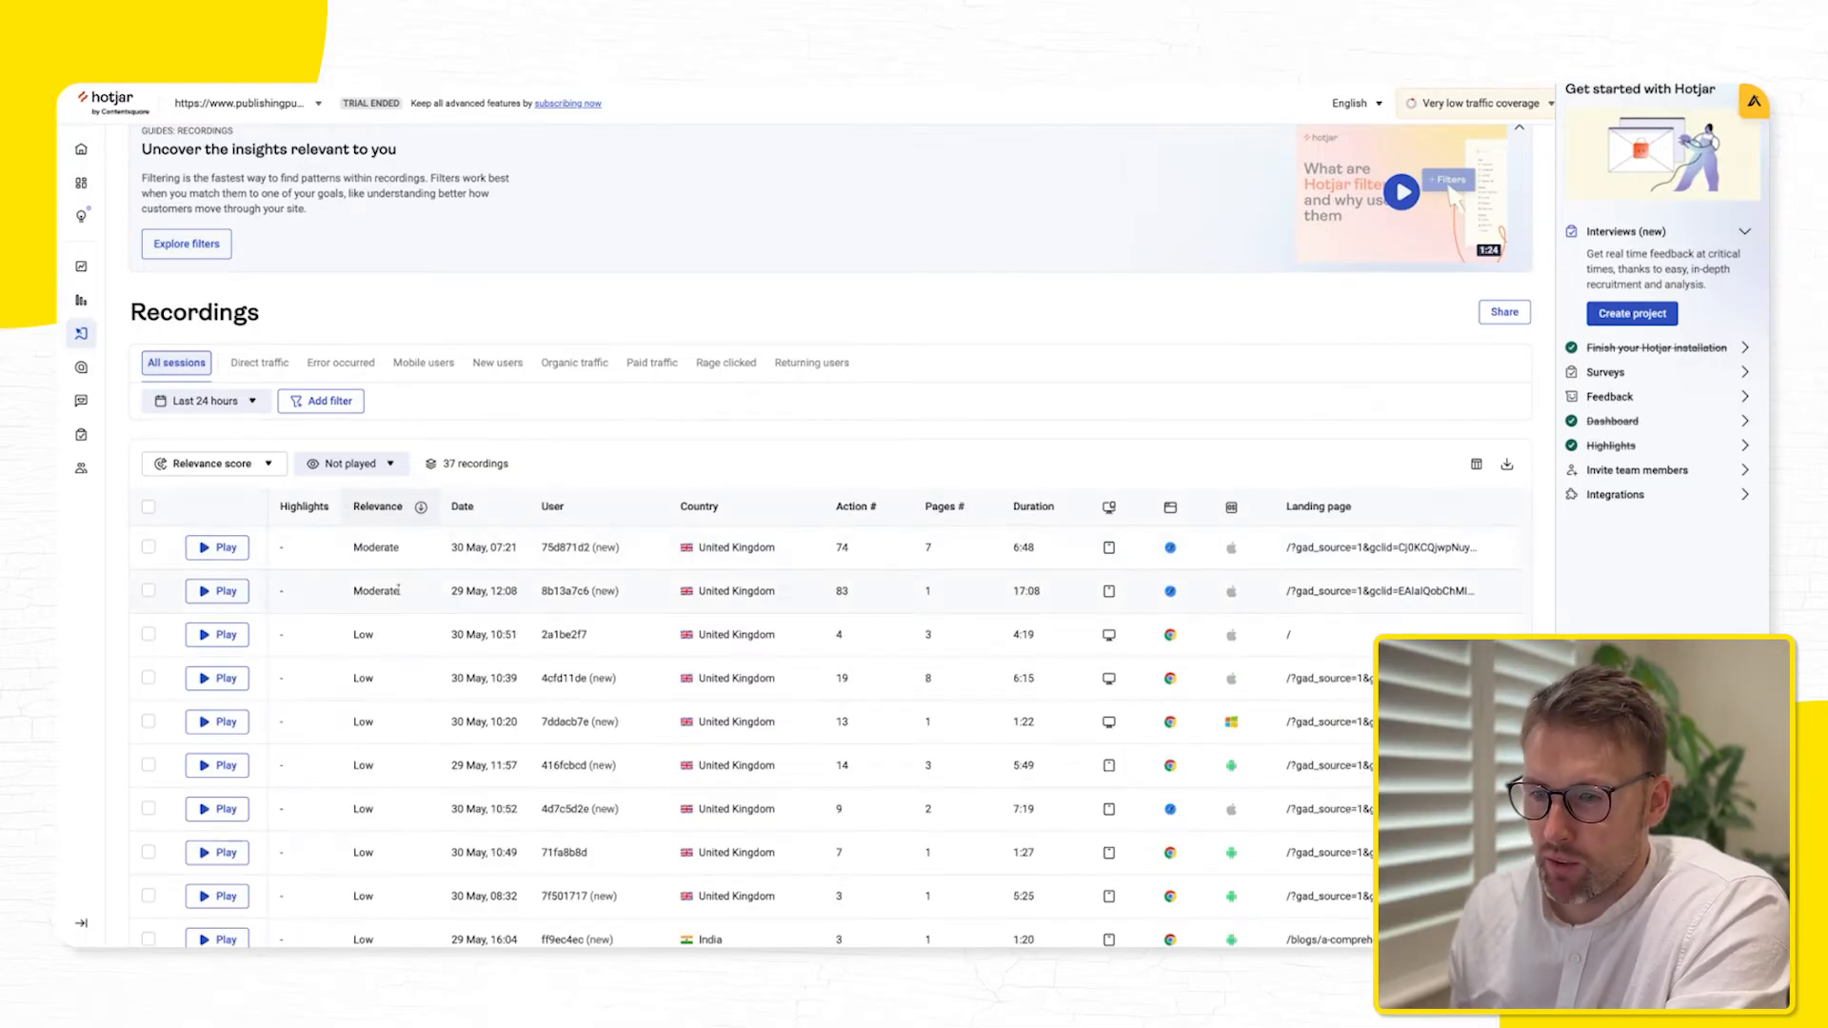
scroll(down, 3)
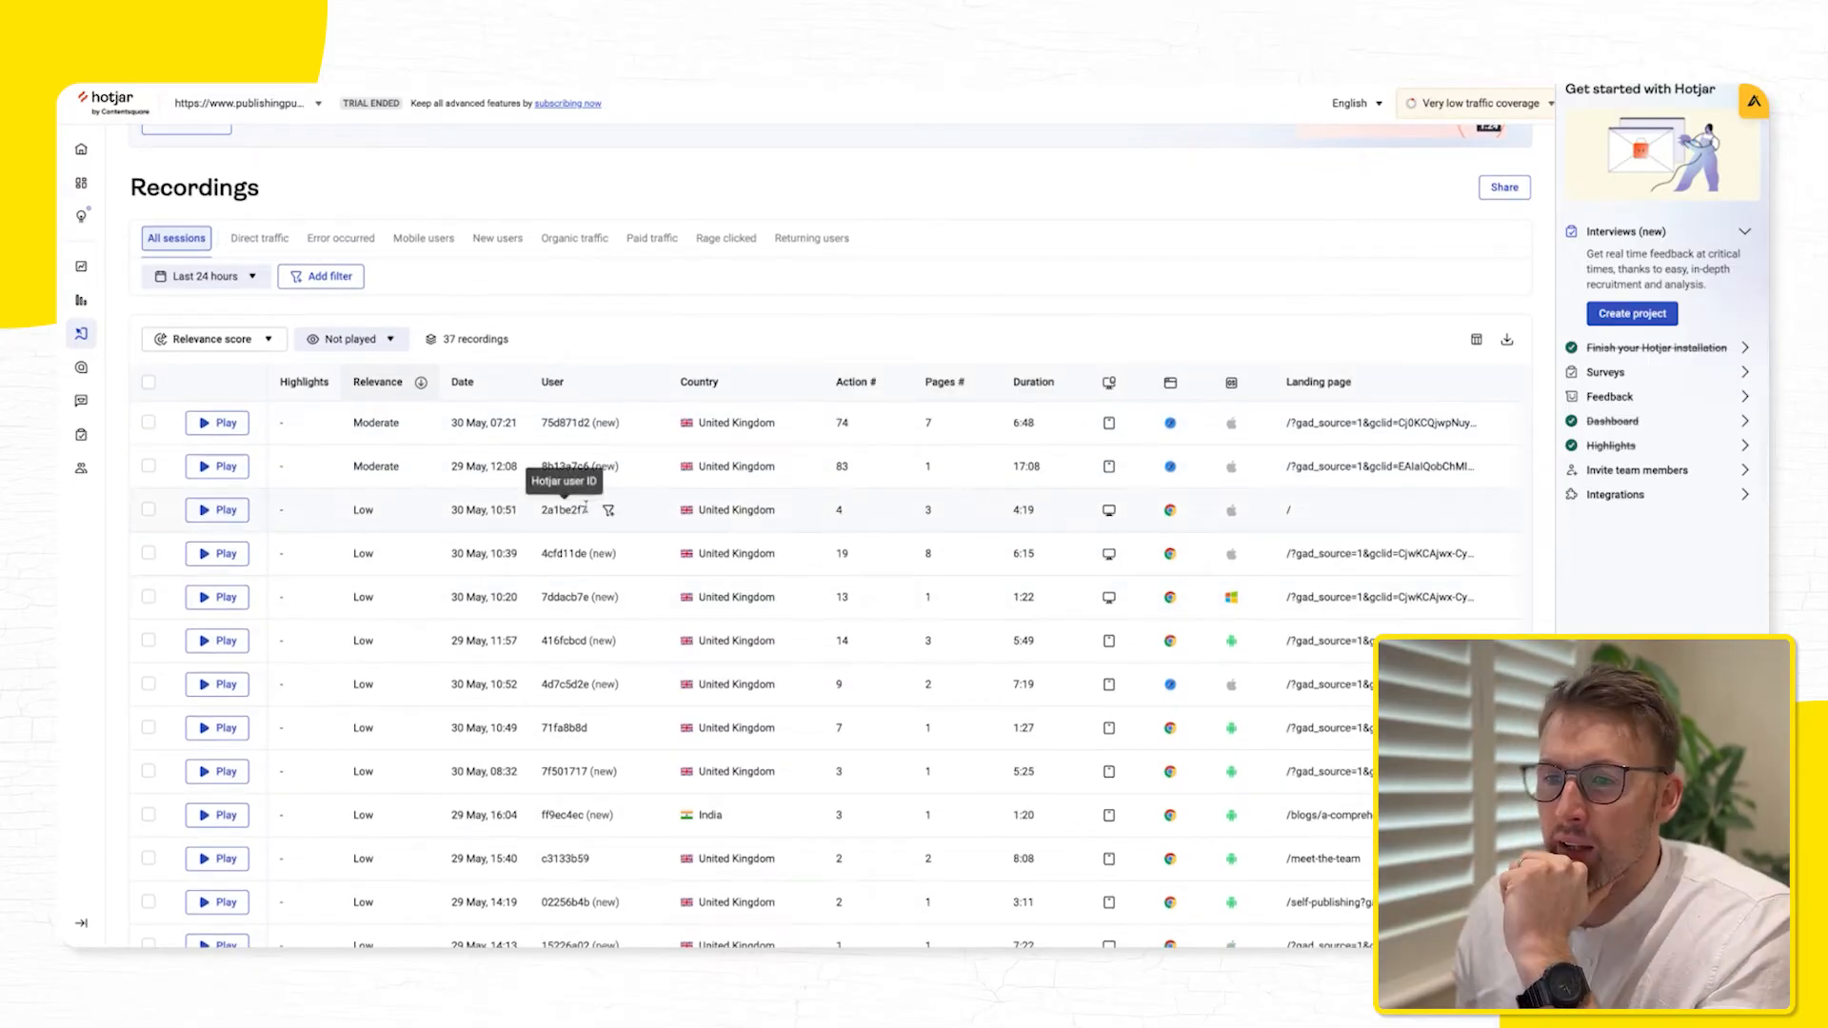
mouse_move(571, 422)
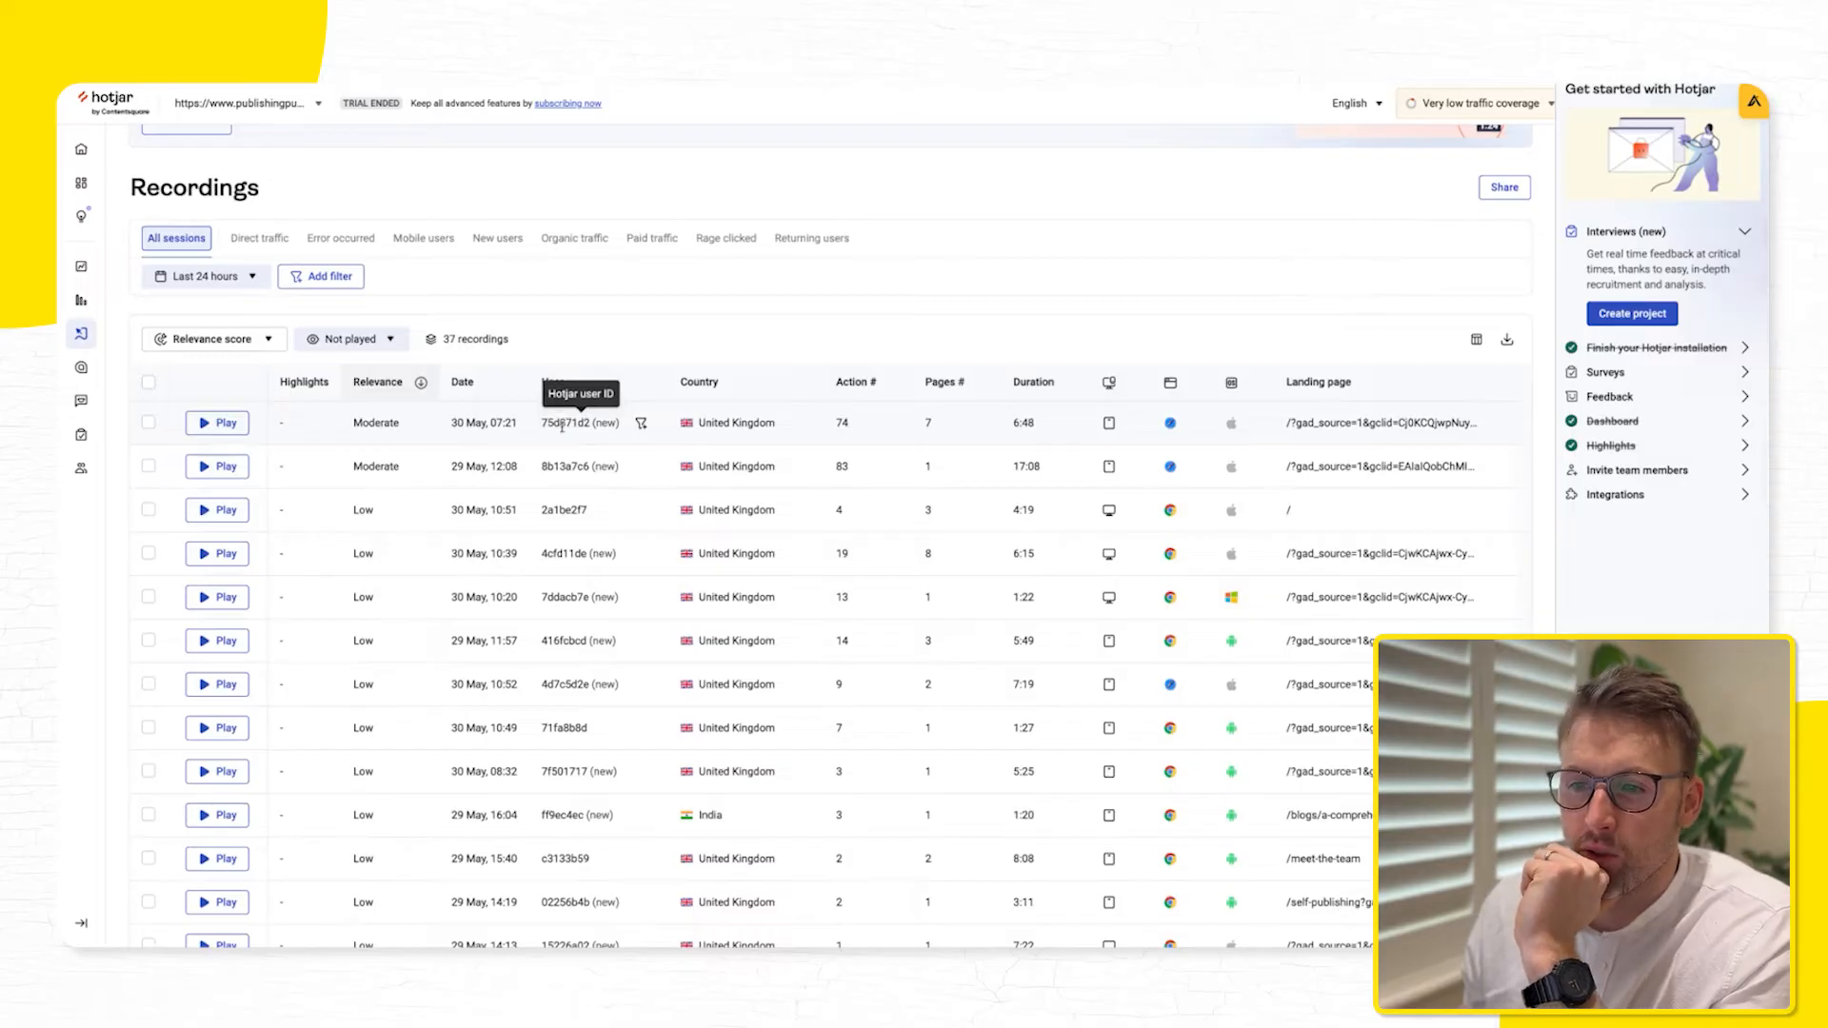
scroll(down, 3)
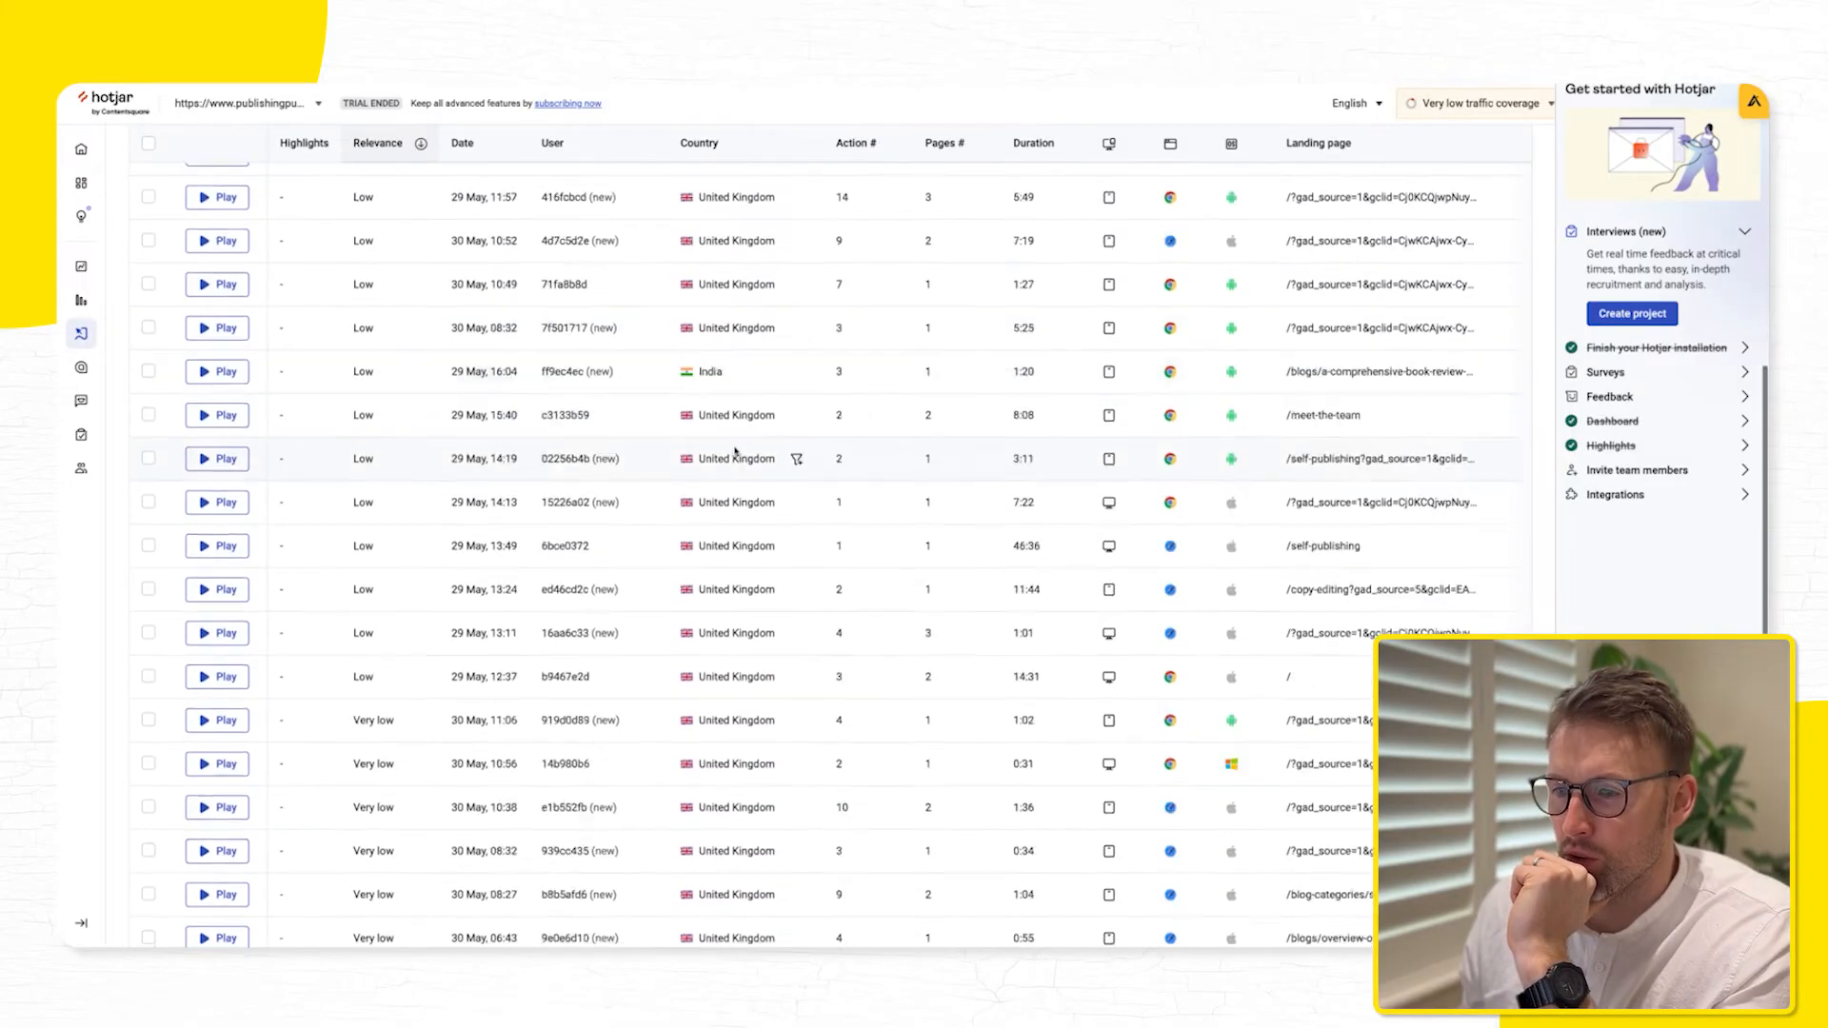
scroll(up, 3)
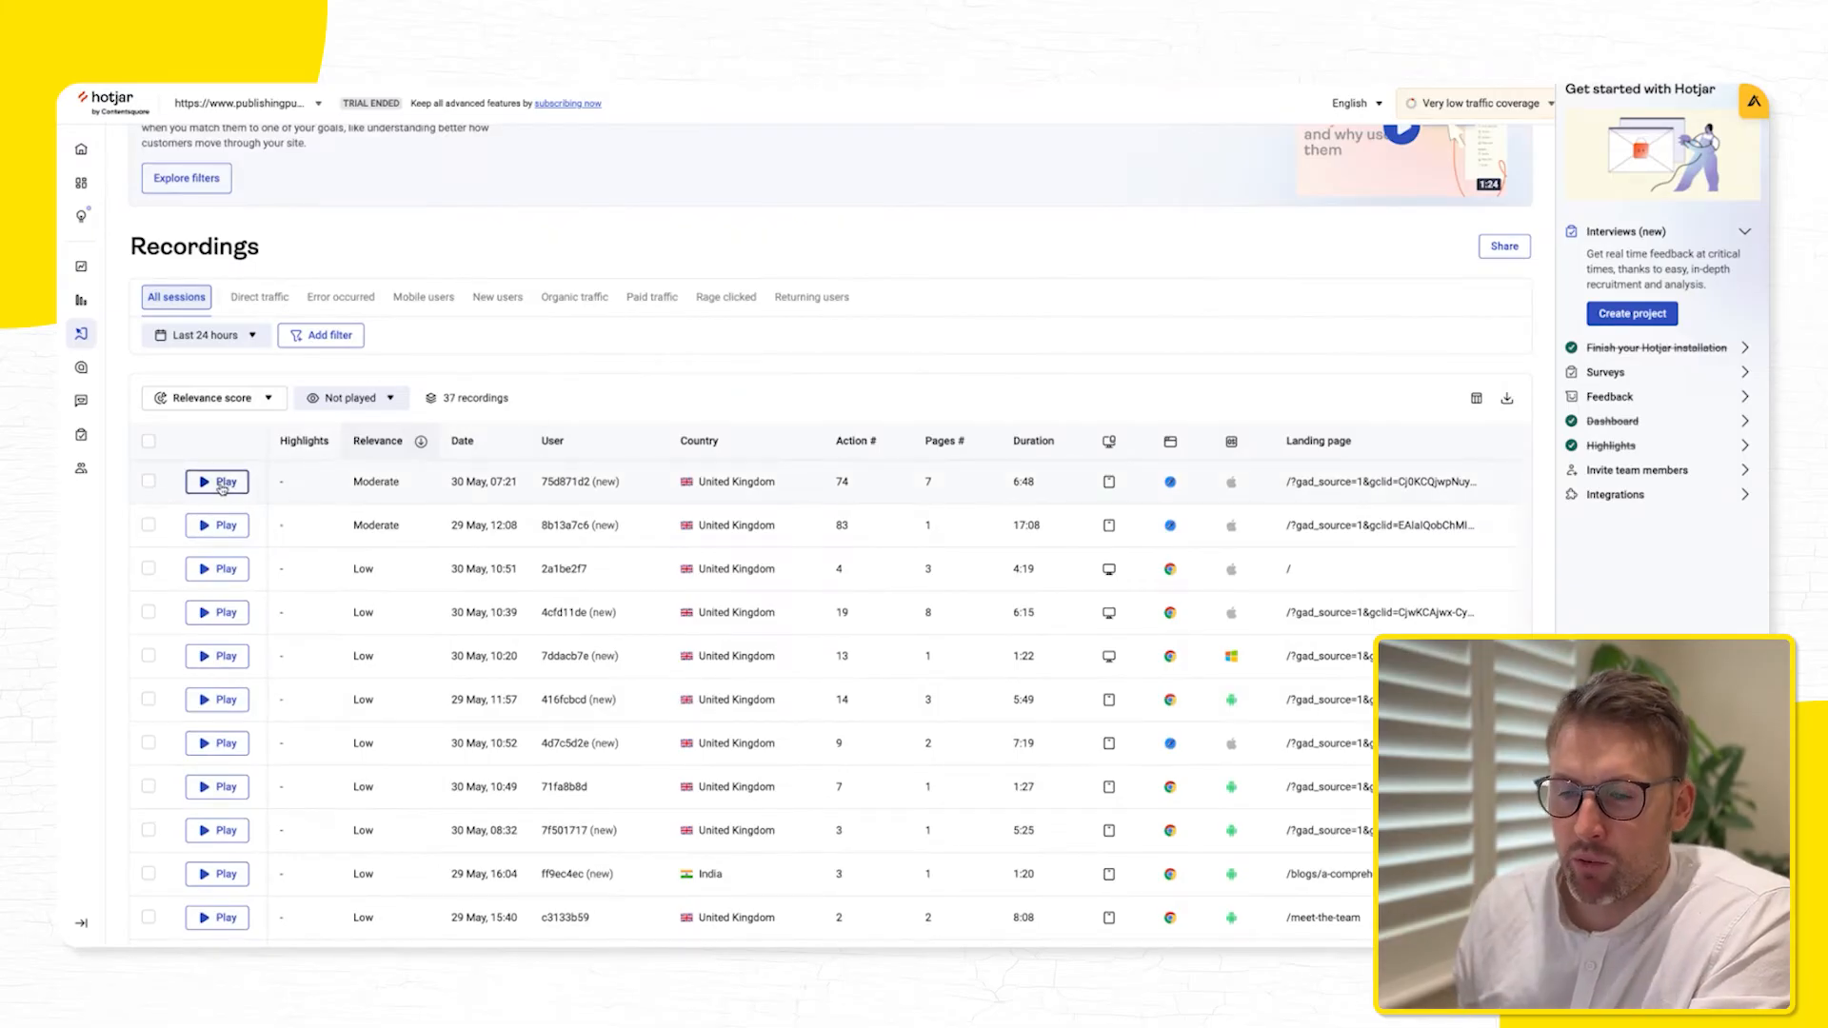
Play the 30 May 07:21 recording, skipping past the self-publishing page to 6:48
click(217, 482)
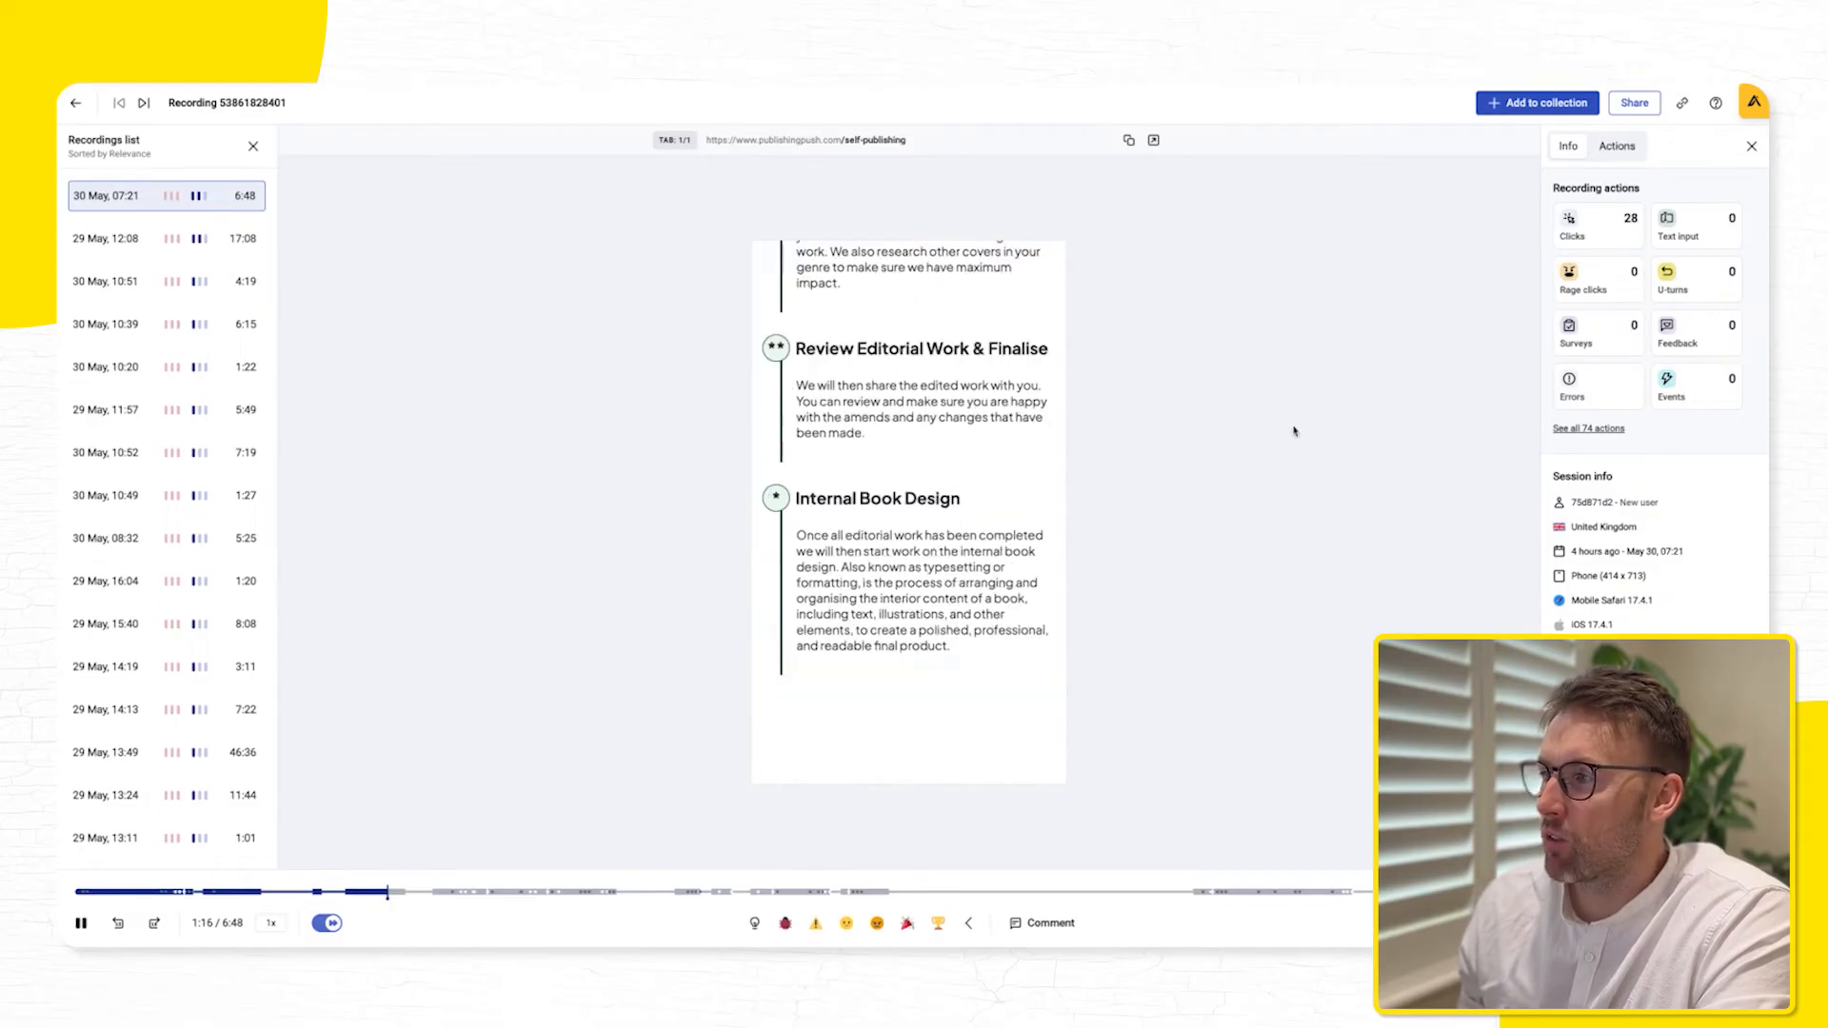
scroll(down, 3)
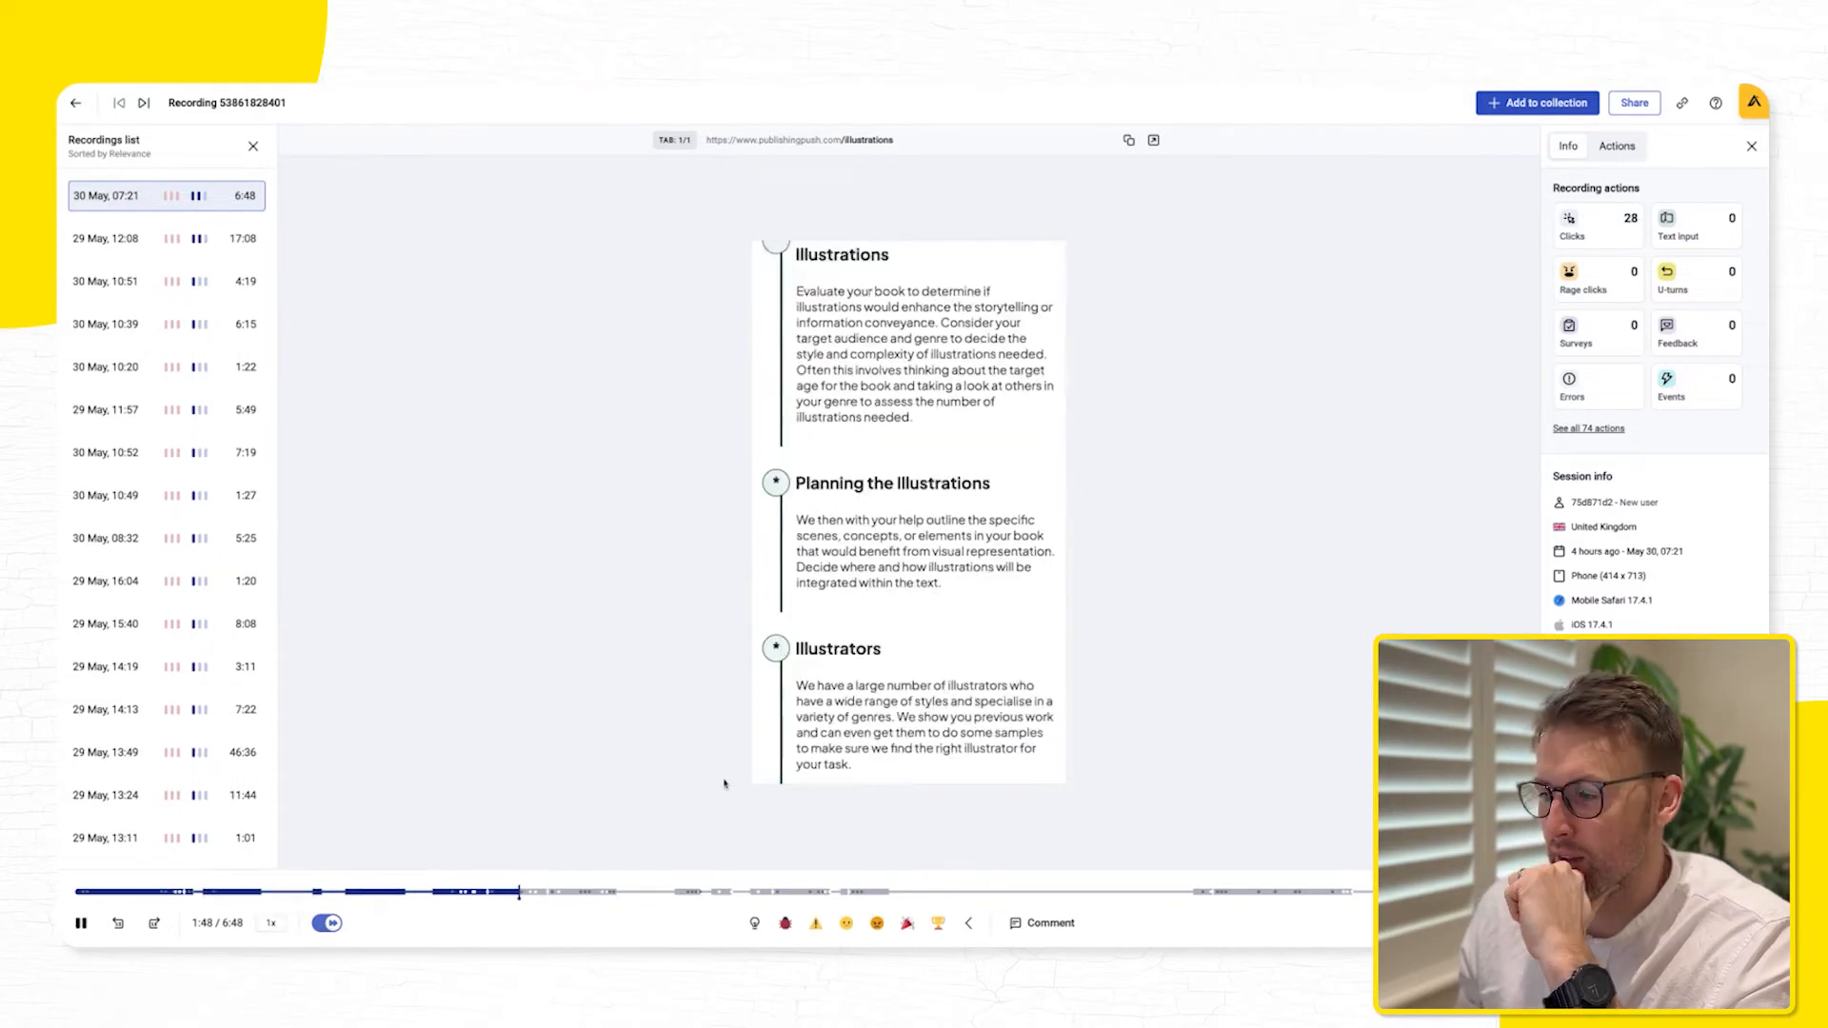
click(327, 923)
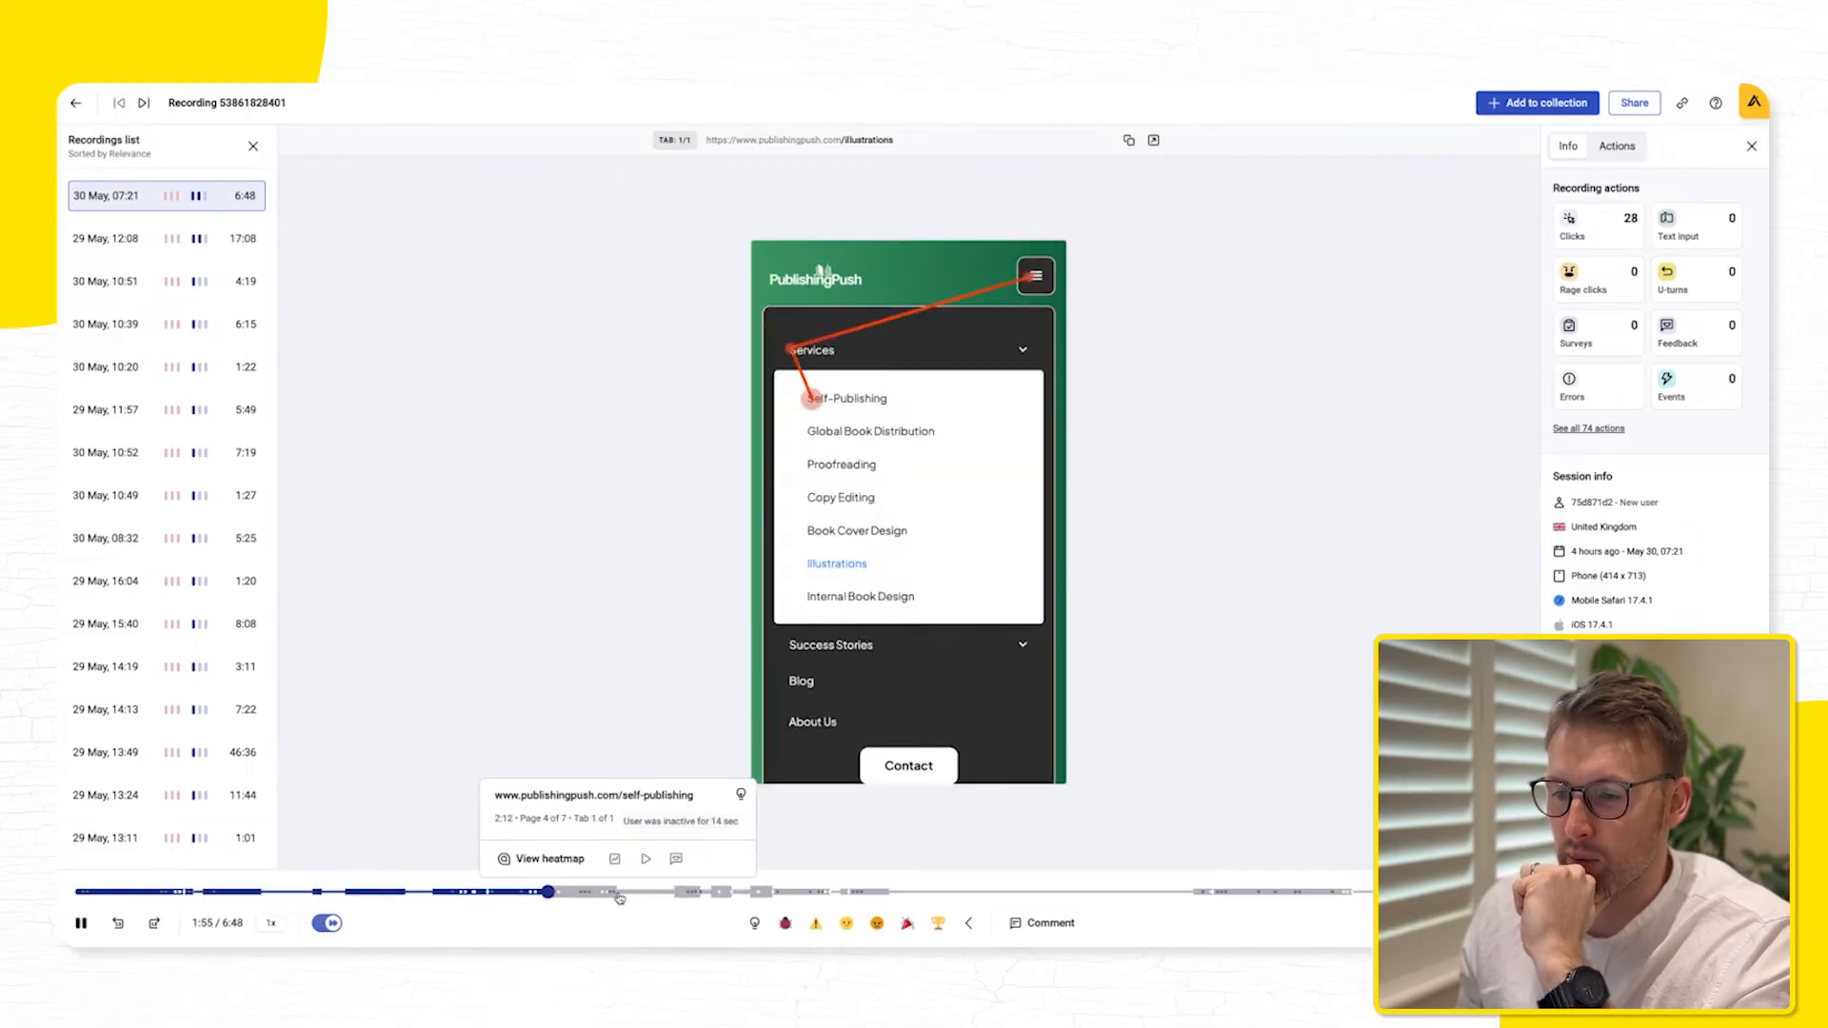
click(557, 893)
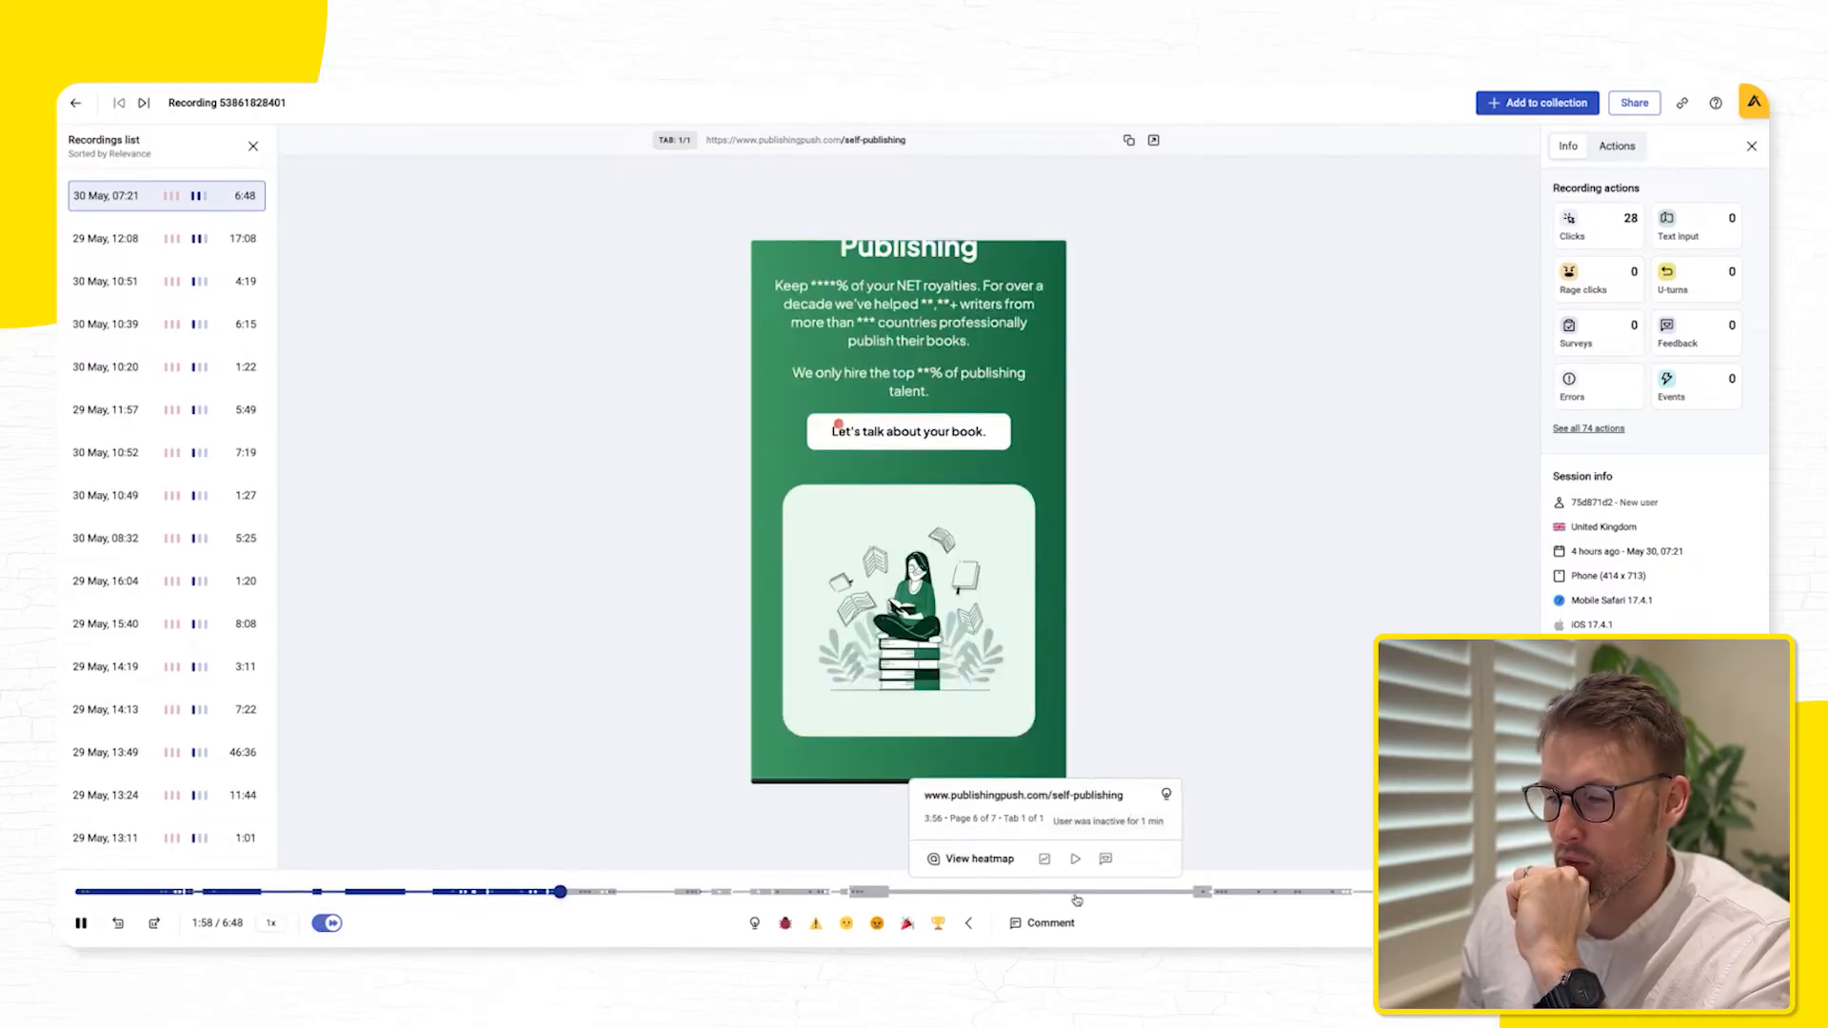
click(685, 892)
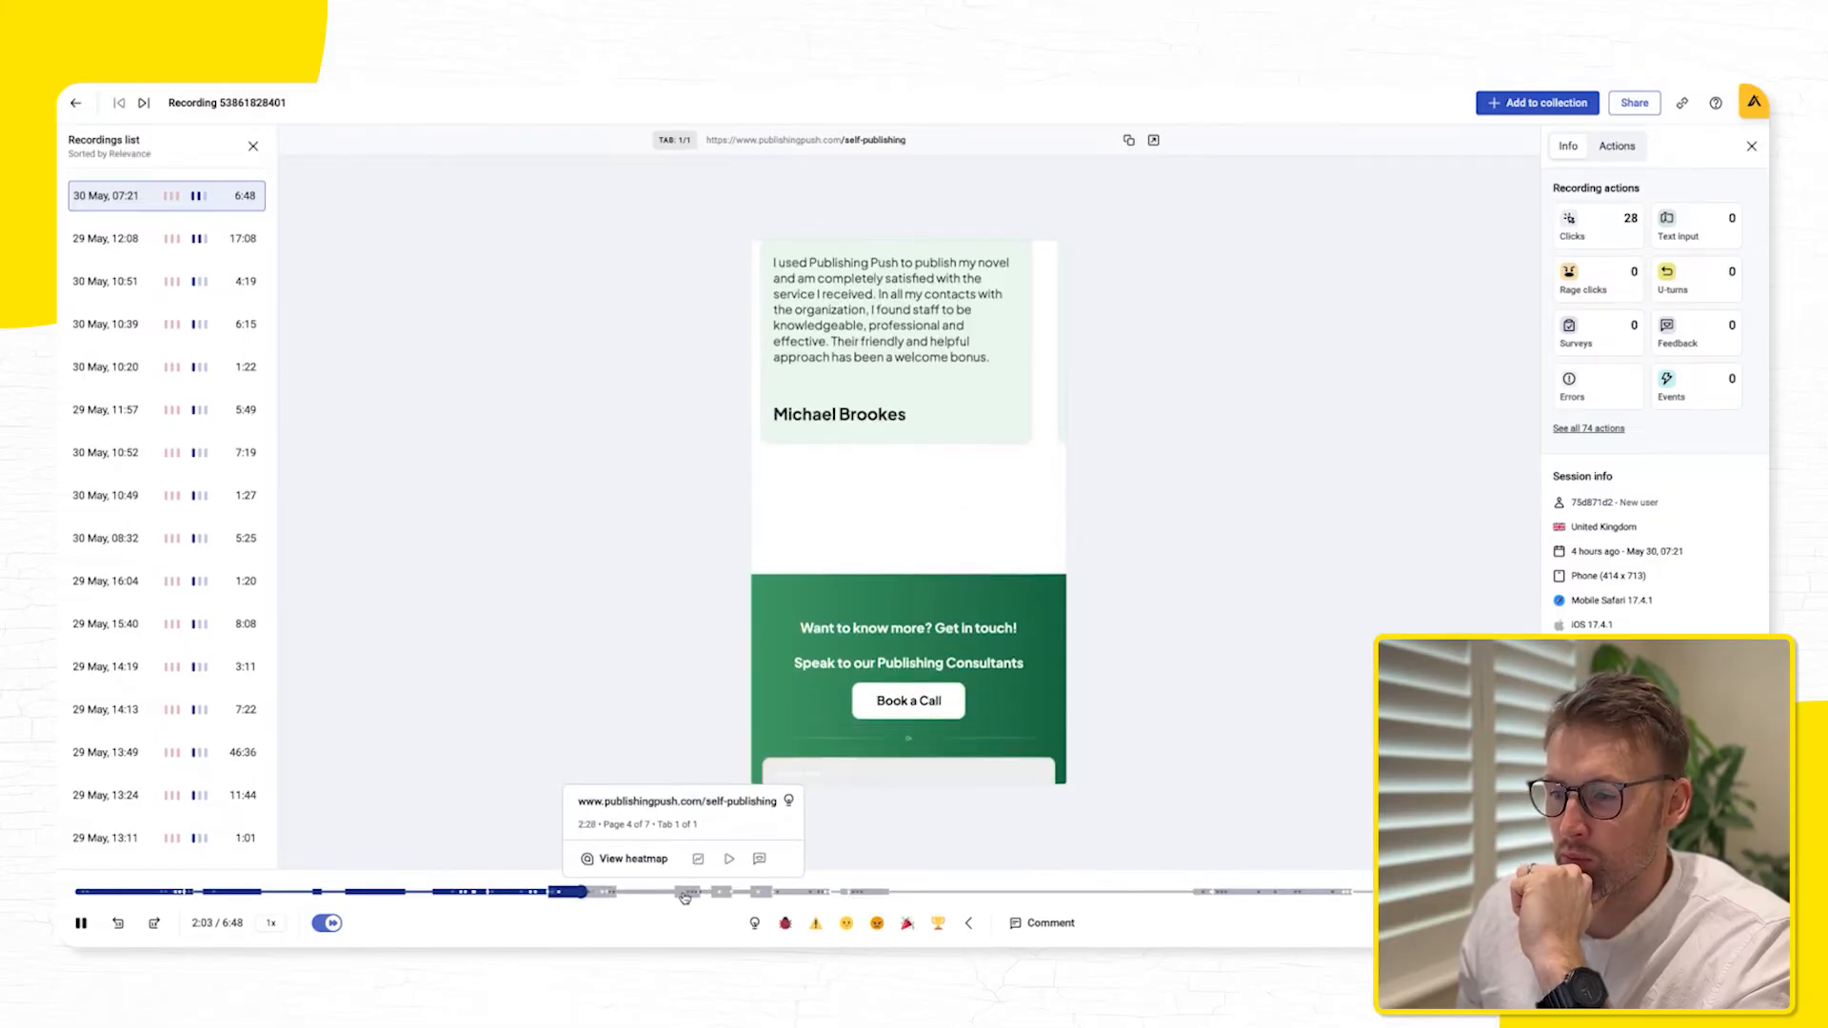
click(696, 892)
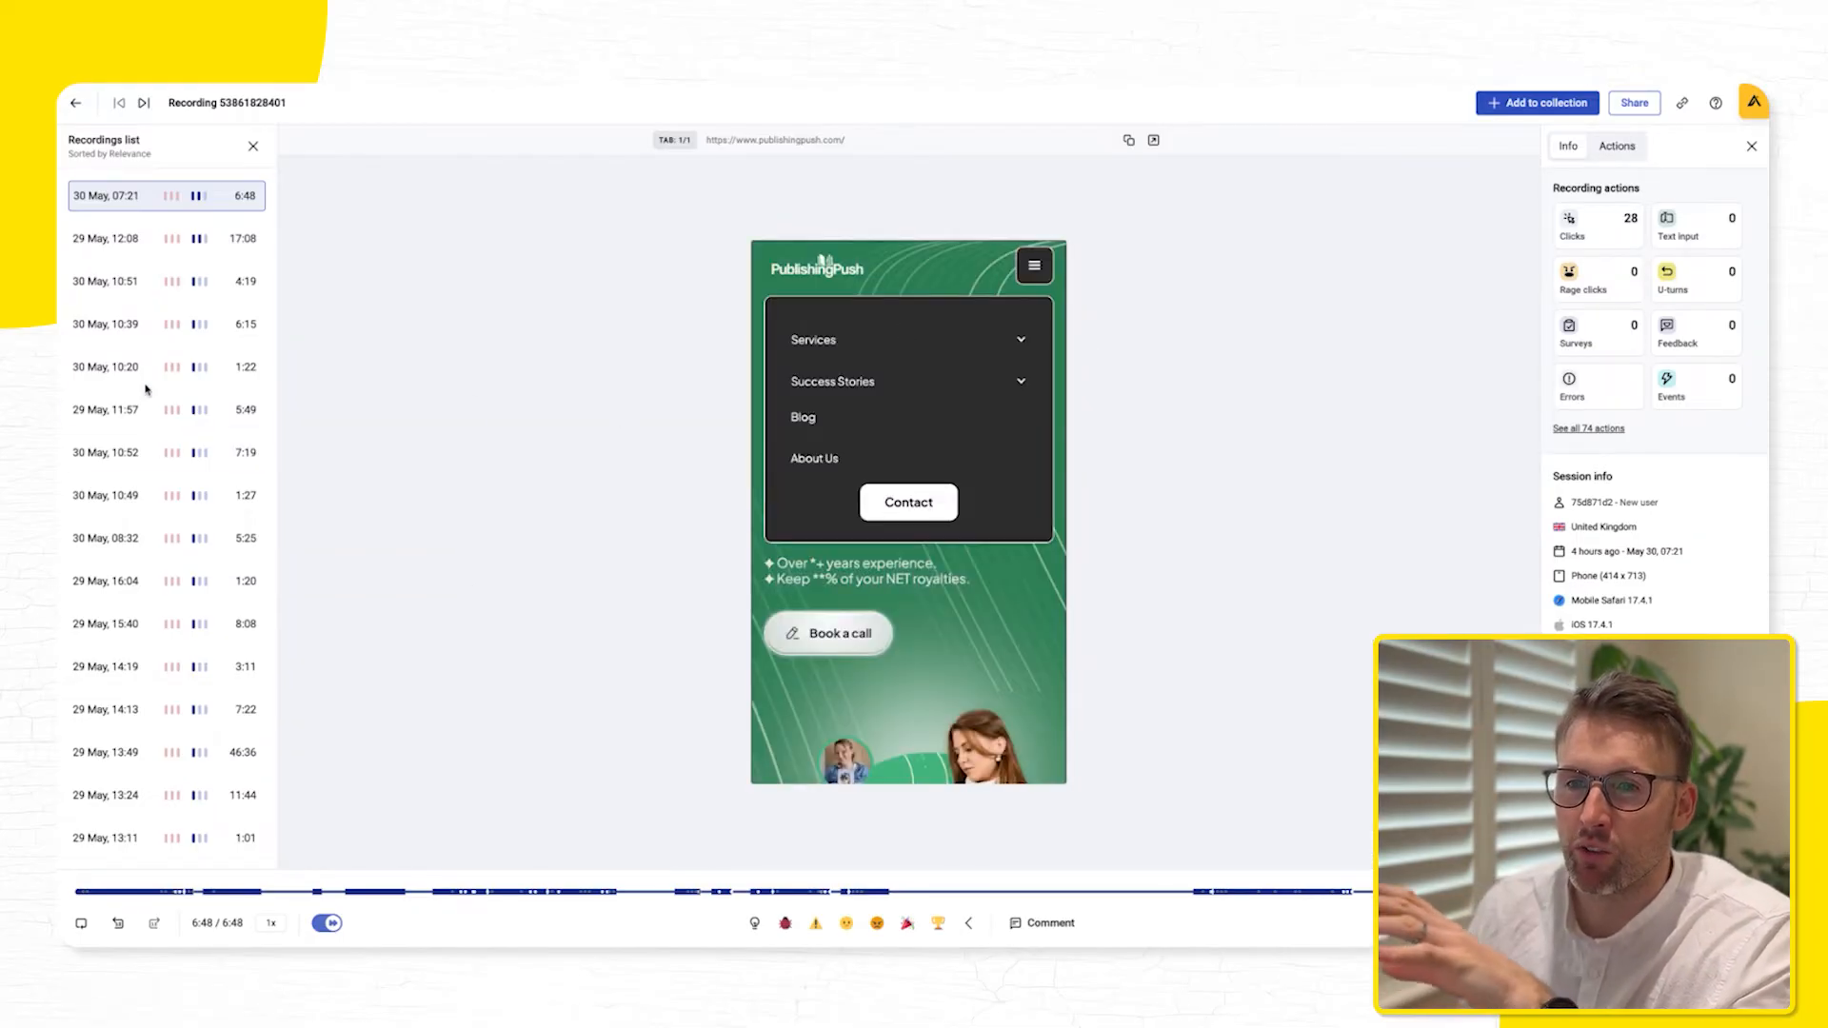
Play the 29 May 12:08 recording, skipping ahead to the contact form submission
click(105, 238)
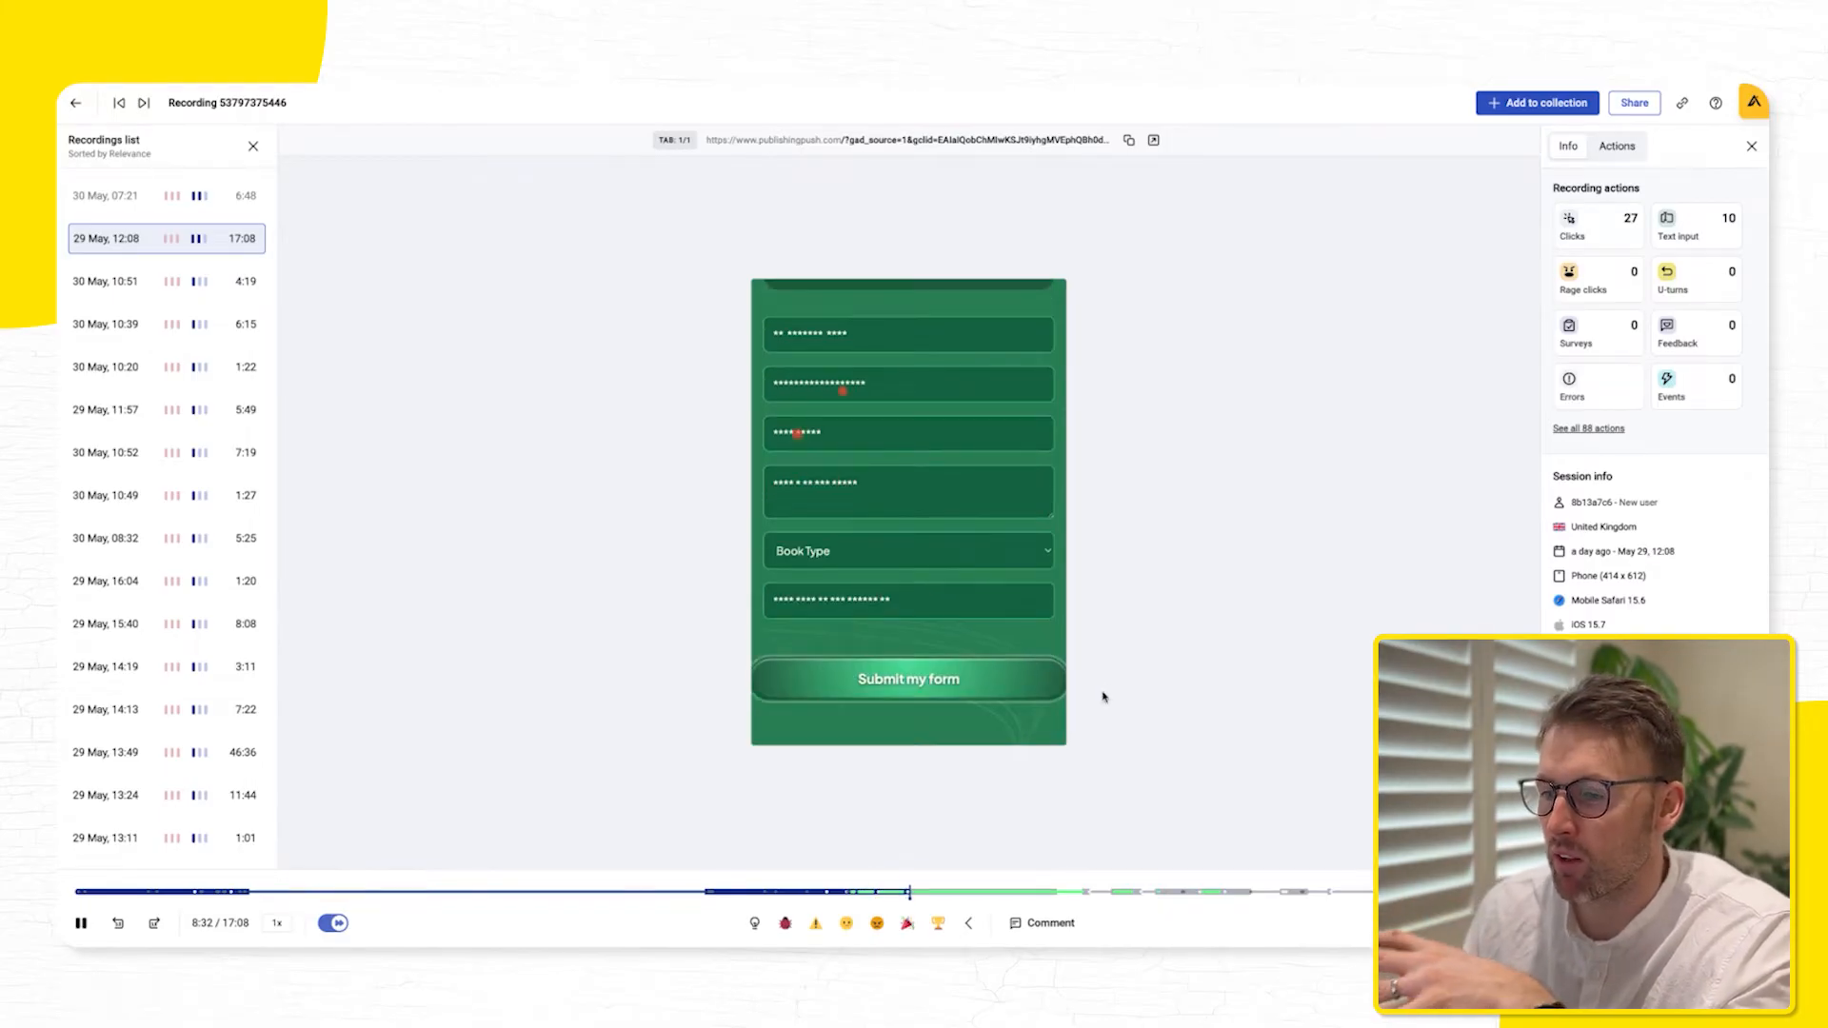
click(1029, 893)
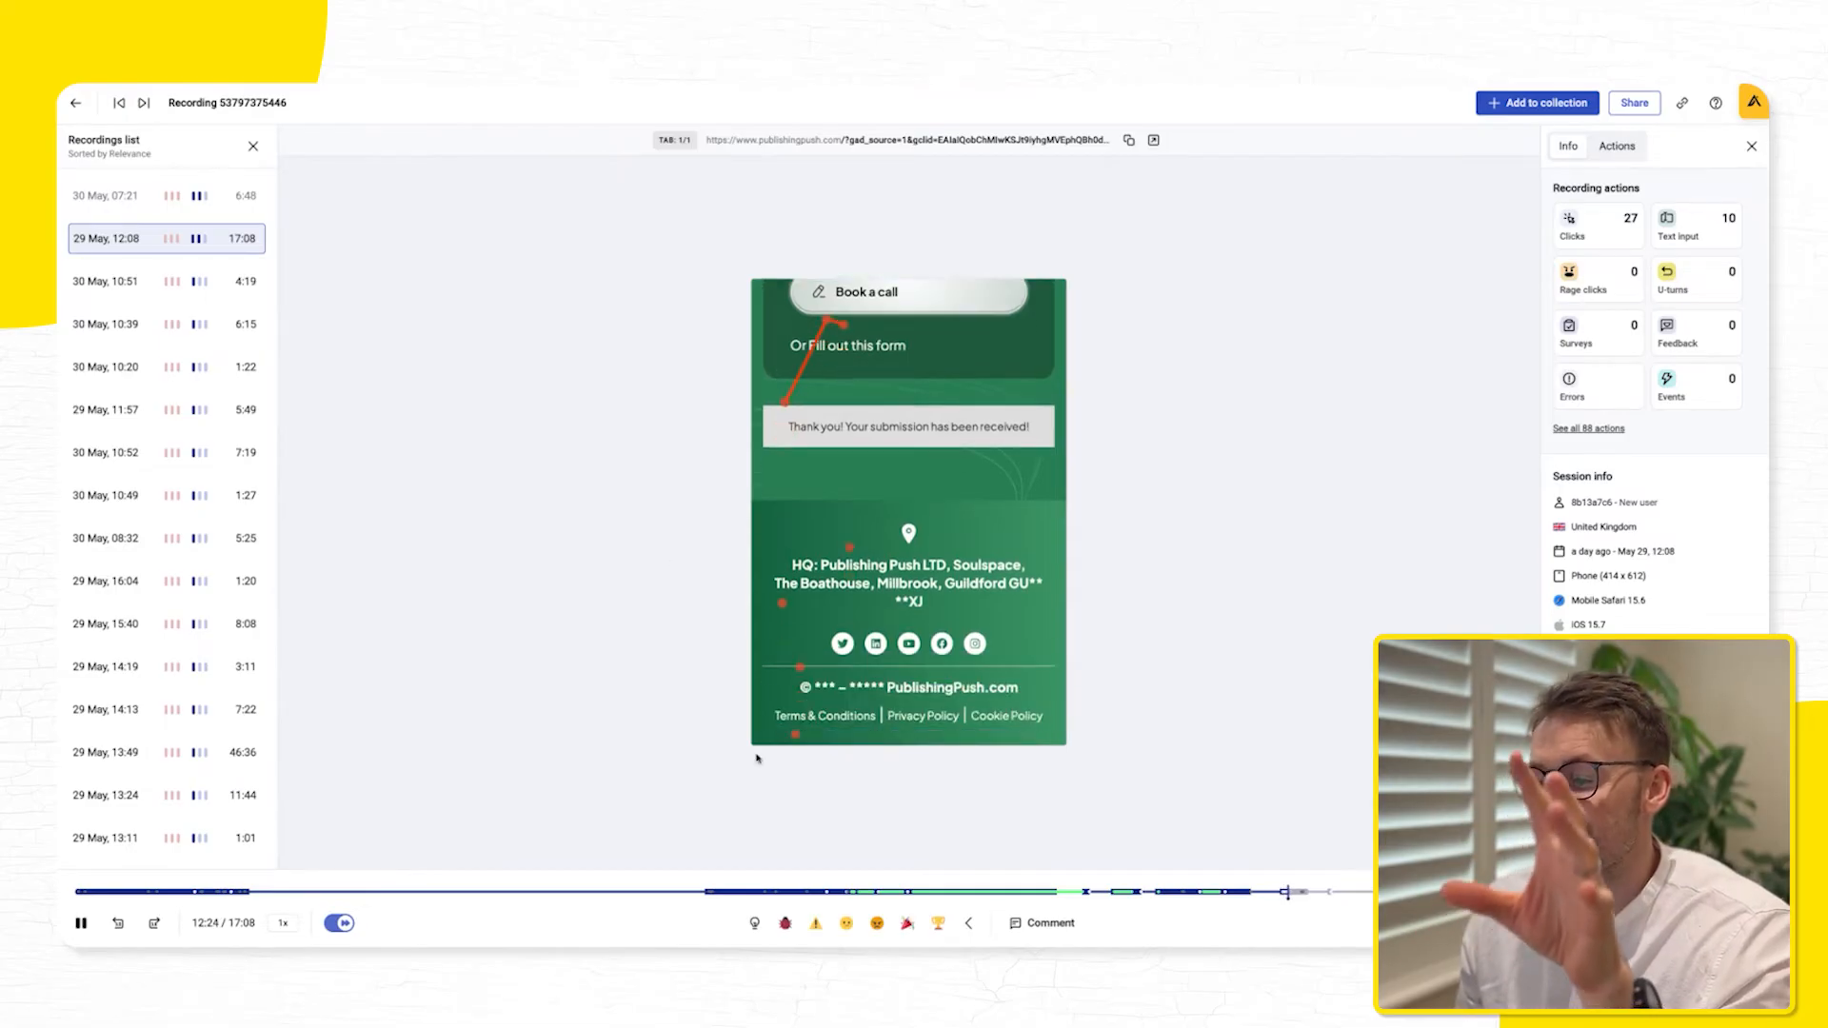
click(87, 892)
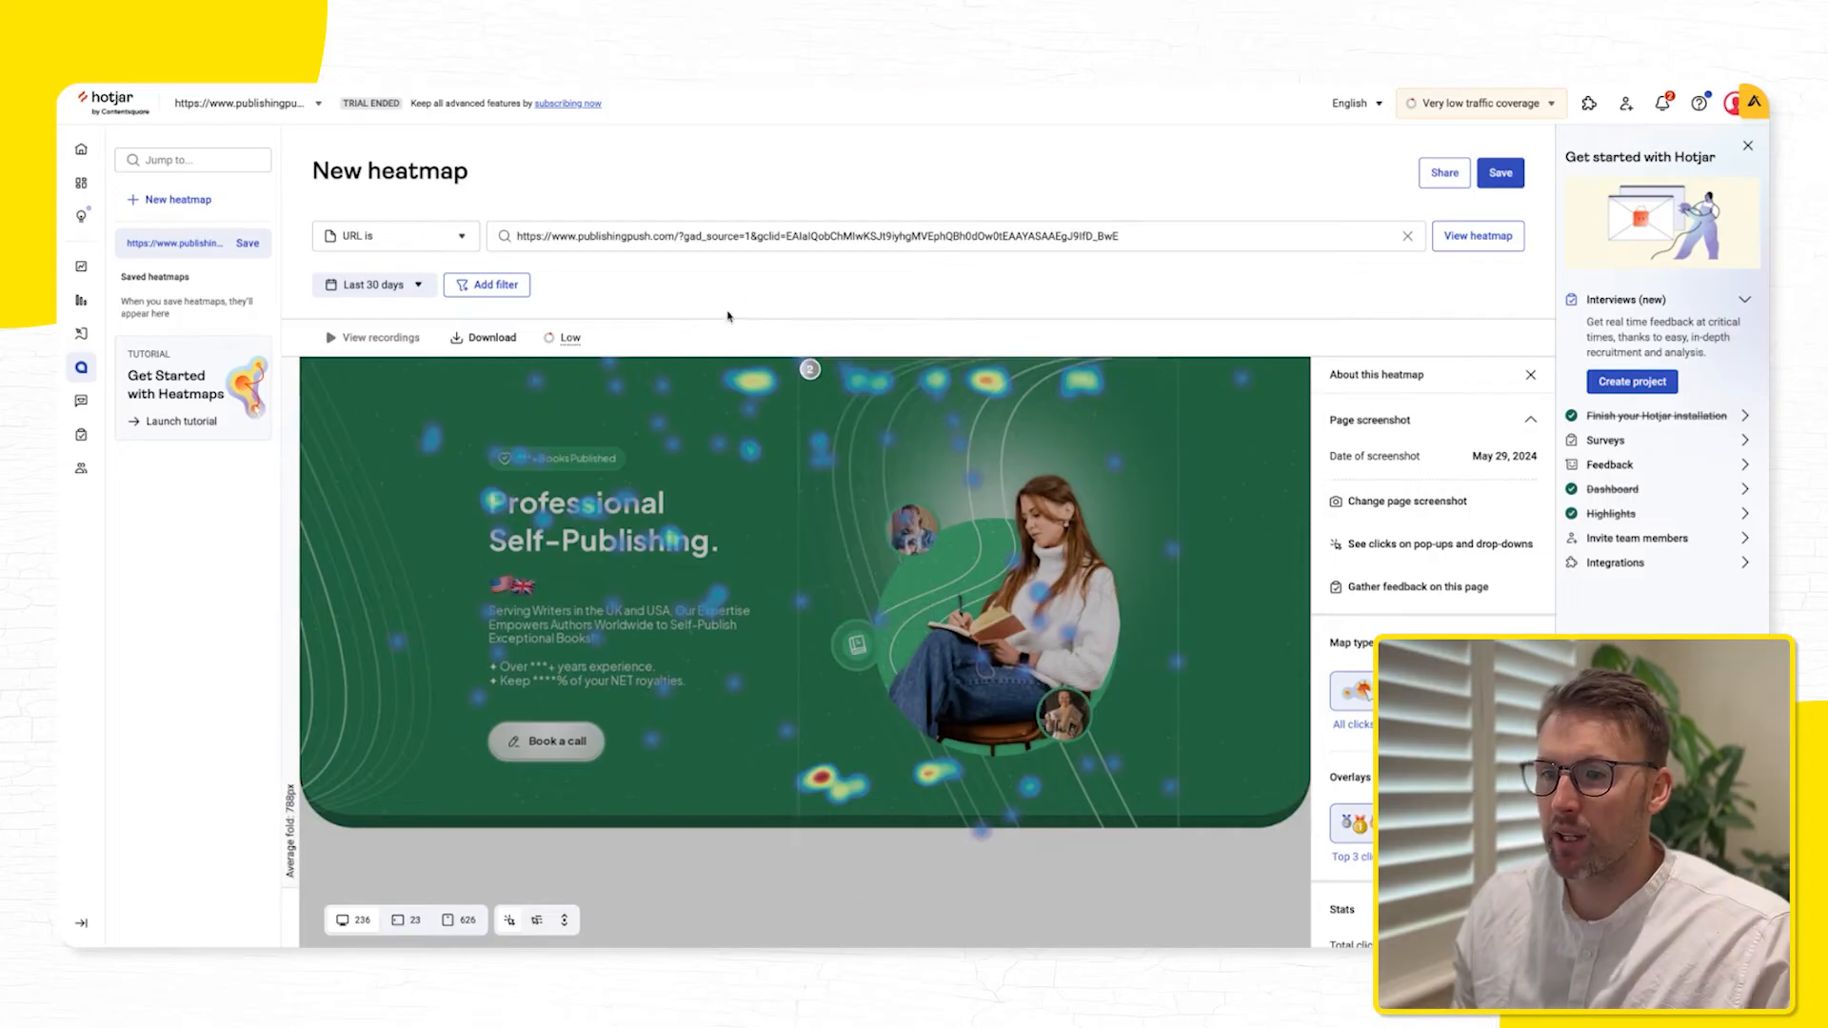
Scroll the landing-page click map to the contact form, view Book Type field recordings, return top
scroll(down, 3)
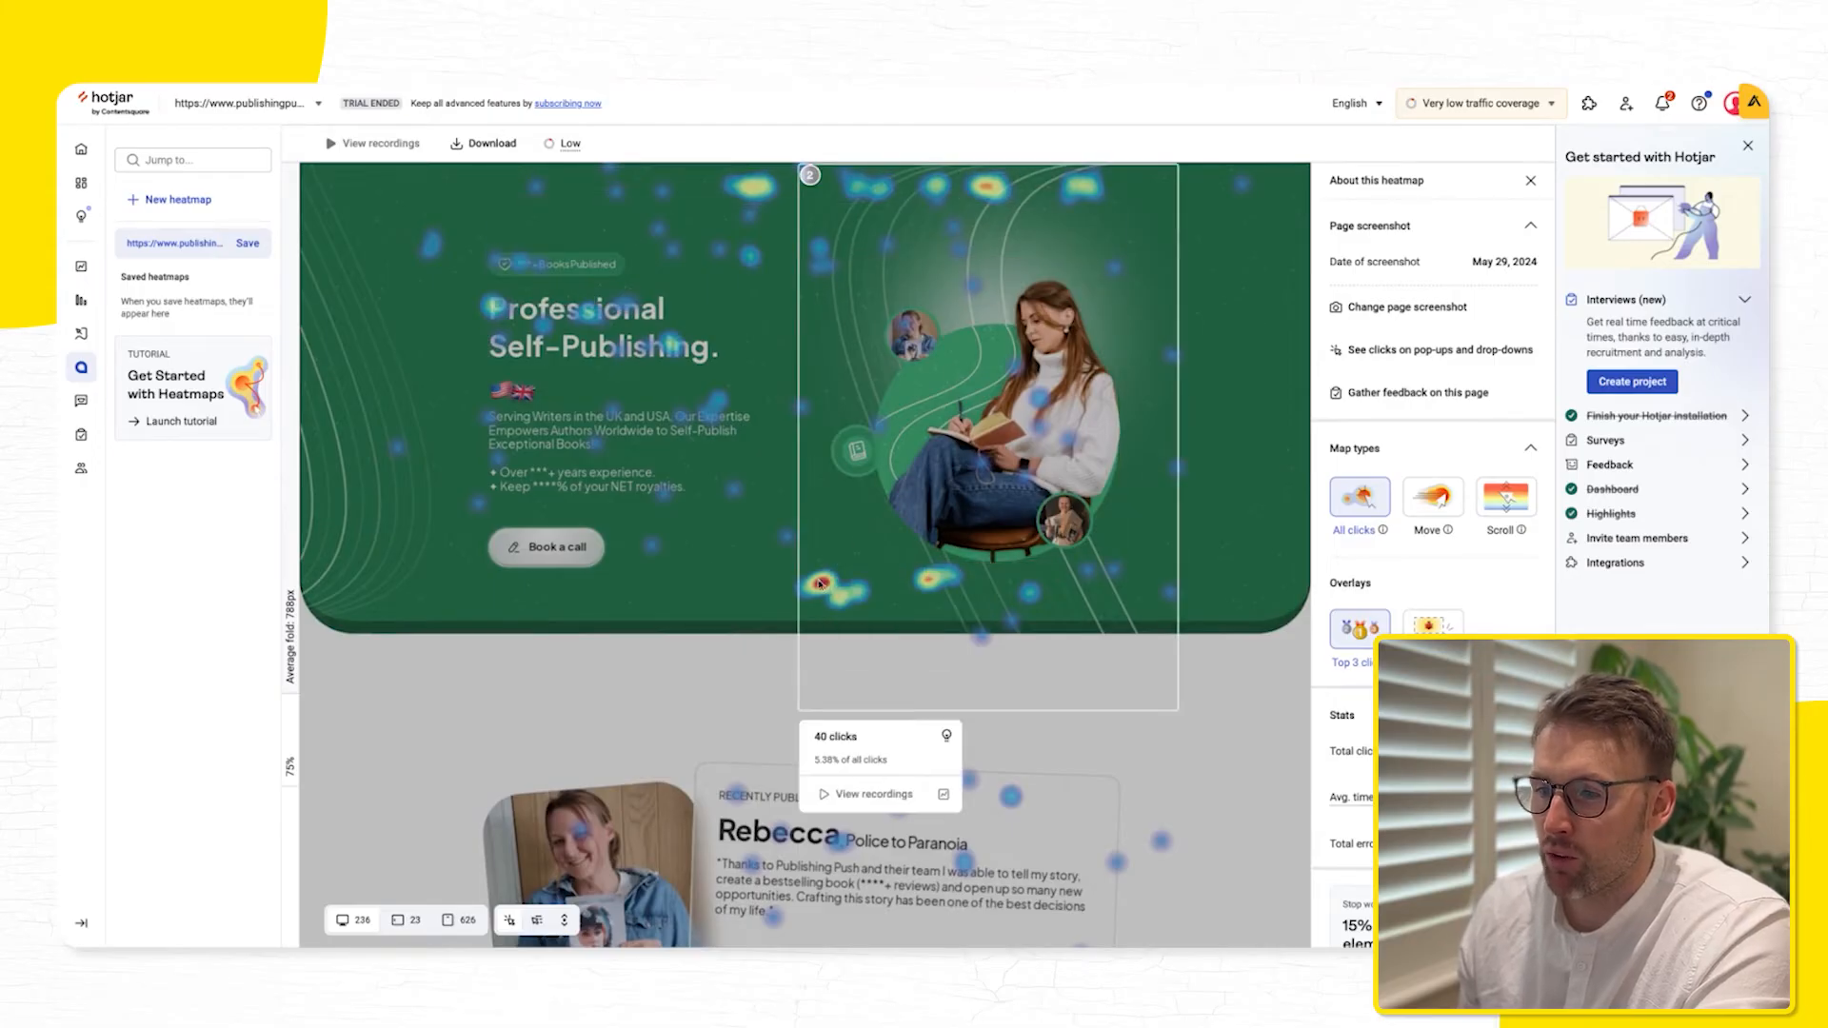
scroll(down, 3)
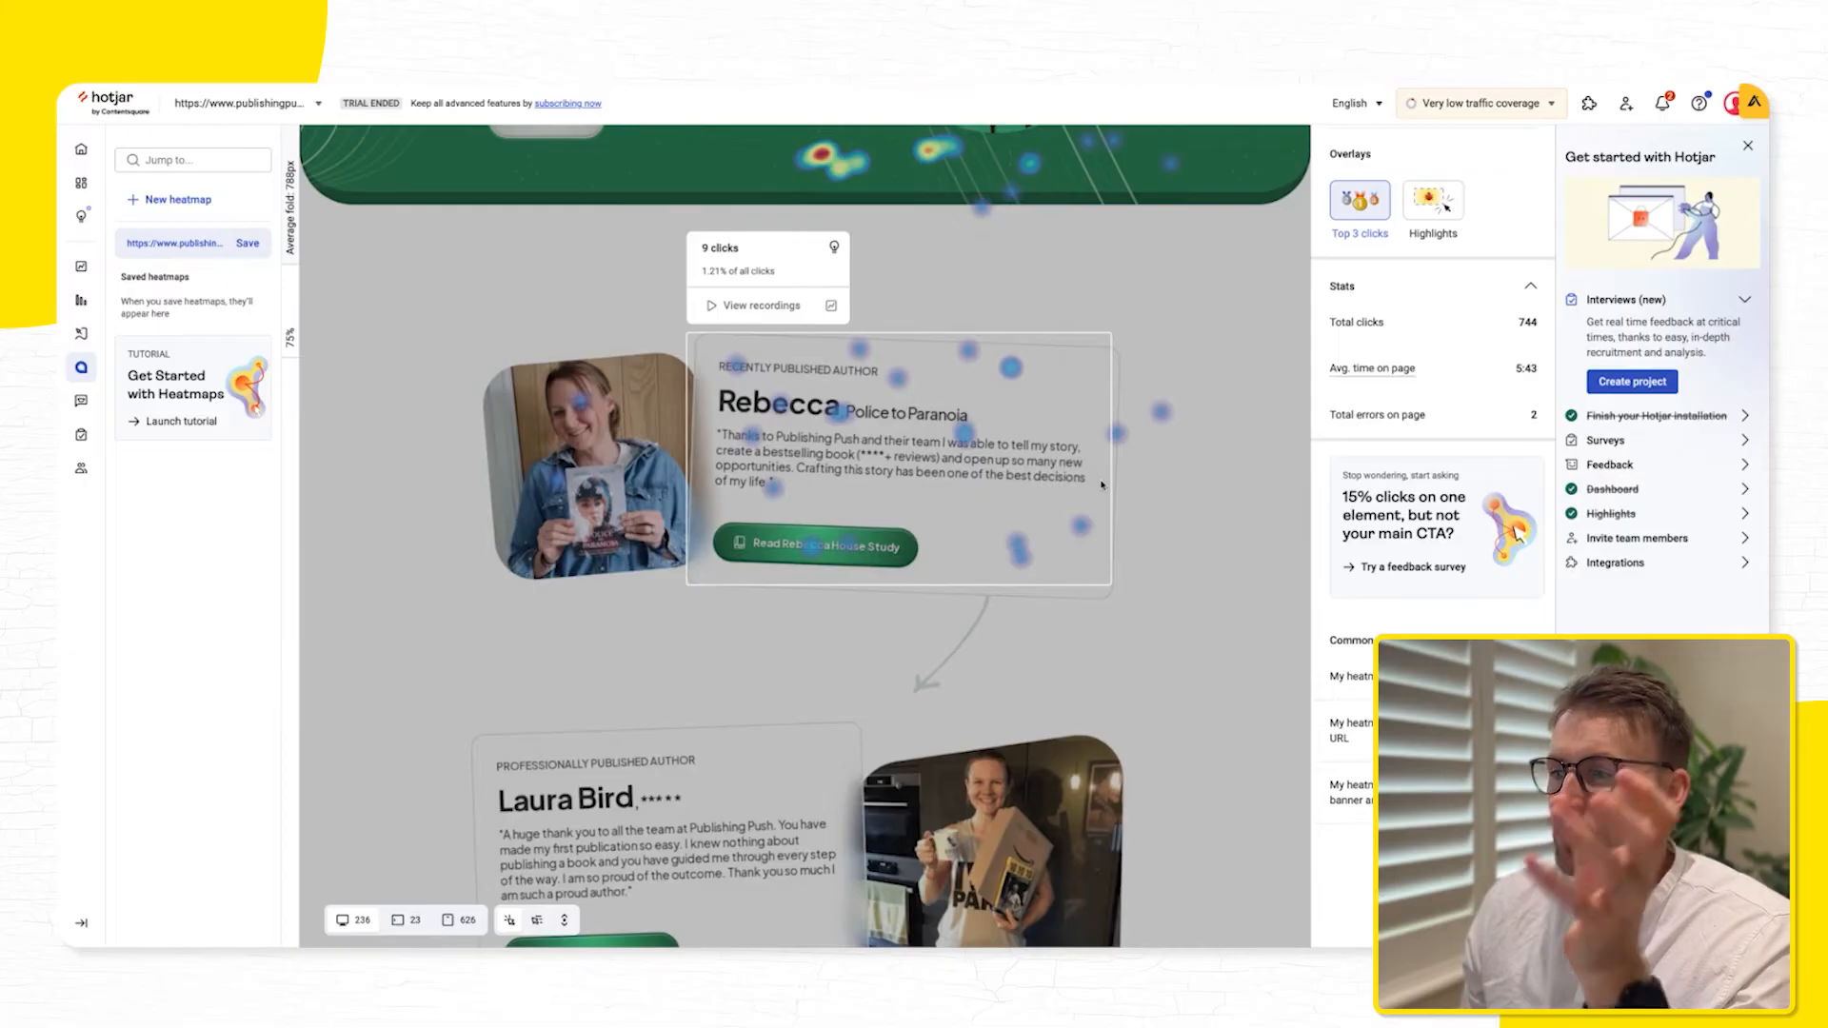
scroll(down, 3)
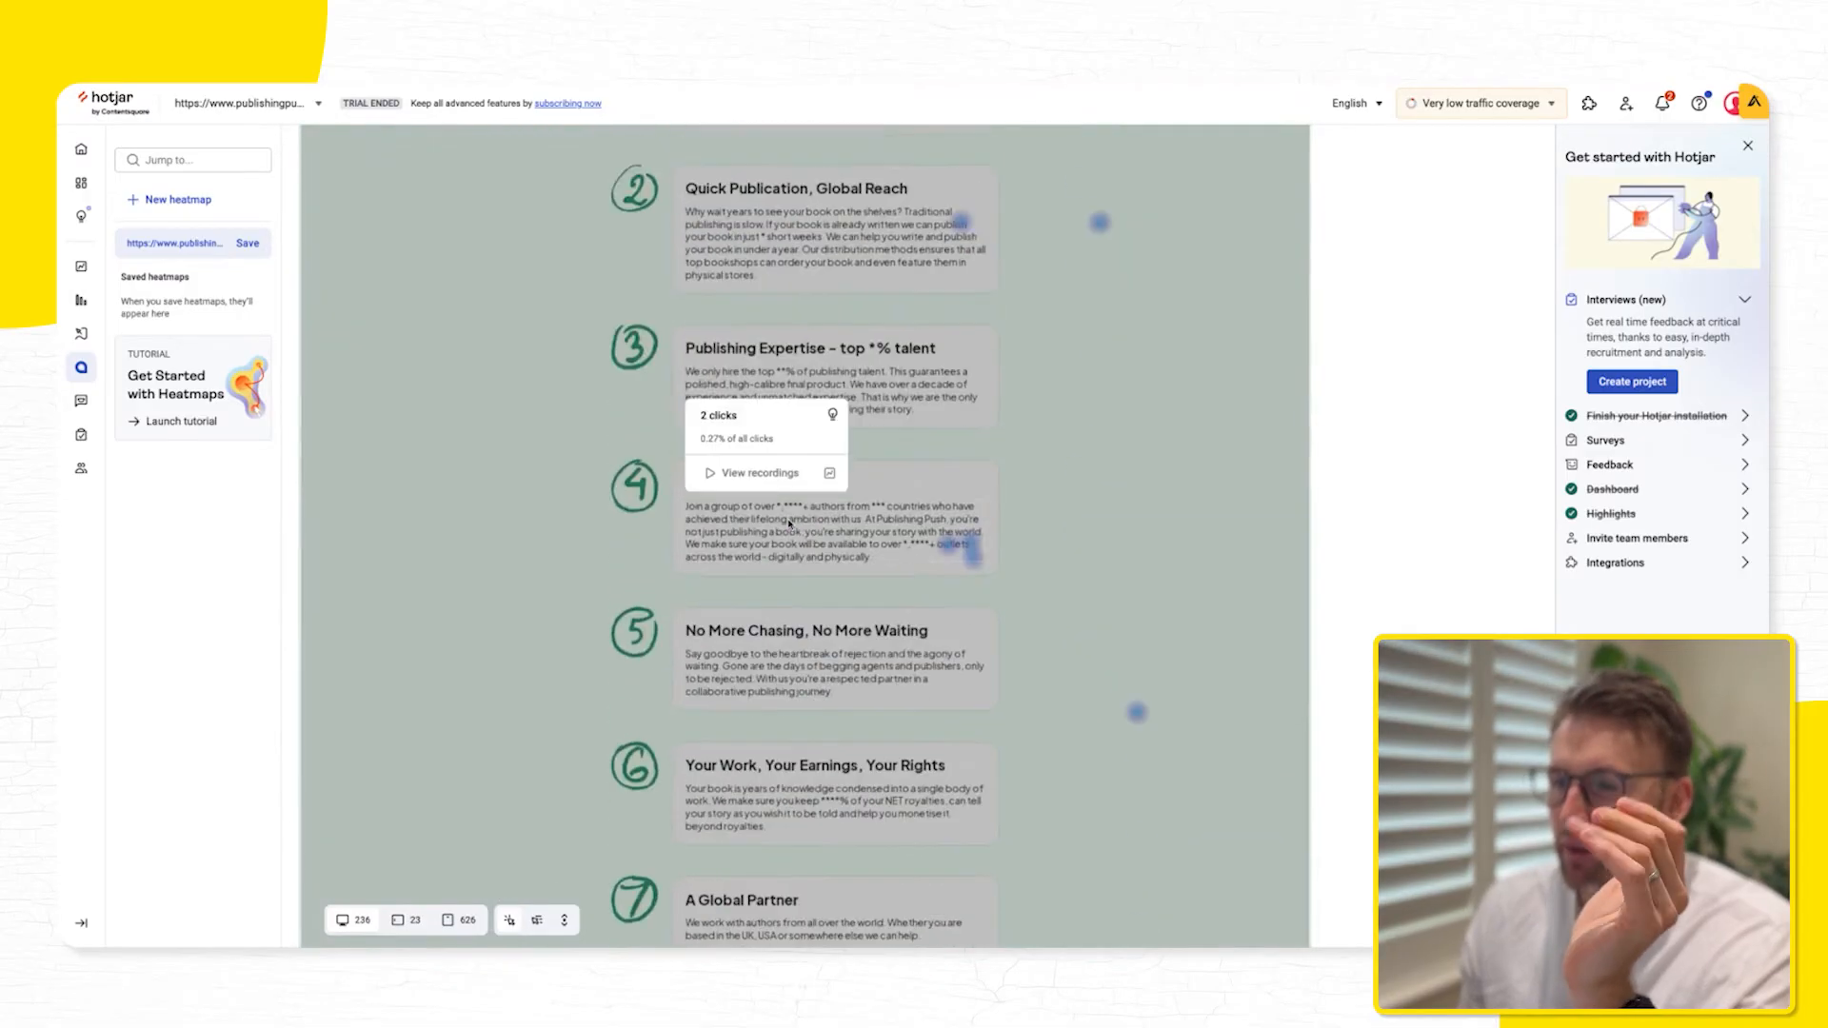
scroll(down, 3)
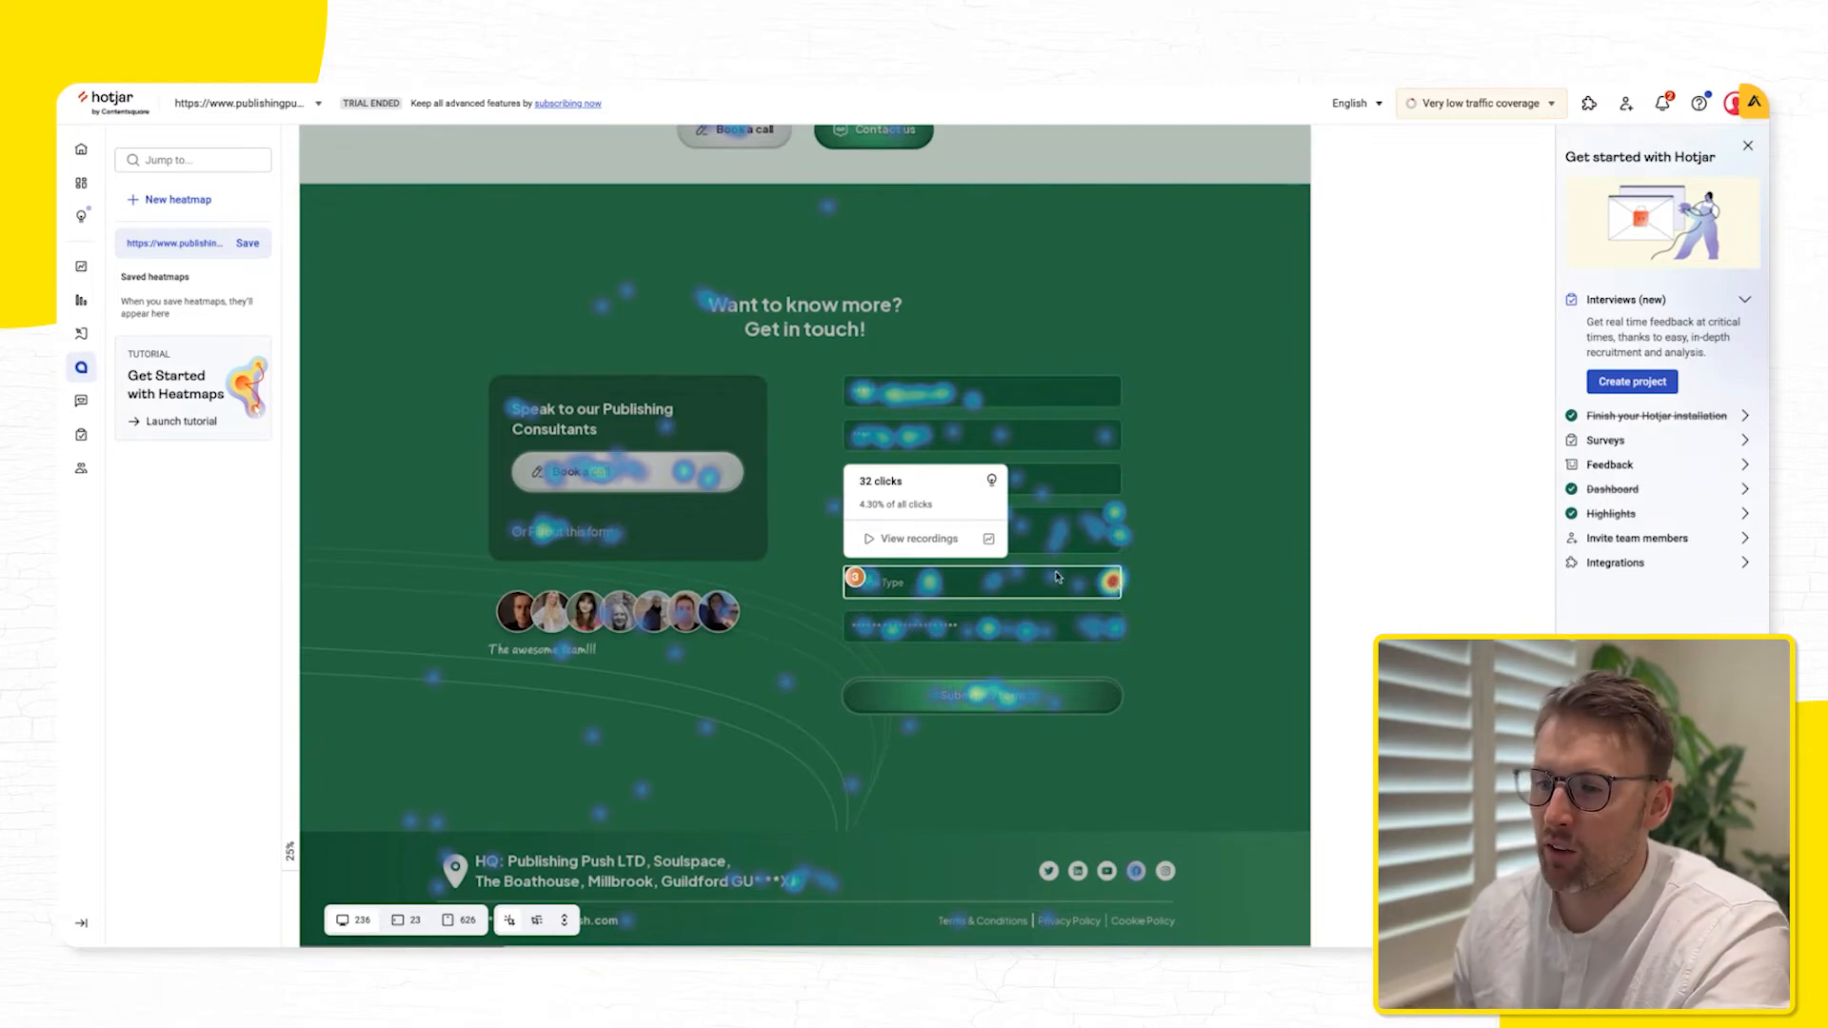
click(918, 537)
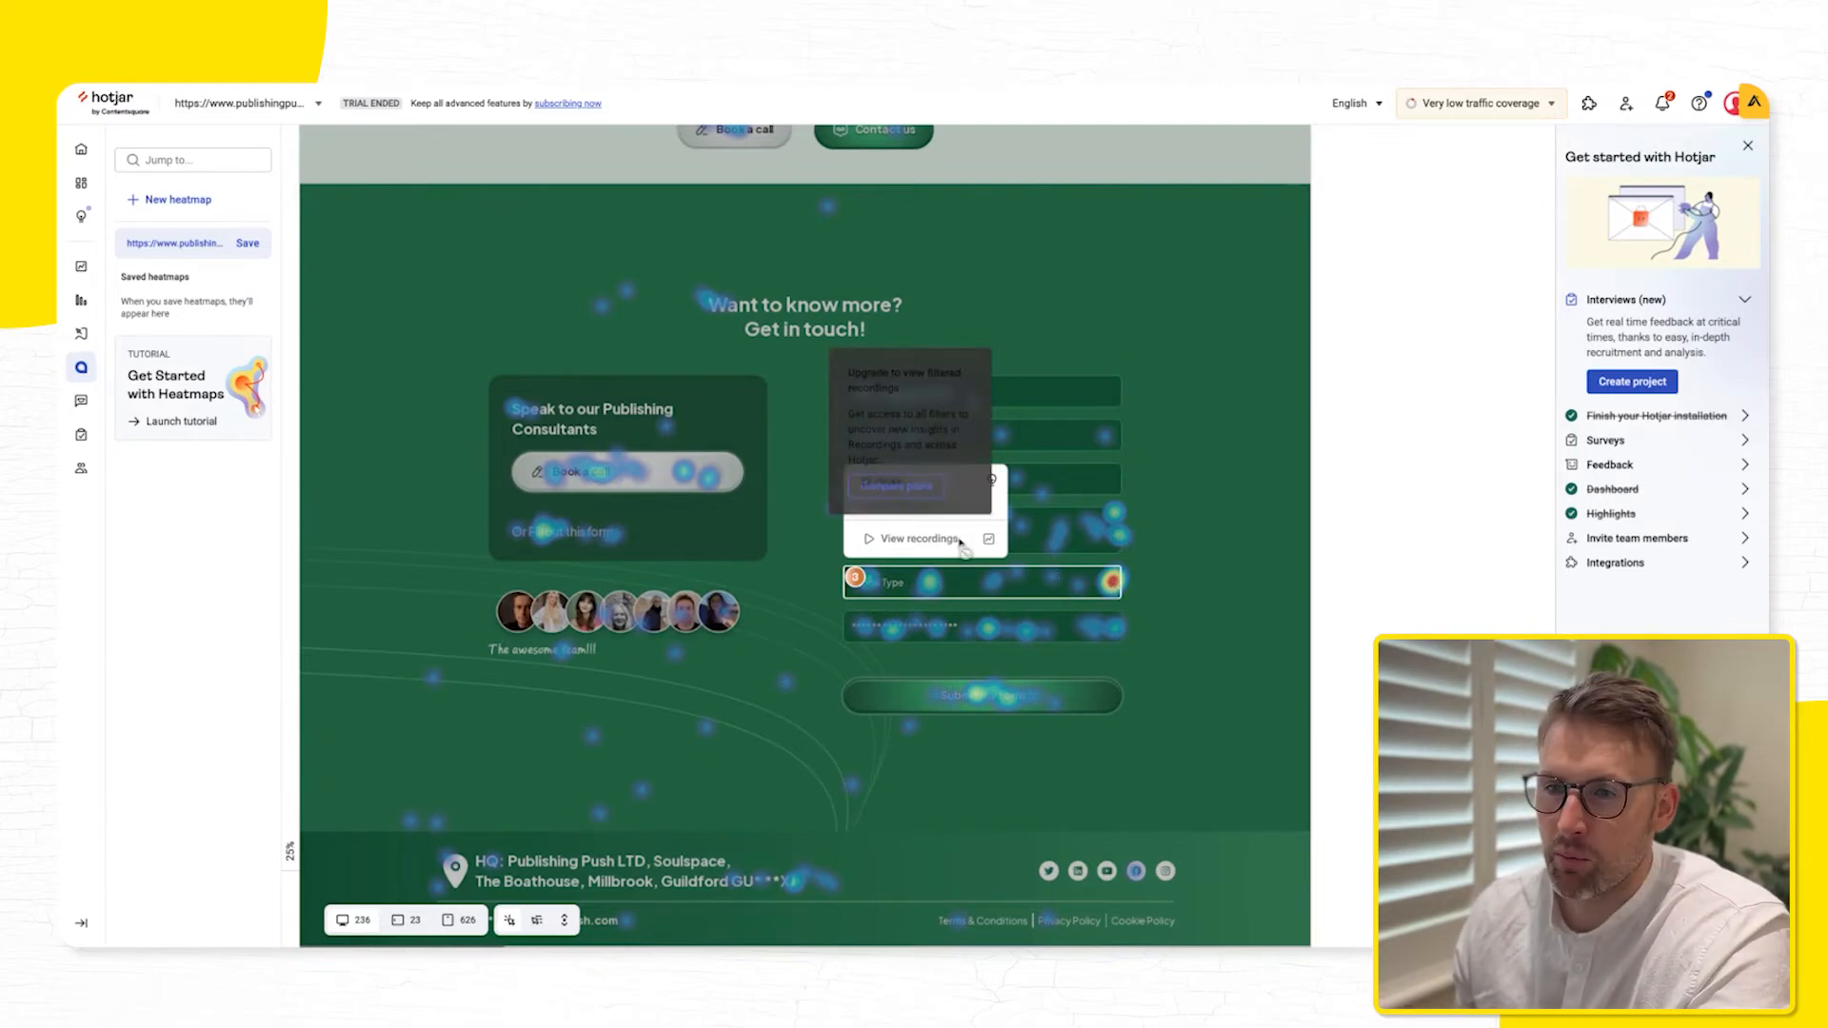
scroll(up, 3)
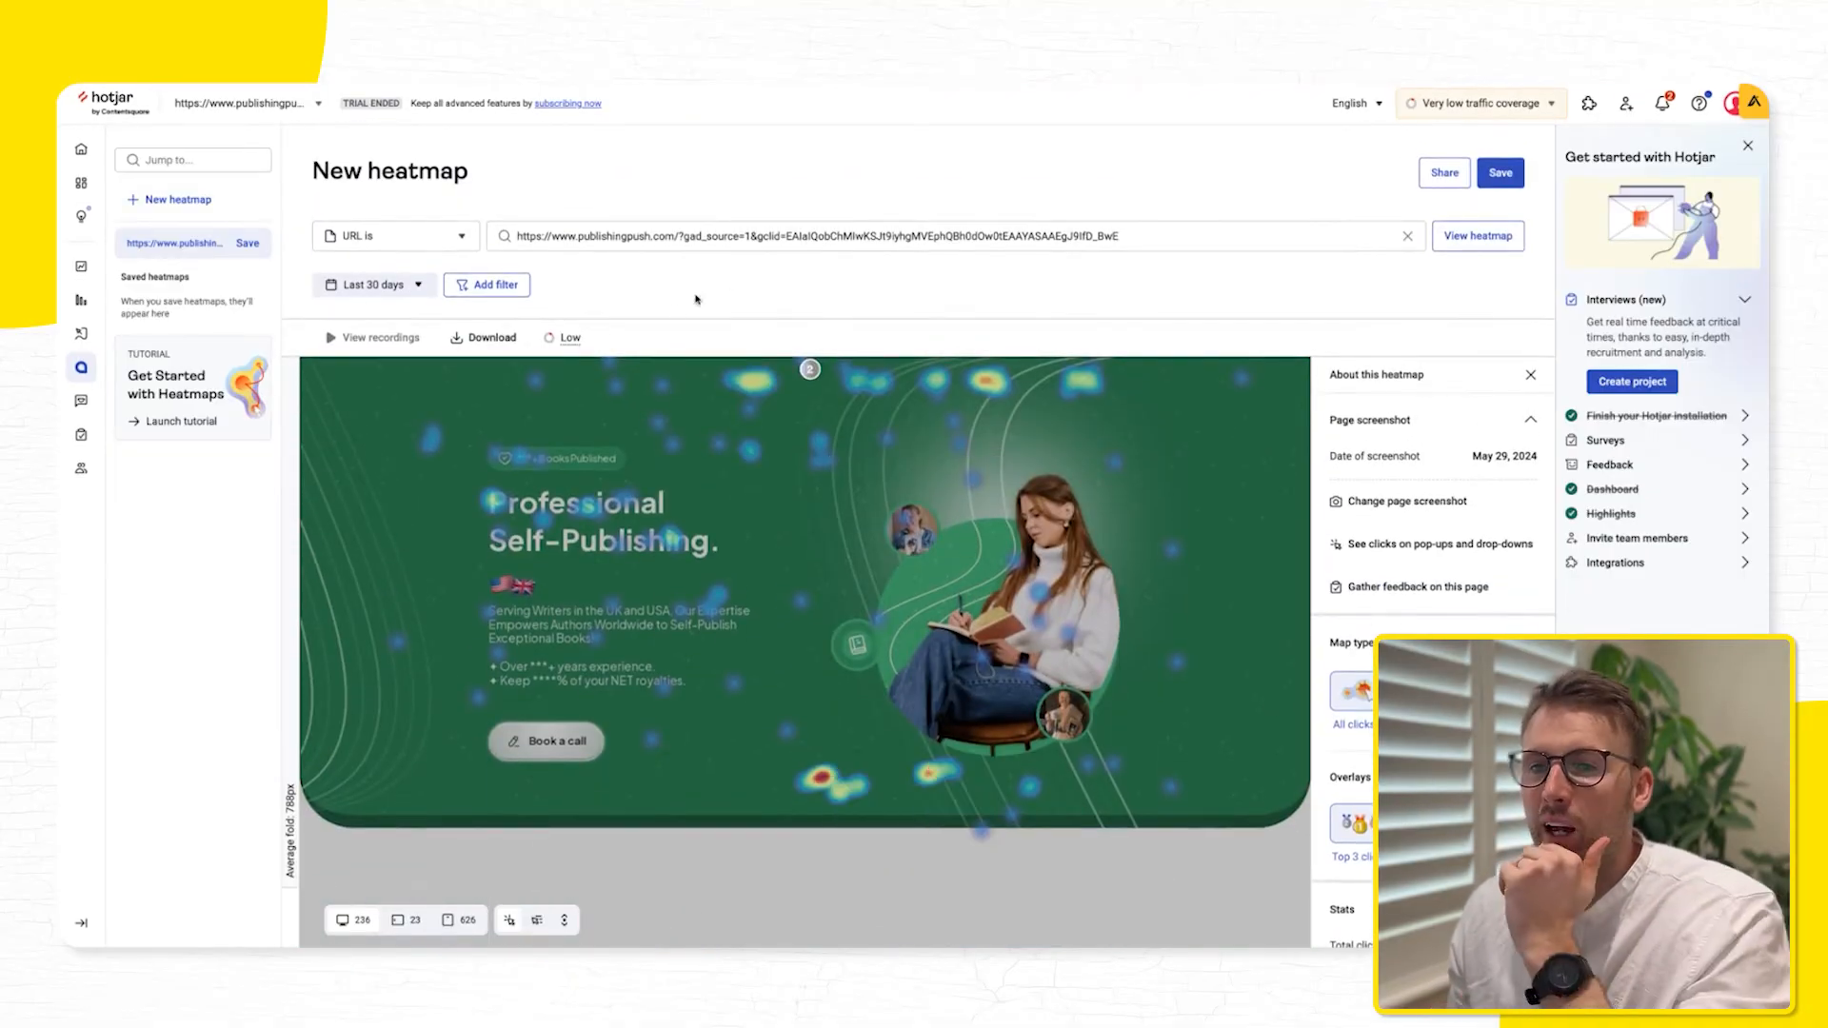
mouse_move(82, 367)
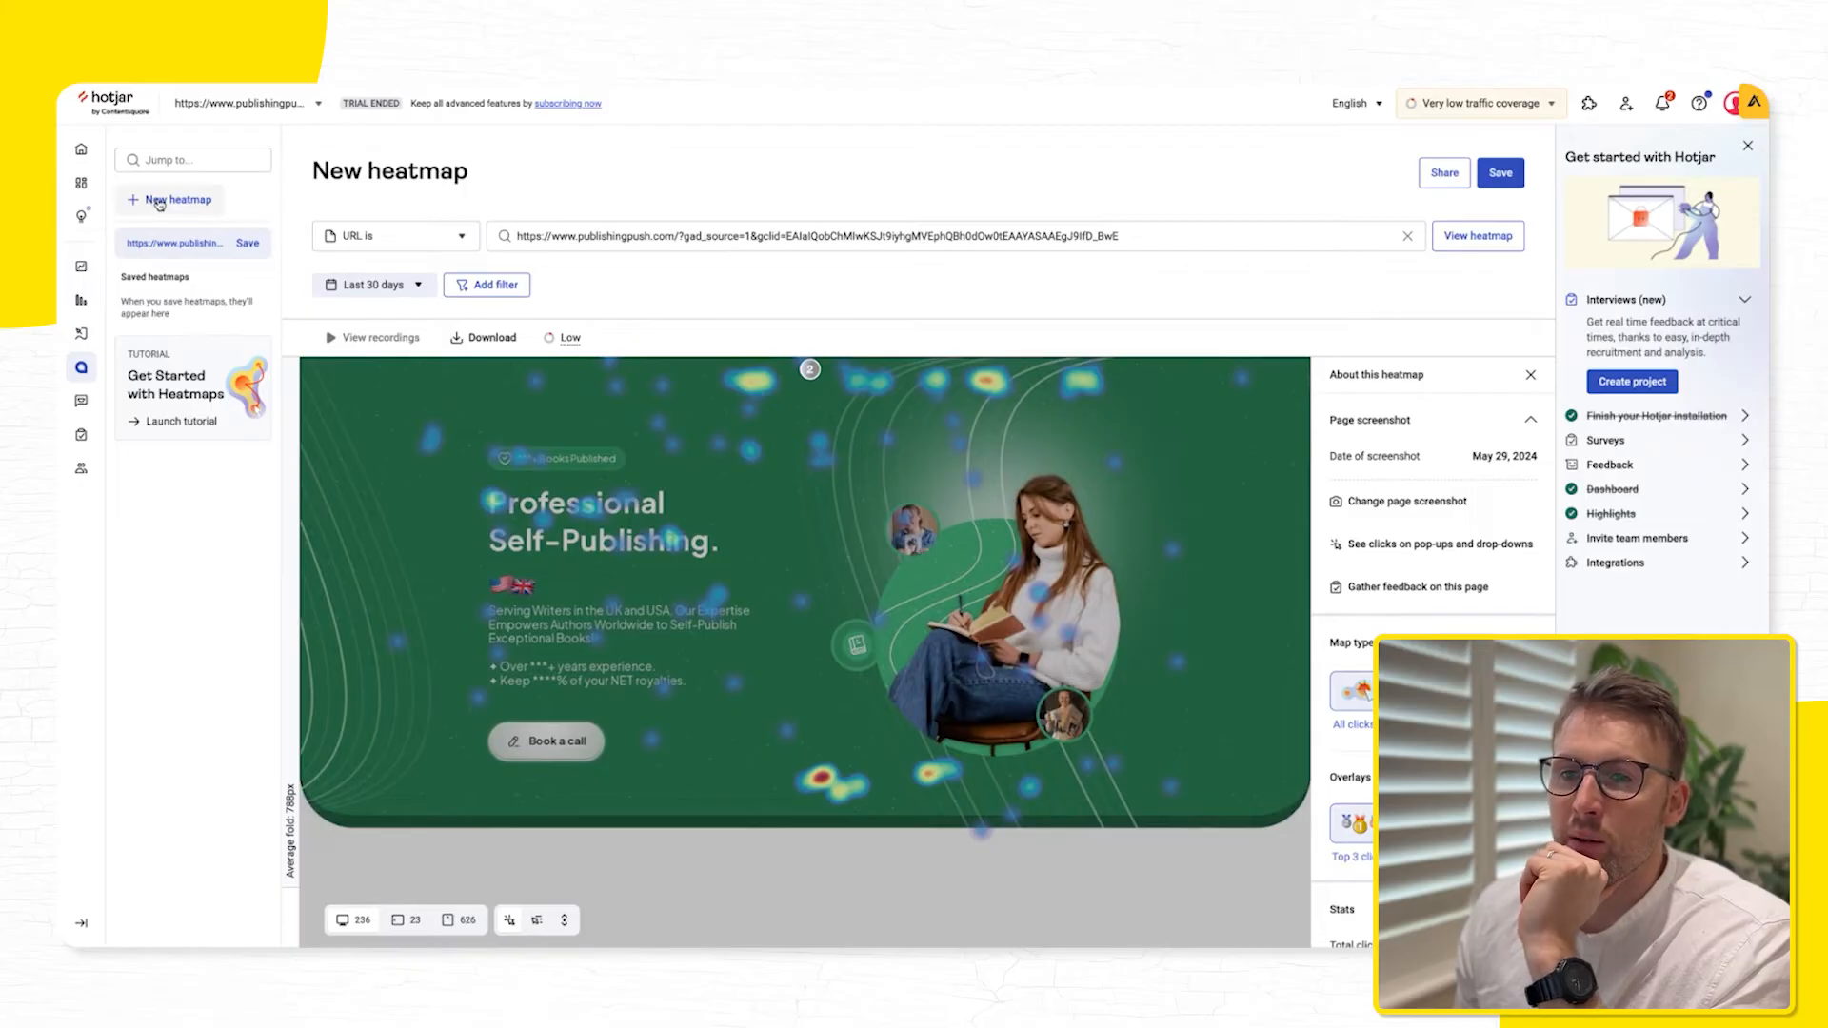
click(170, 199)
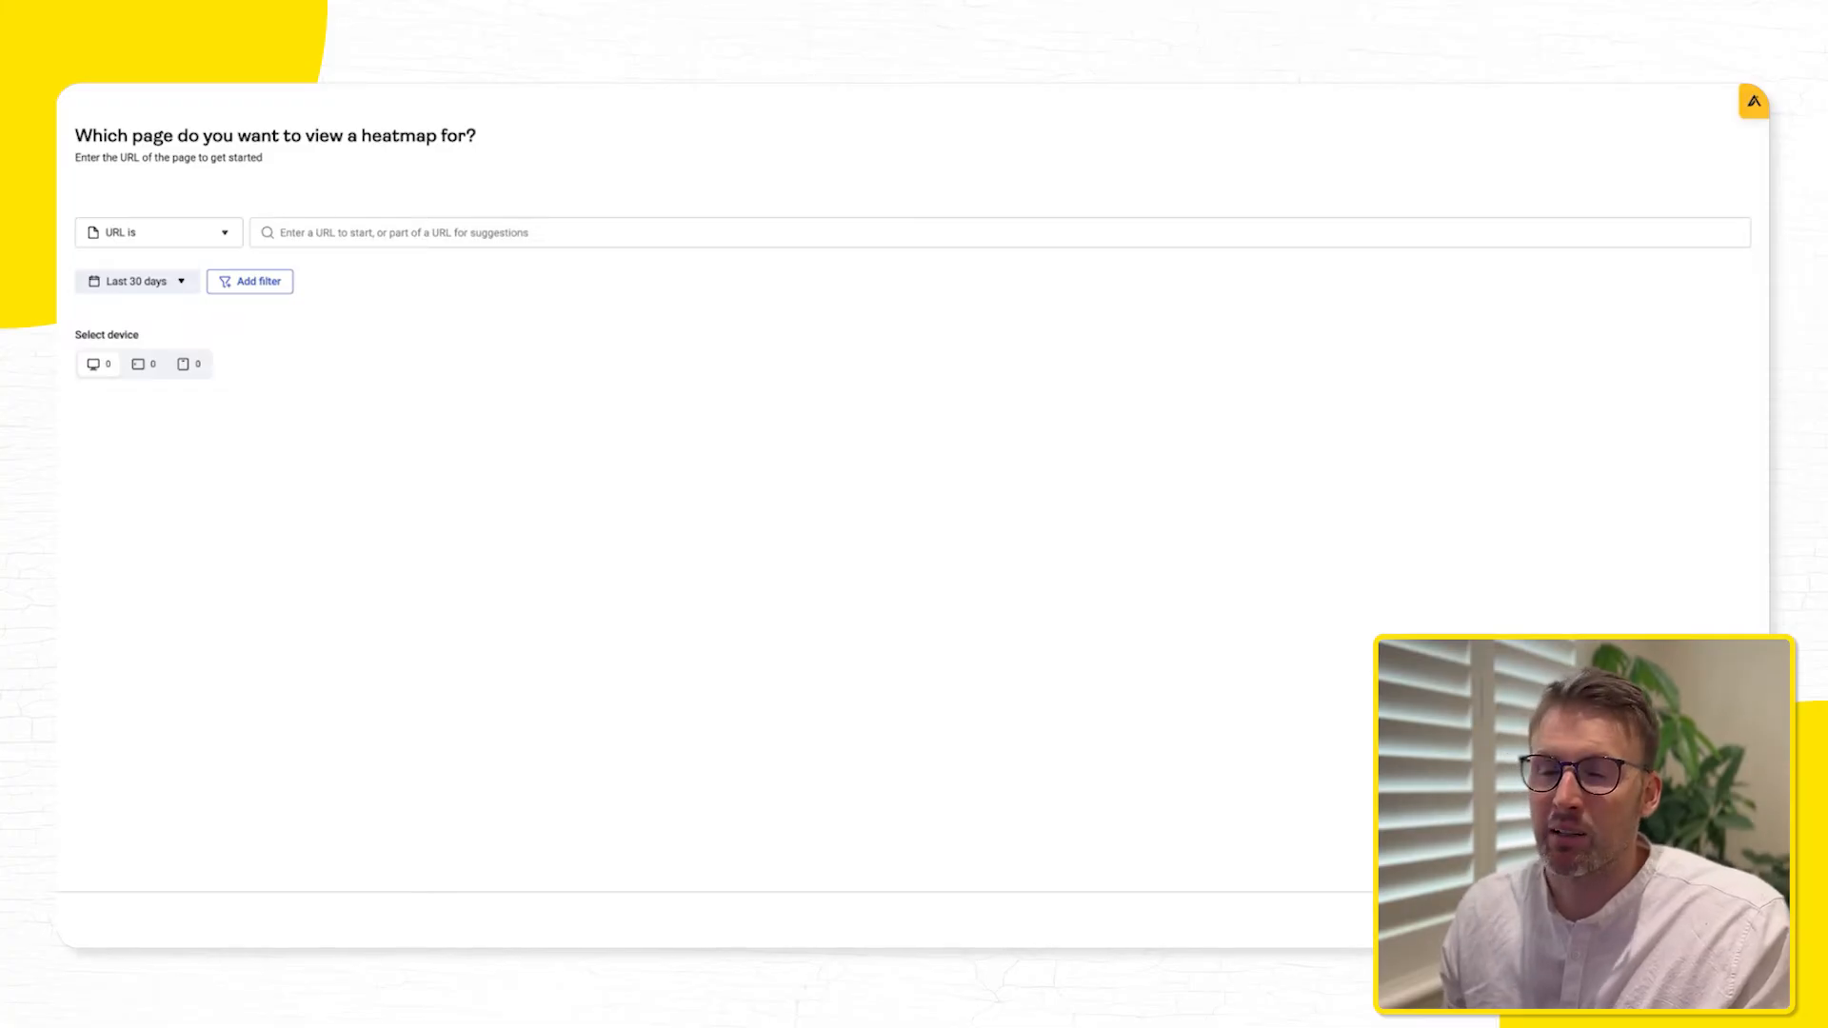
text(https://publishingpush.com/)
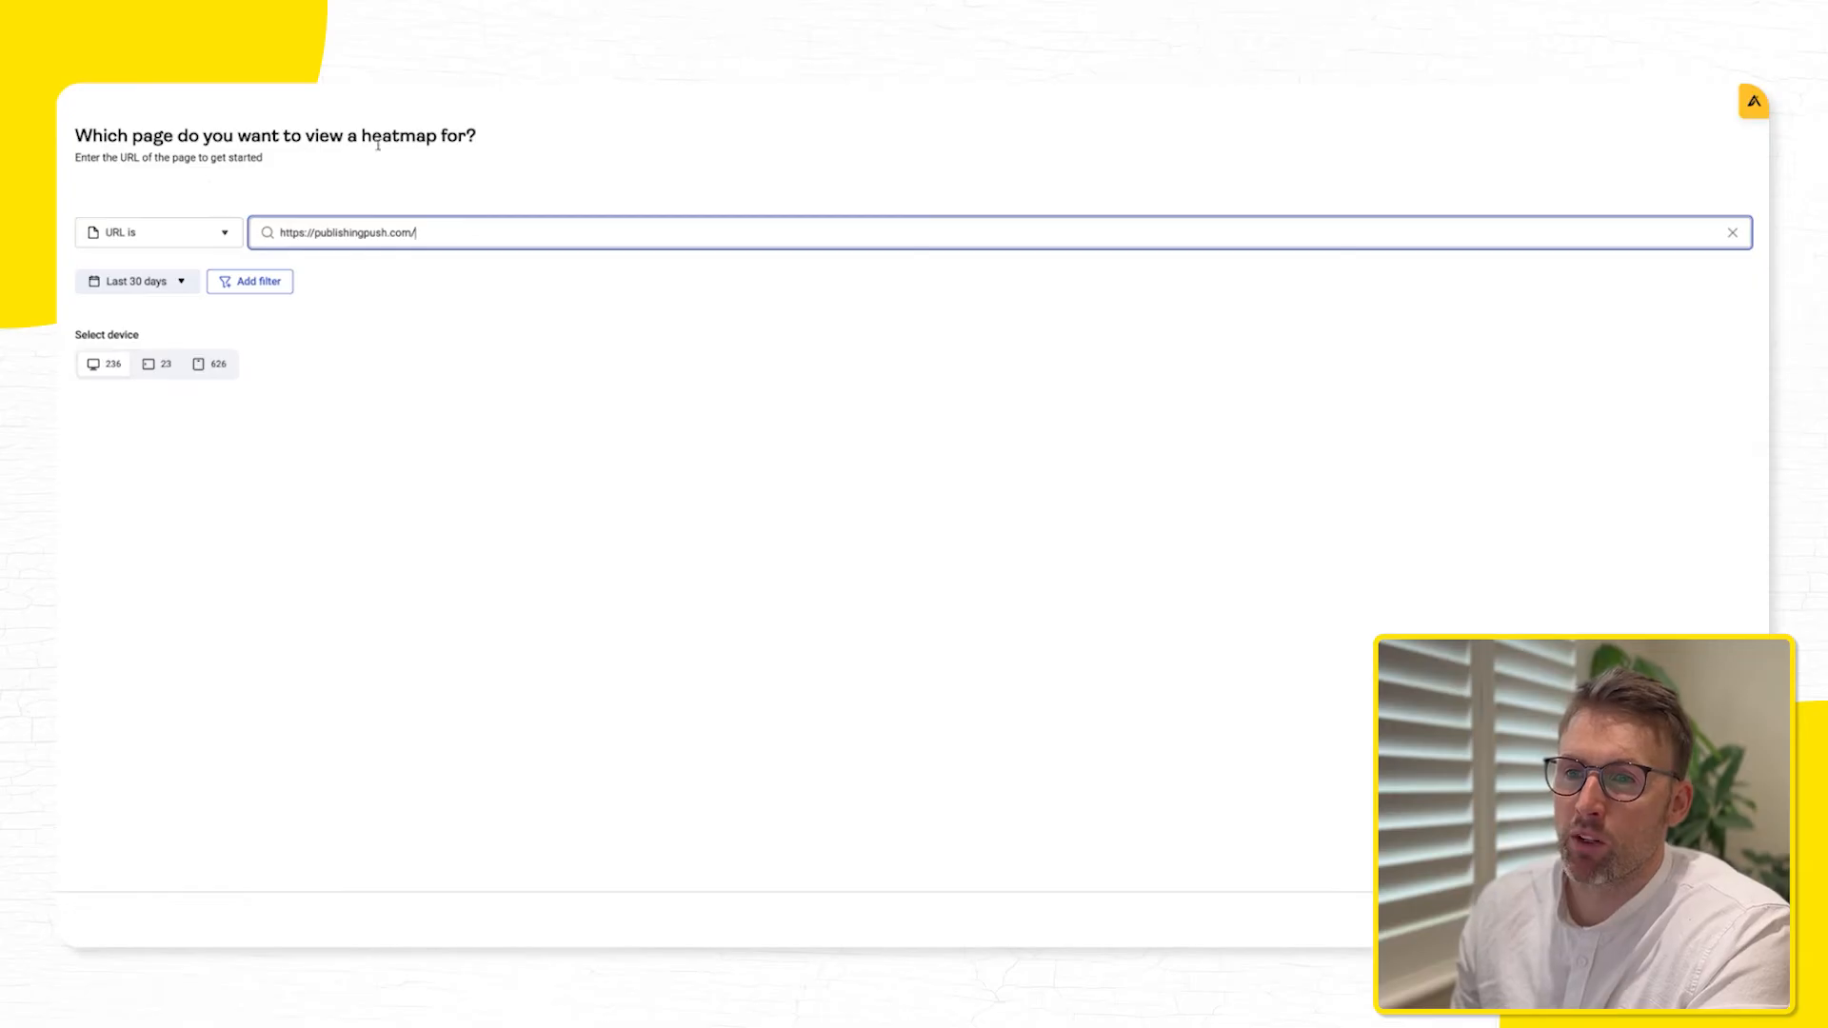
mouse_move(736, 472)
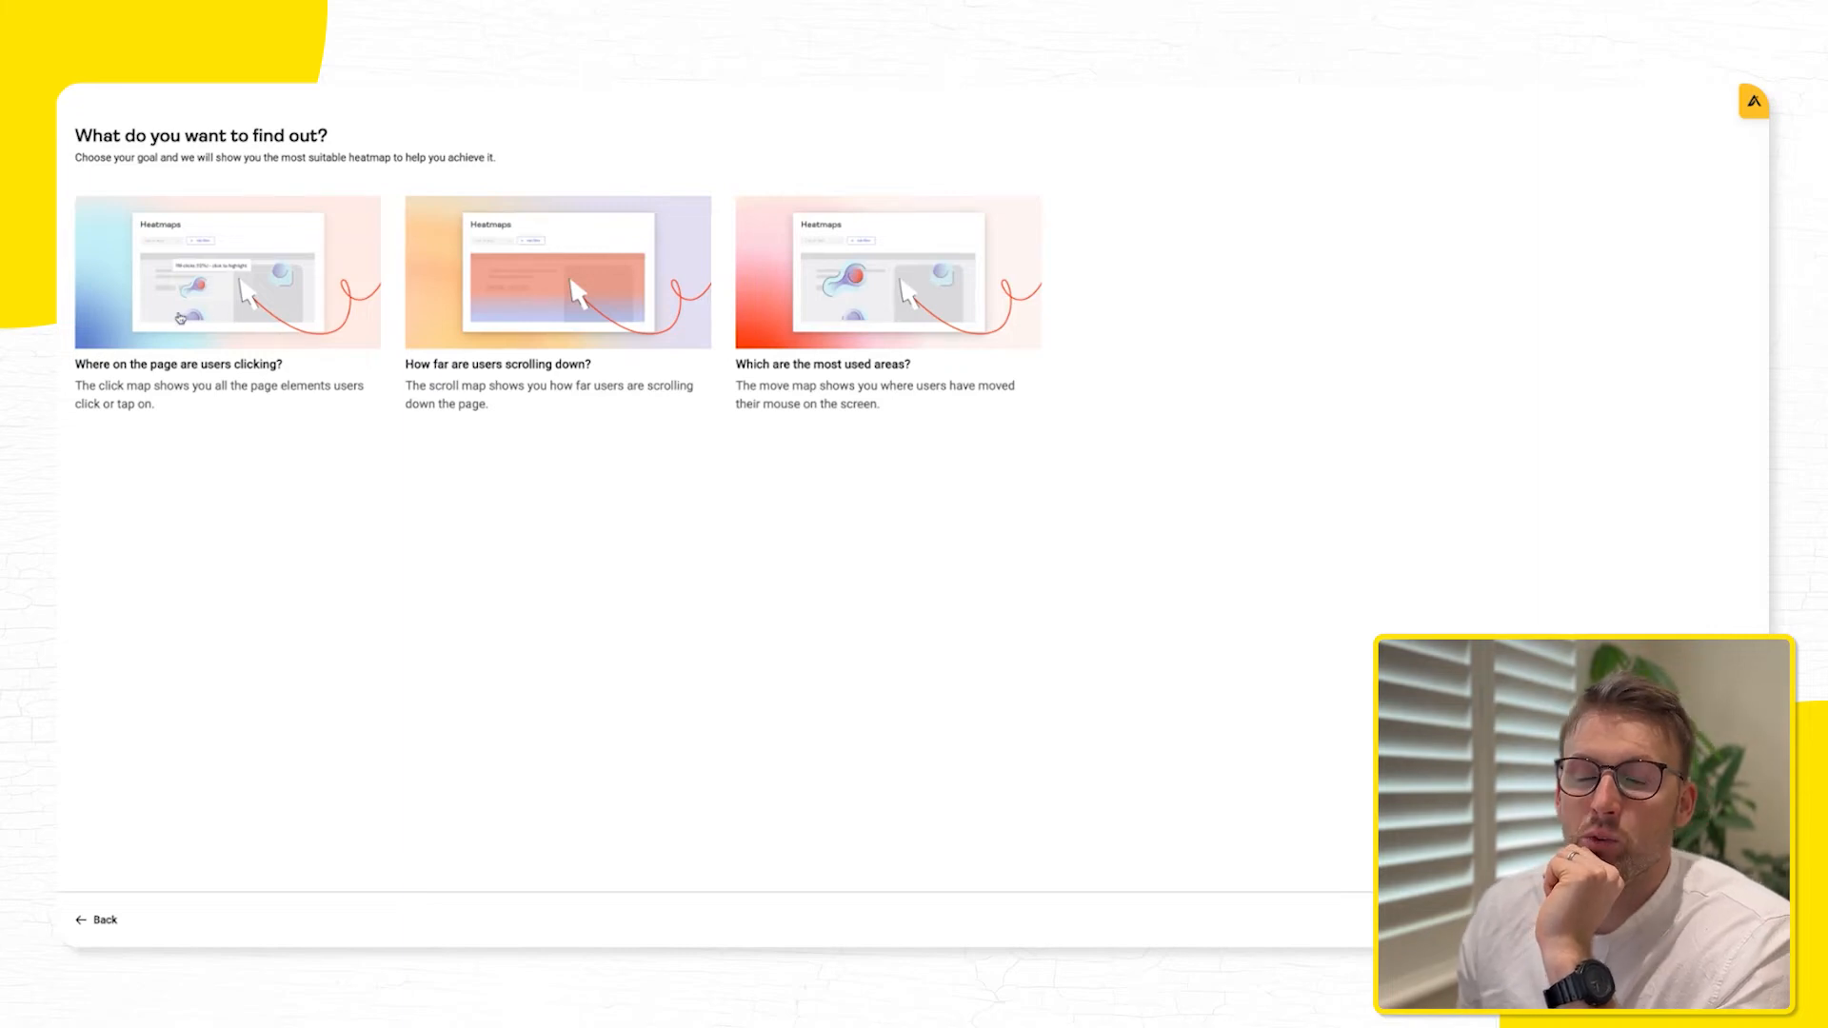
mouse_move(511, 334)
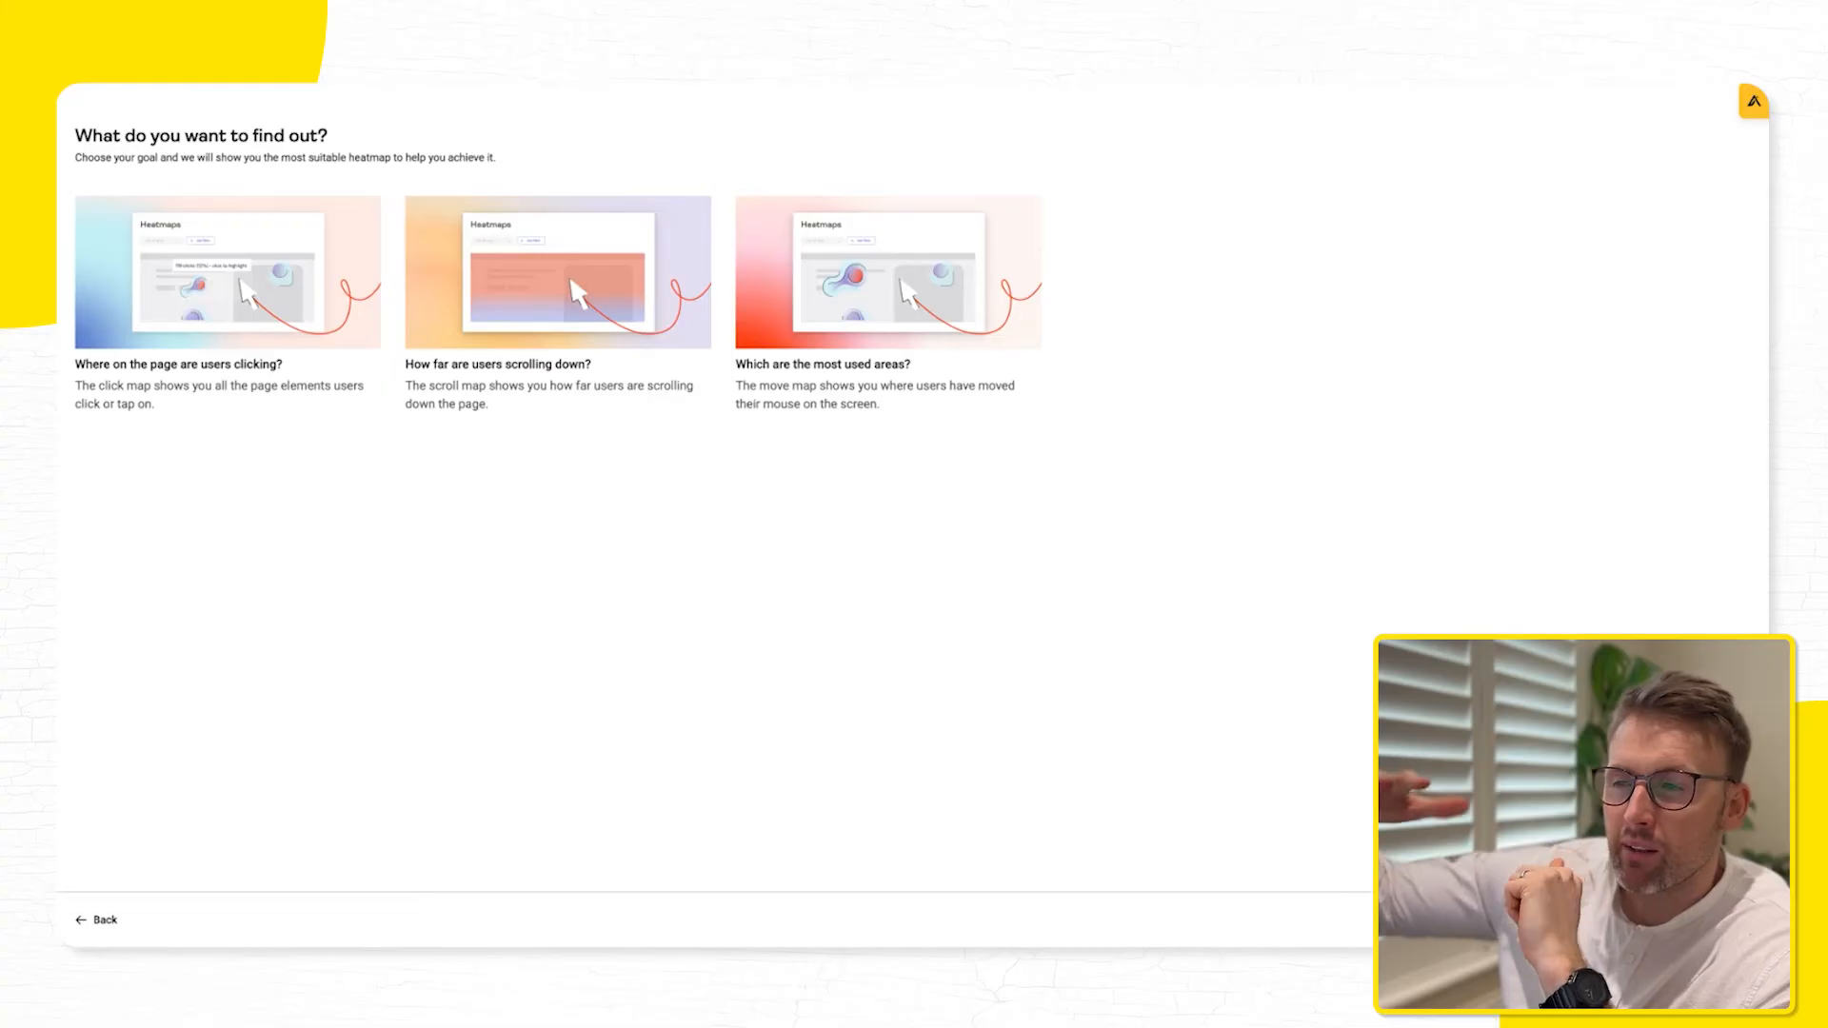
mouse_move(904, 321)
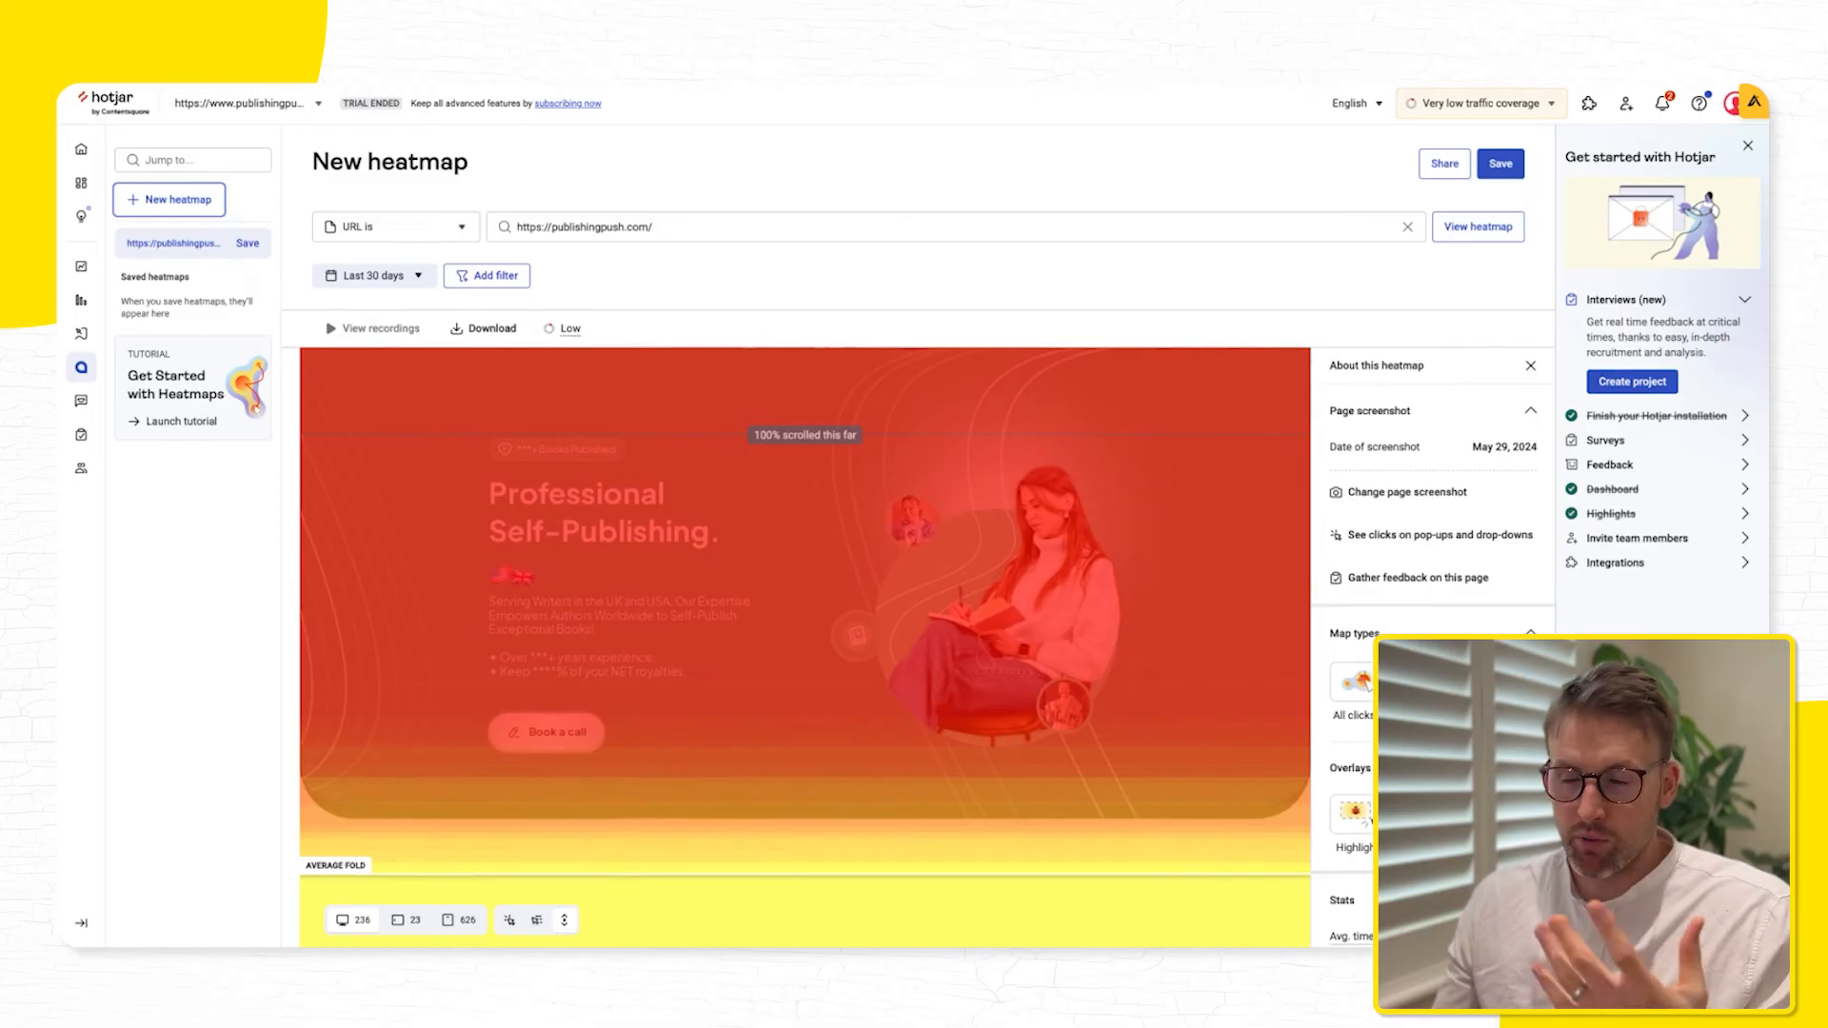
scroll(down, 3)
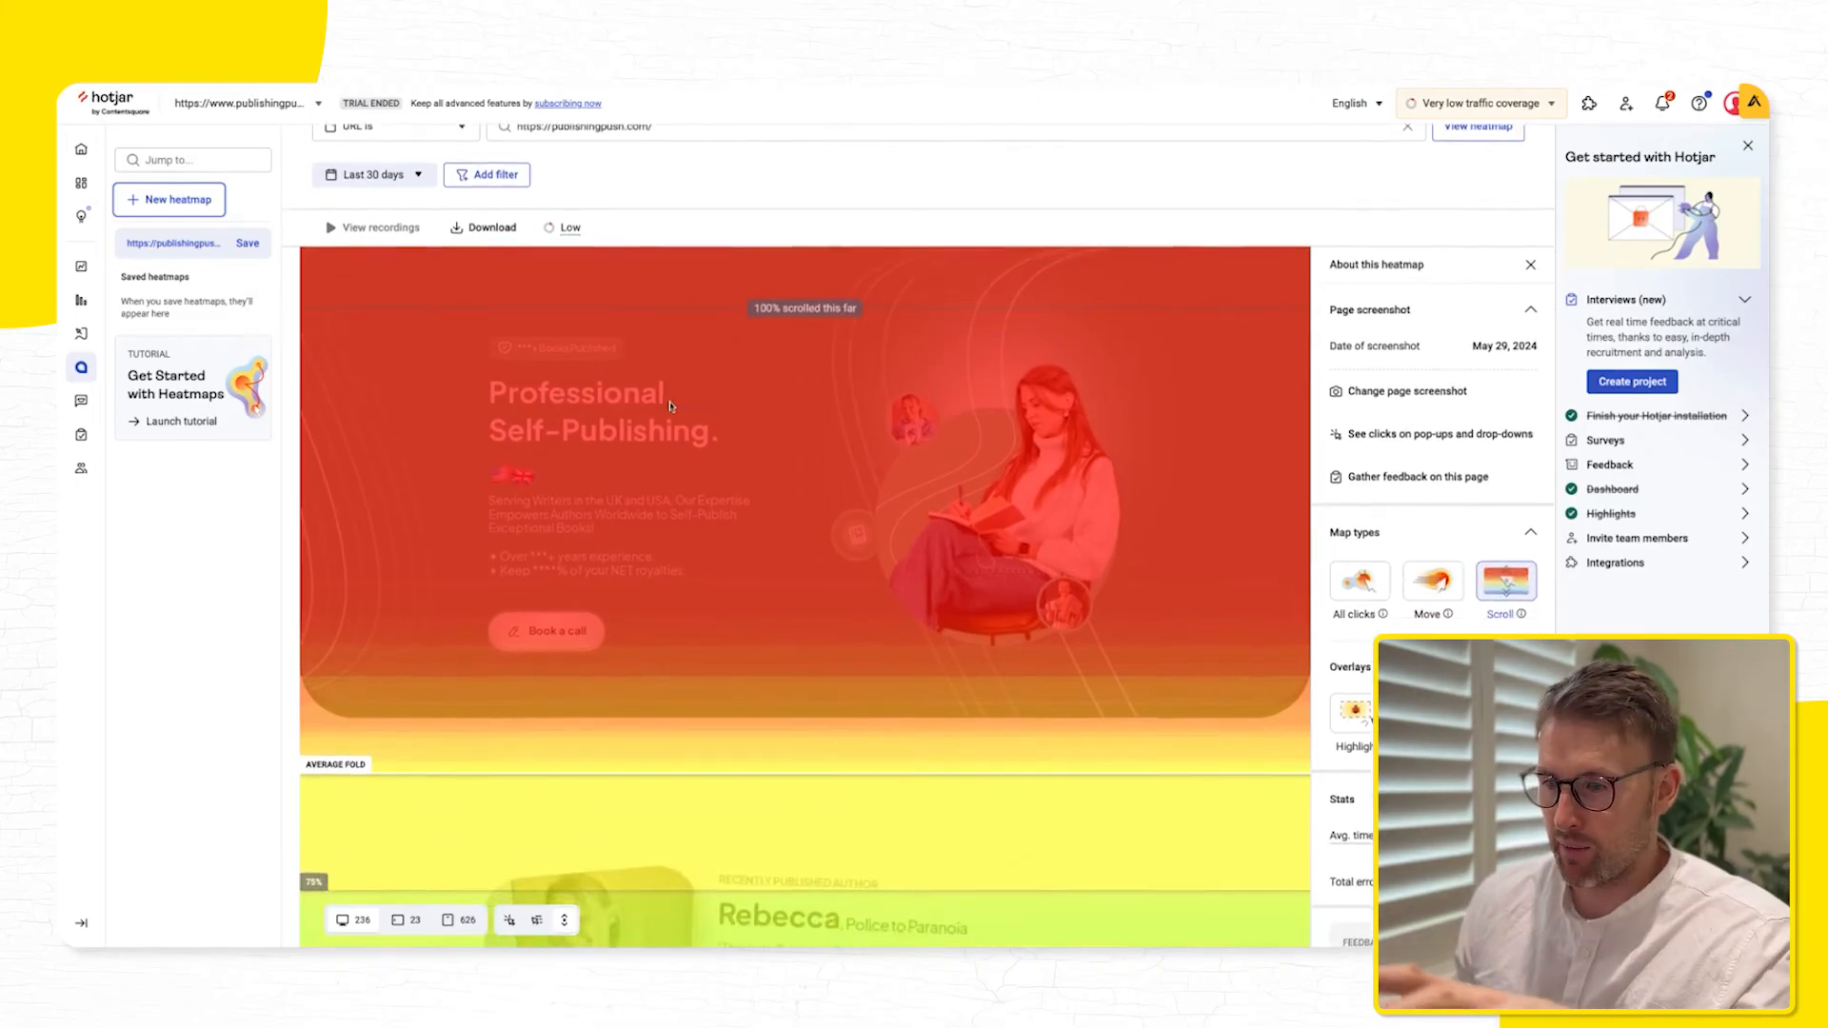
scroll(down, 3)
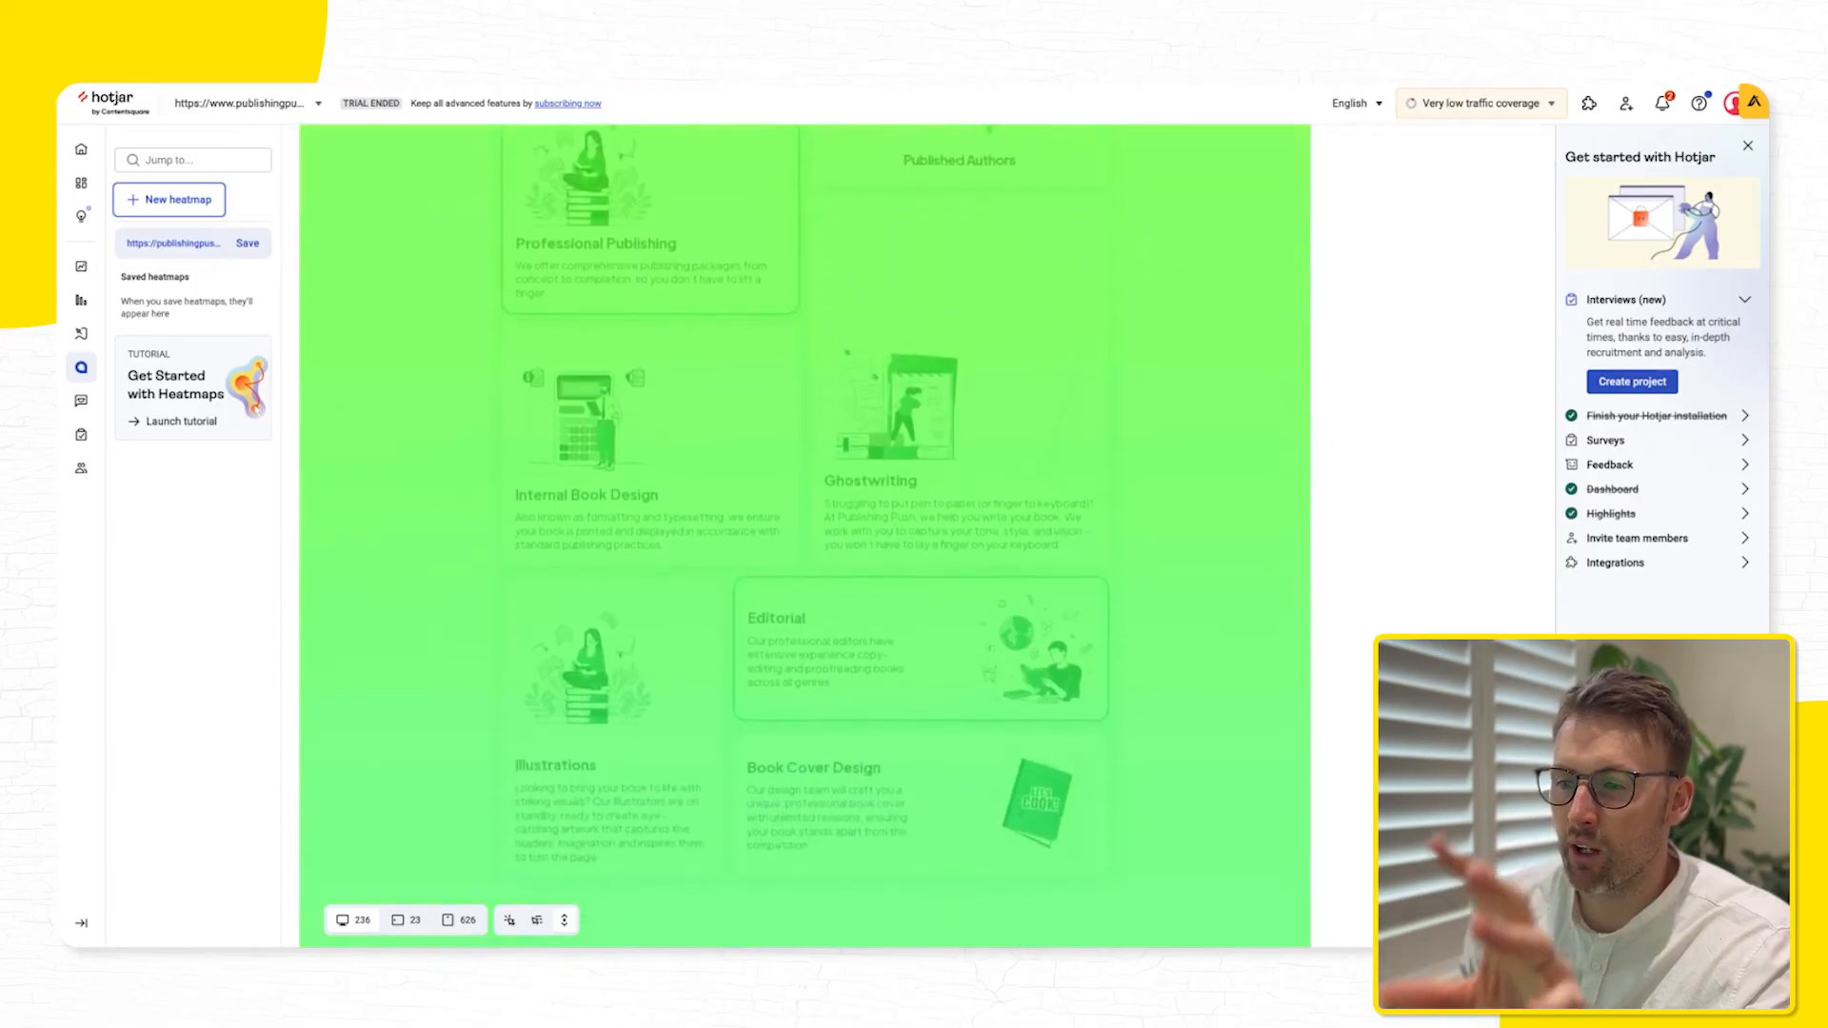
scroll(down, 3)
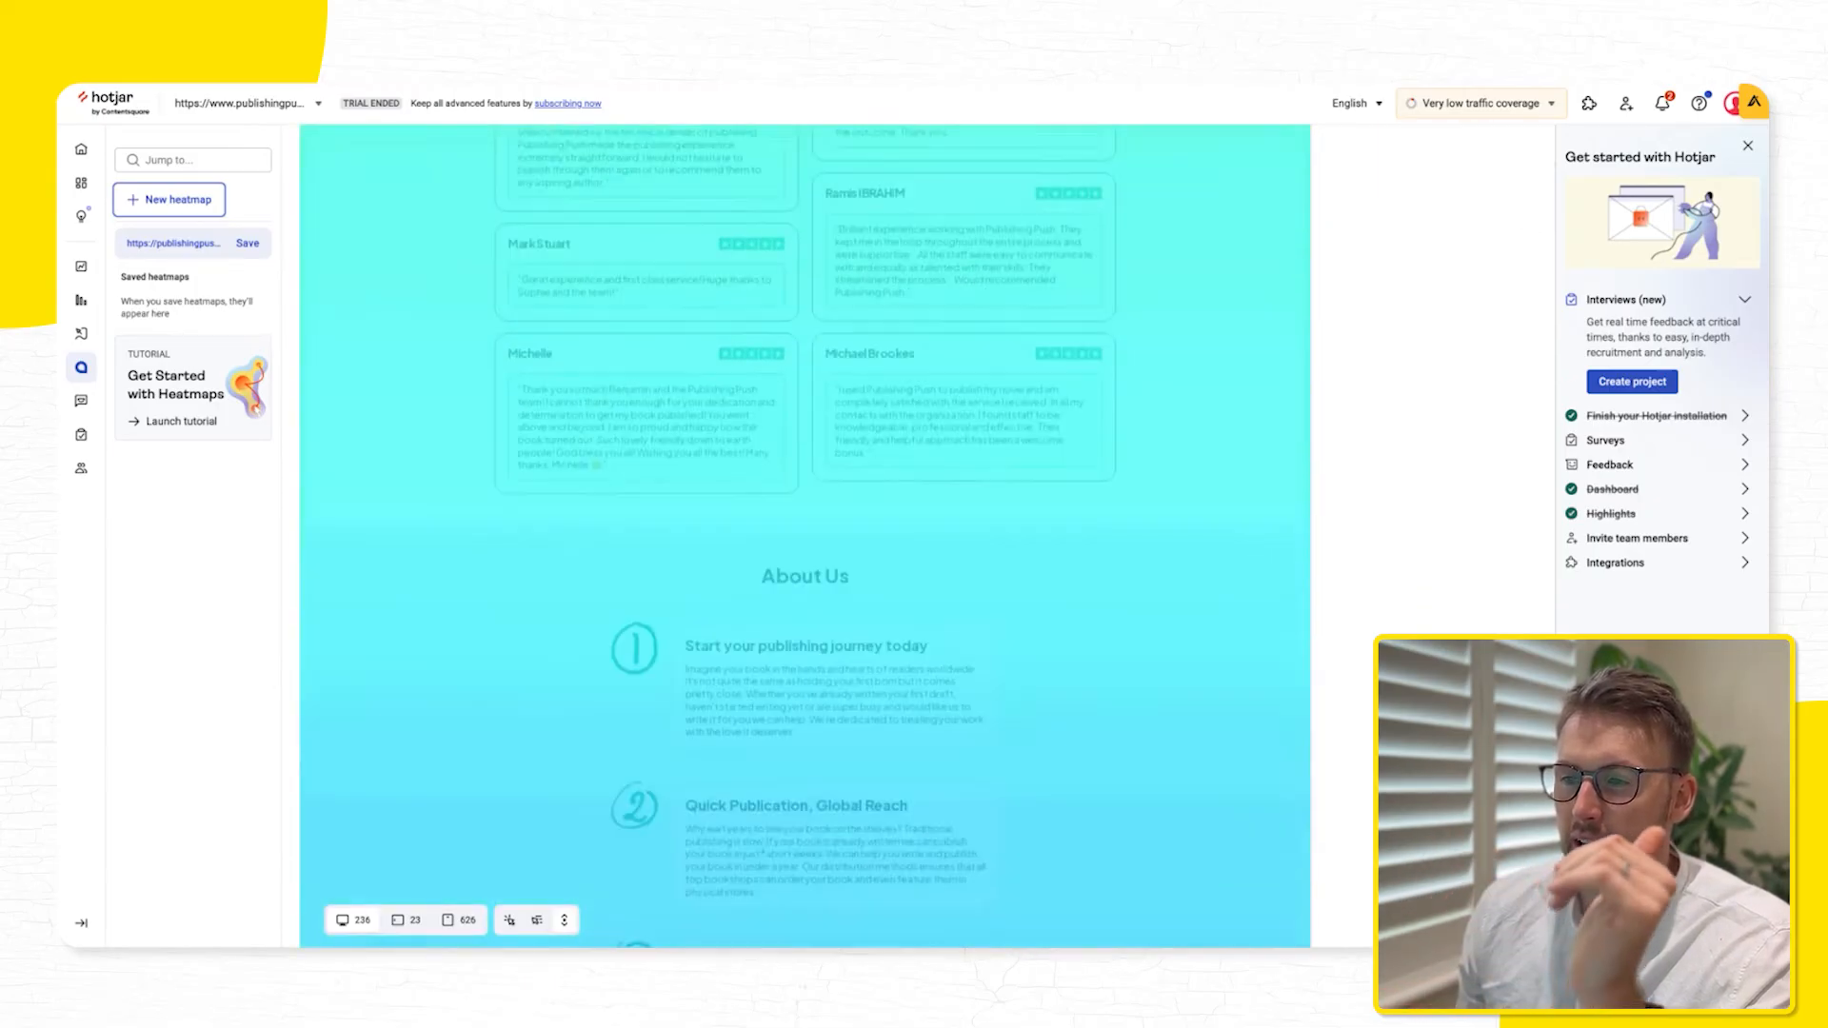
scroll(down, 3)
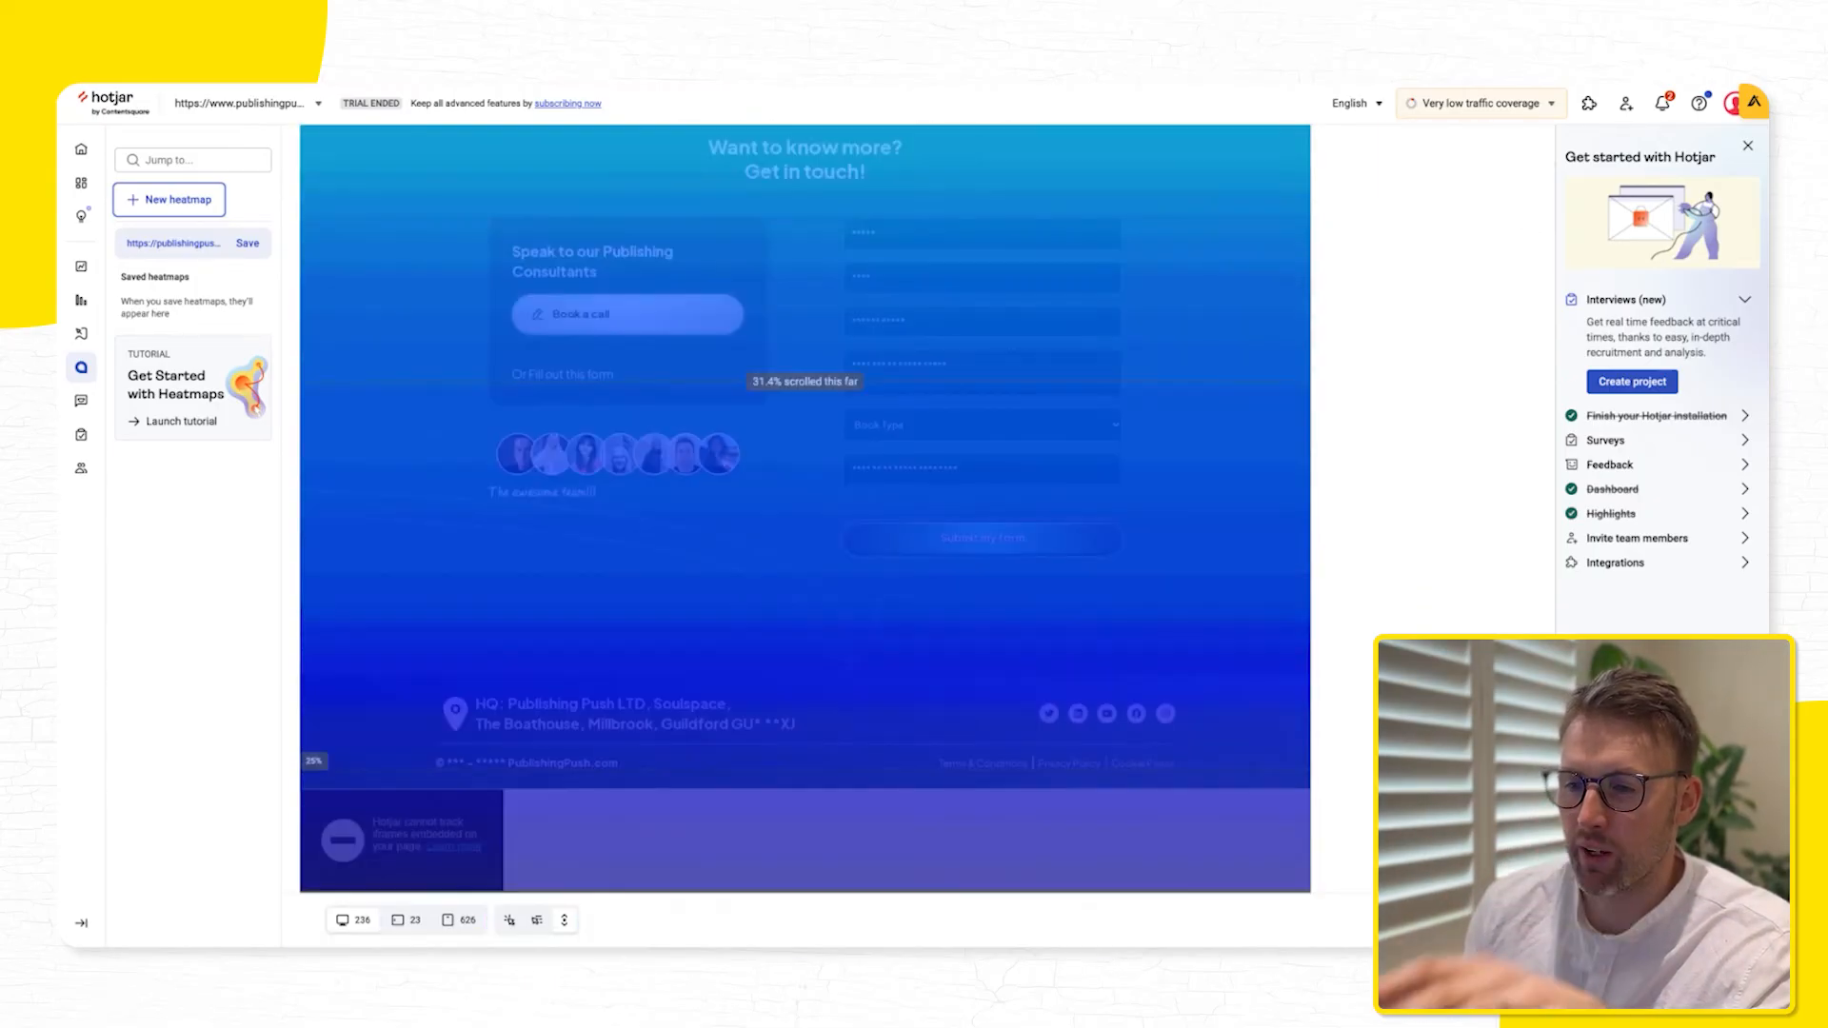
scroll(up, 3)
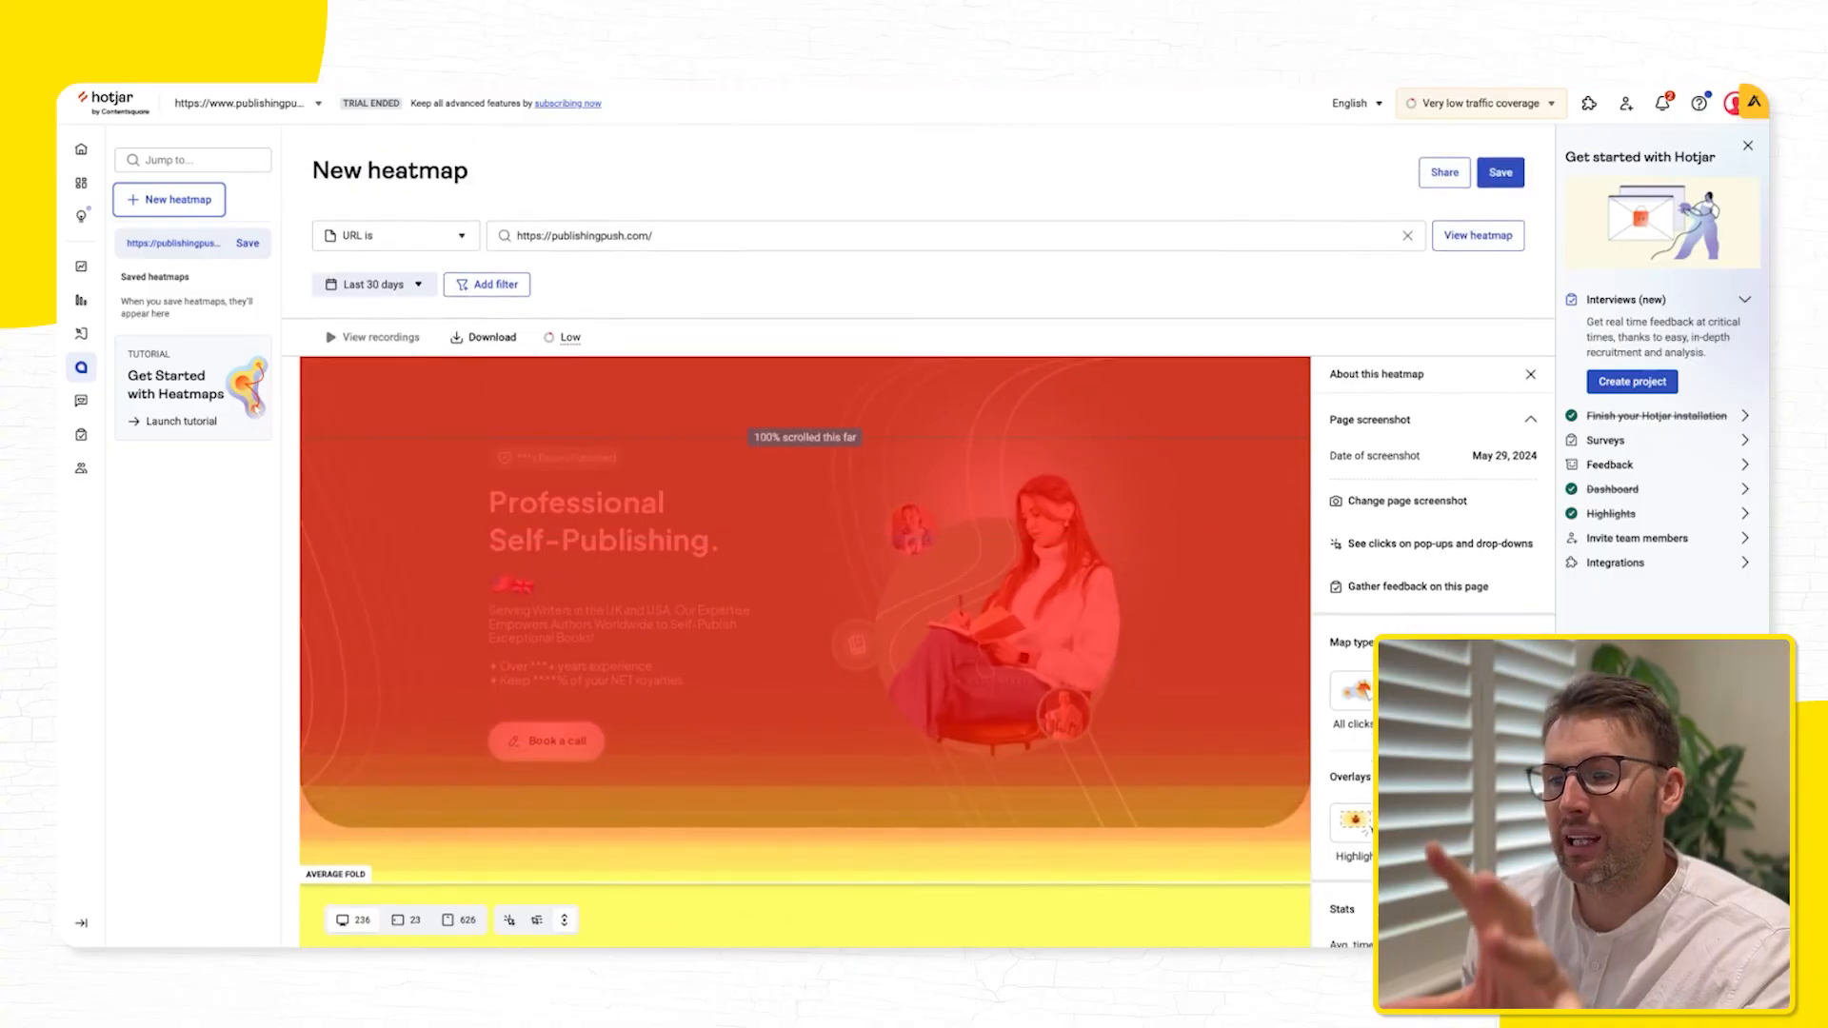
scroll(down, 3)
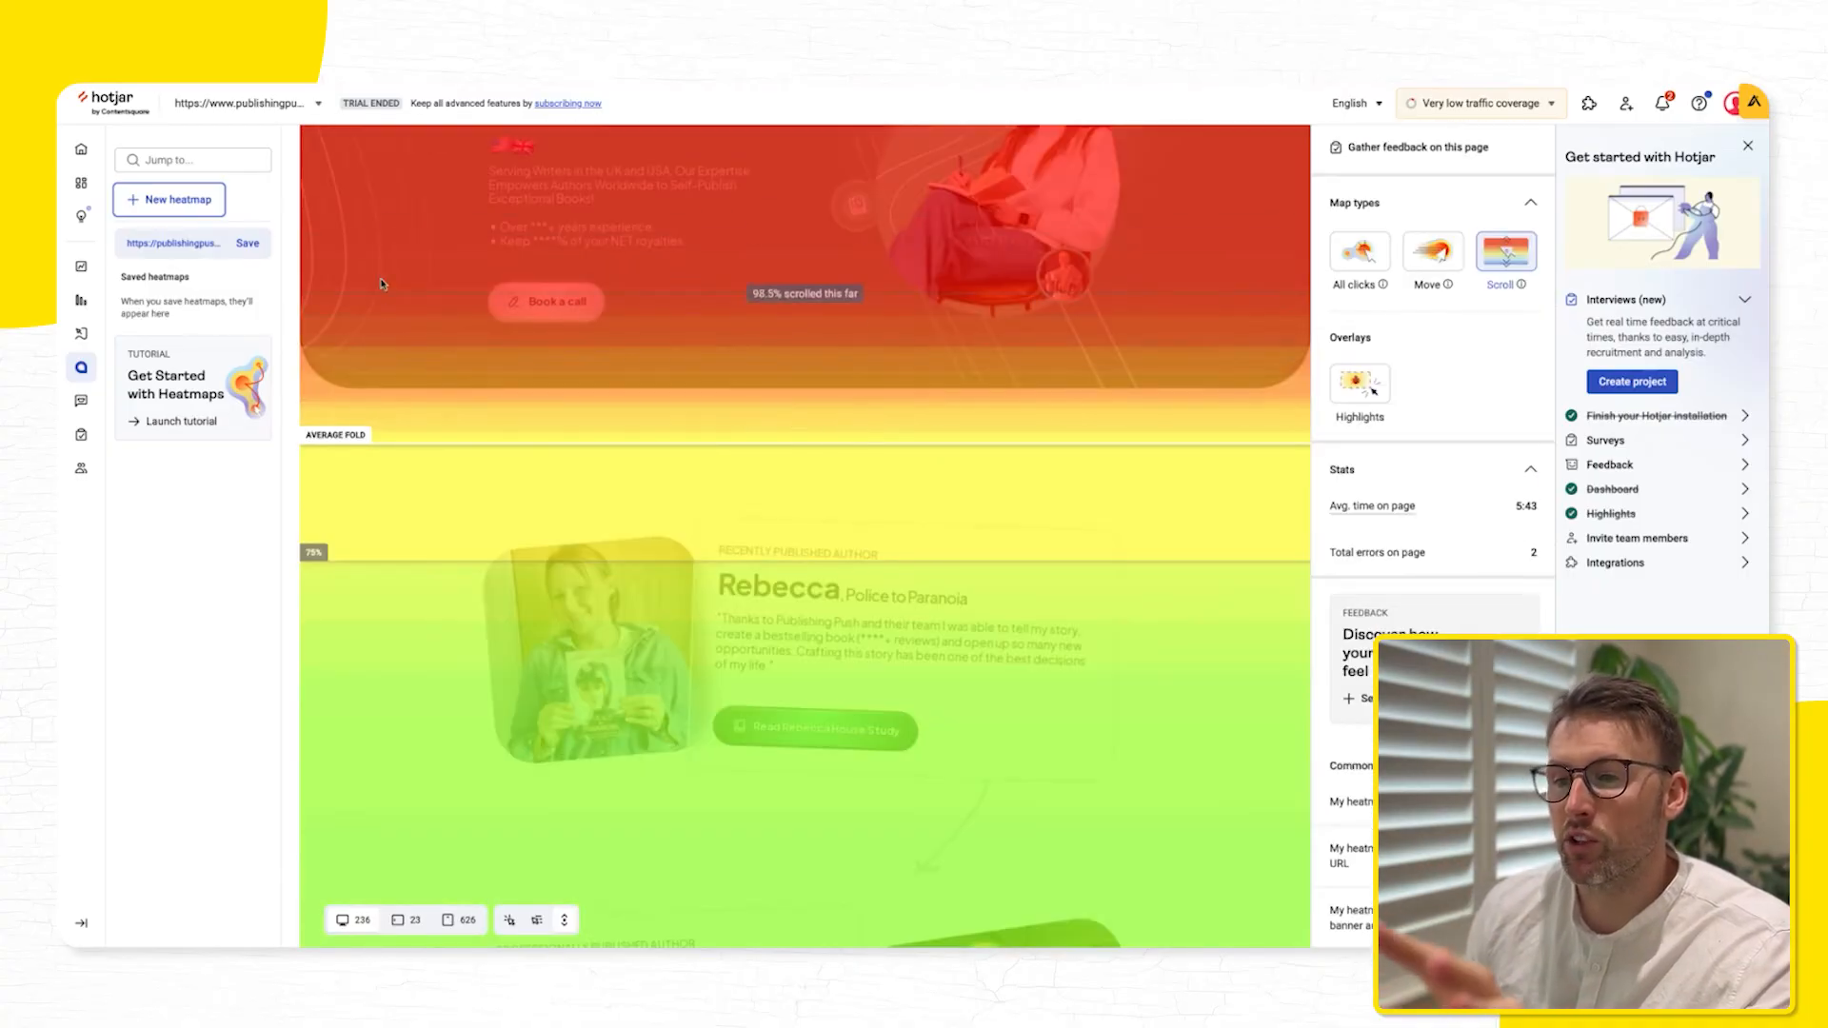
scroll(down, 3)
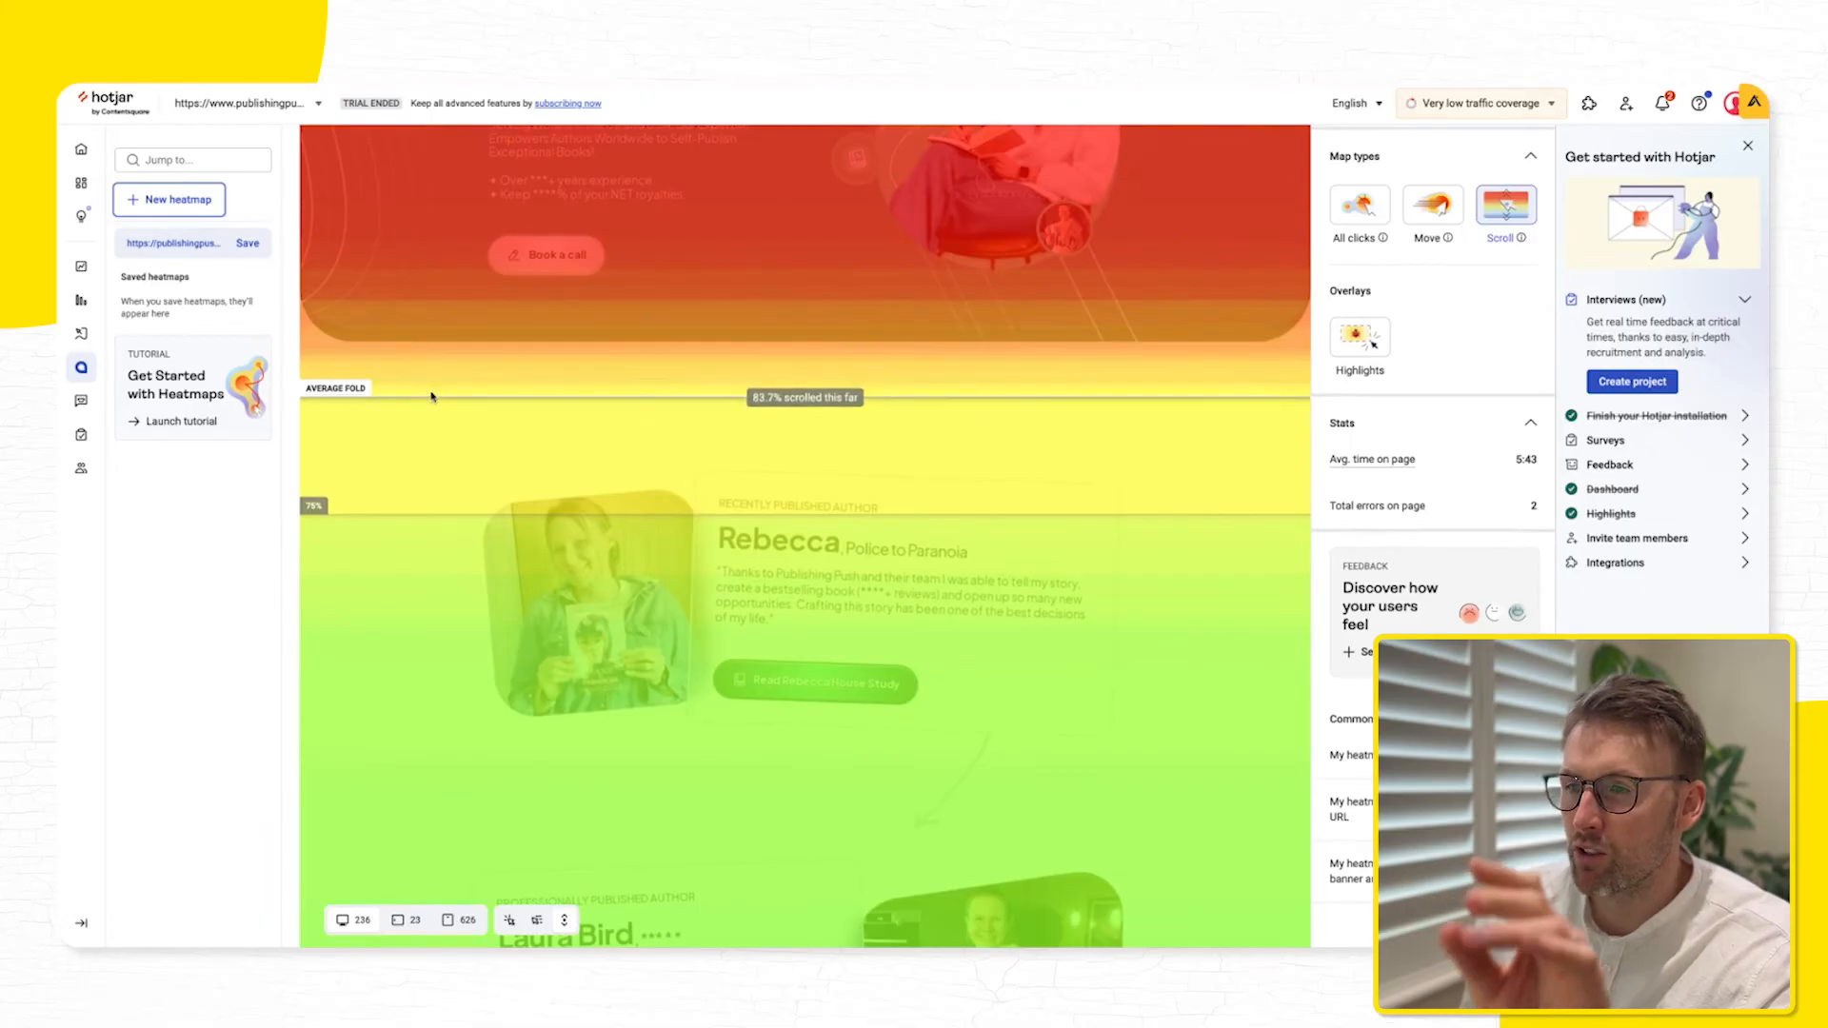
mouse_move(618, 520)
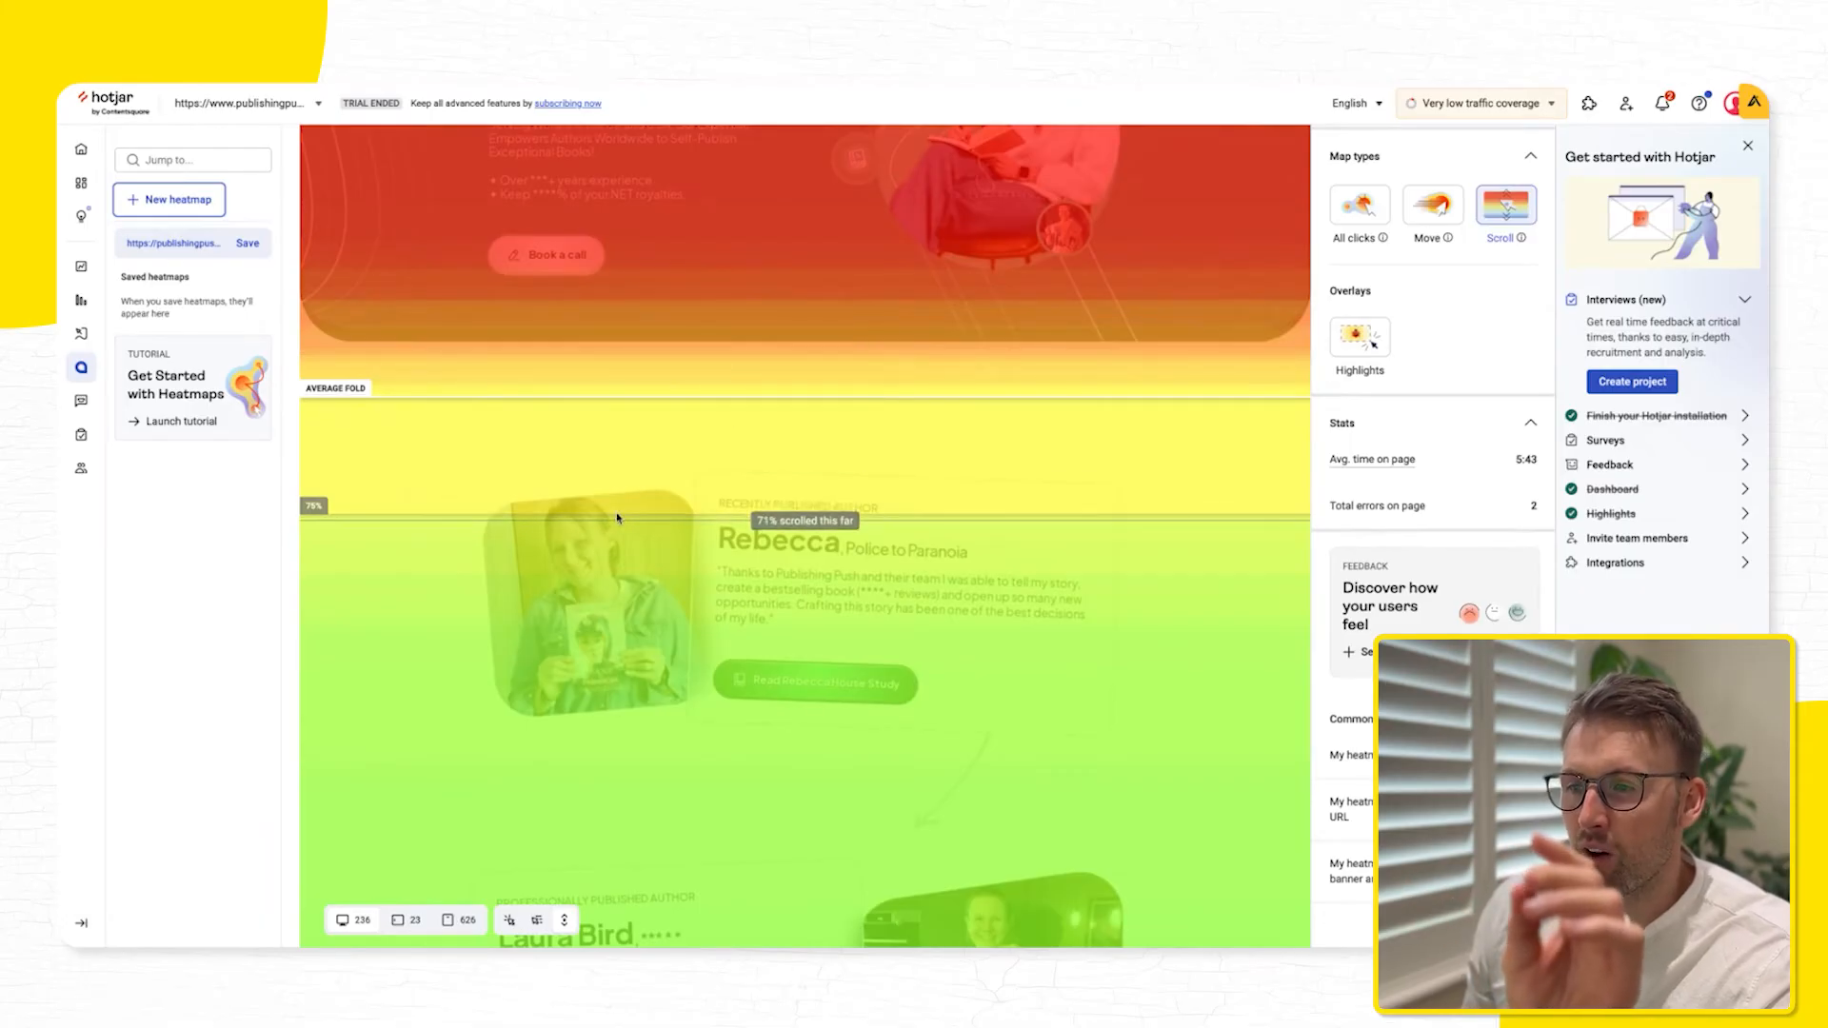
scroll(down, 3)
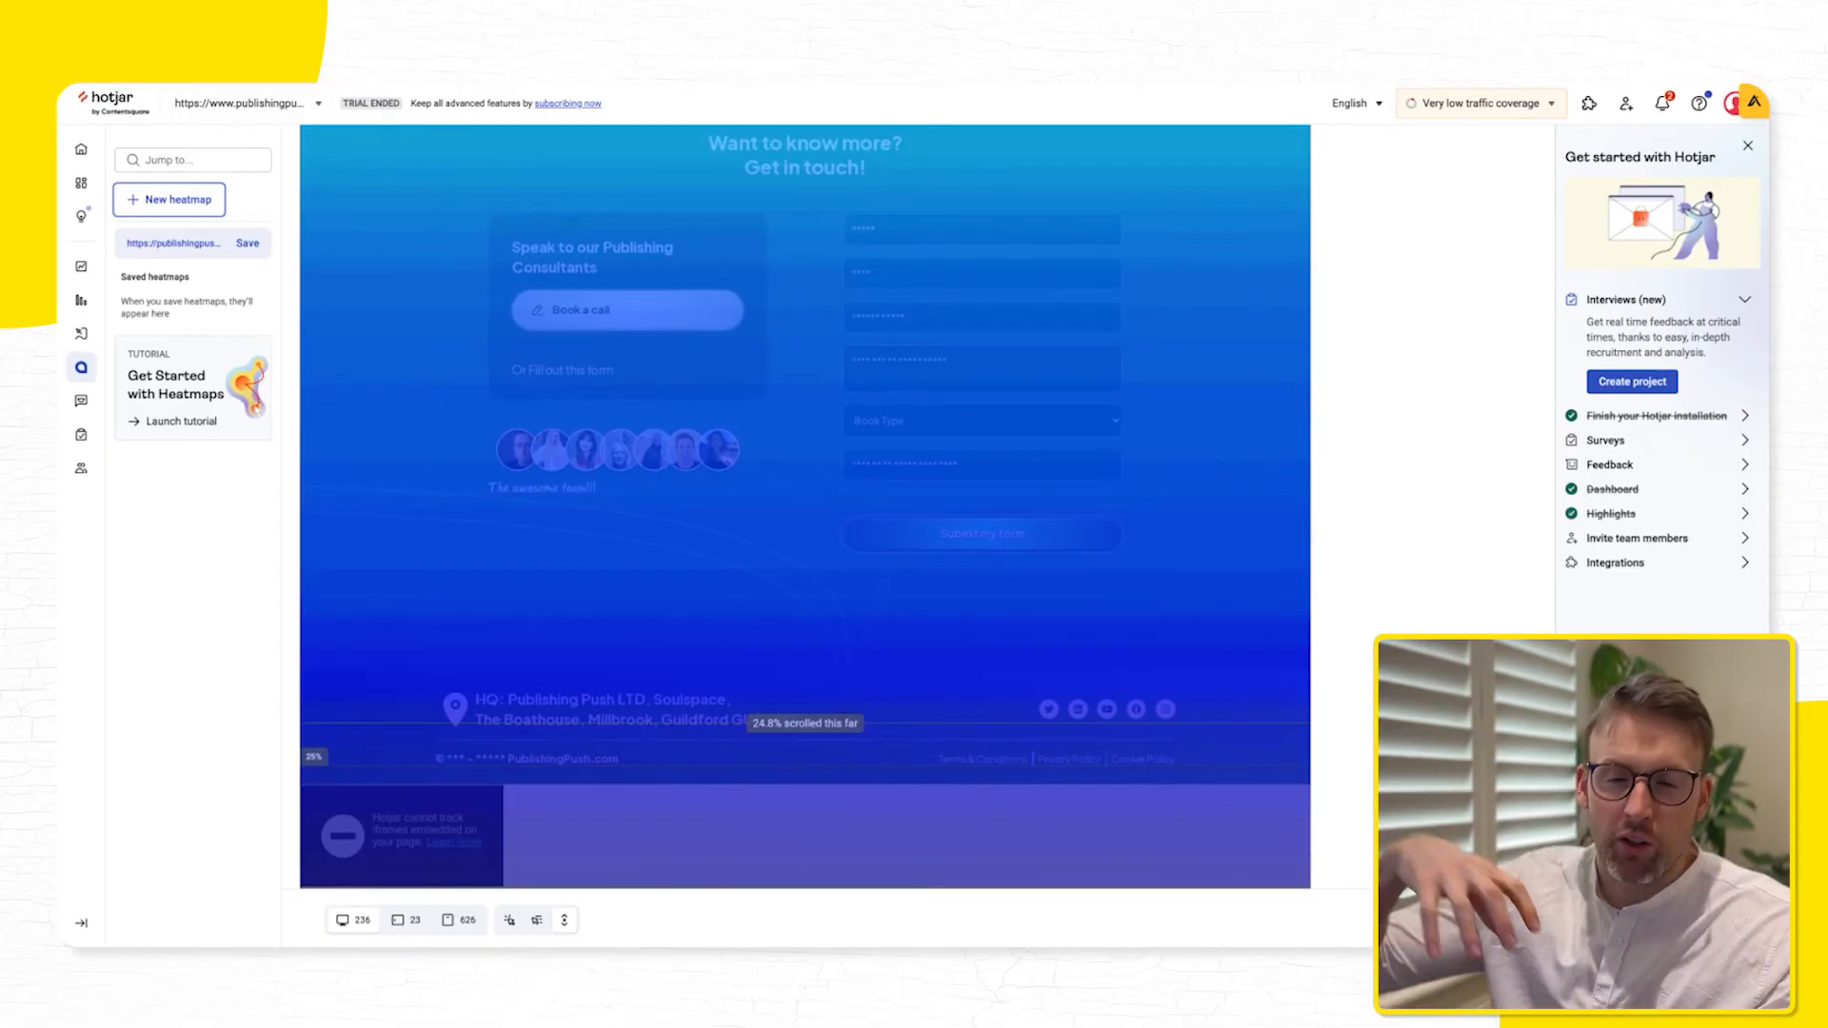
mouse_move(640, 570)
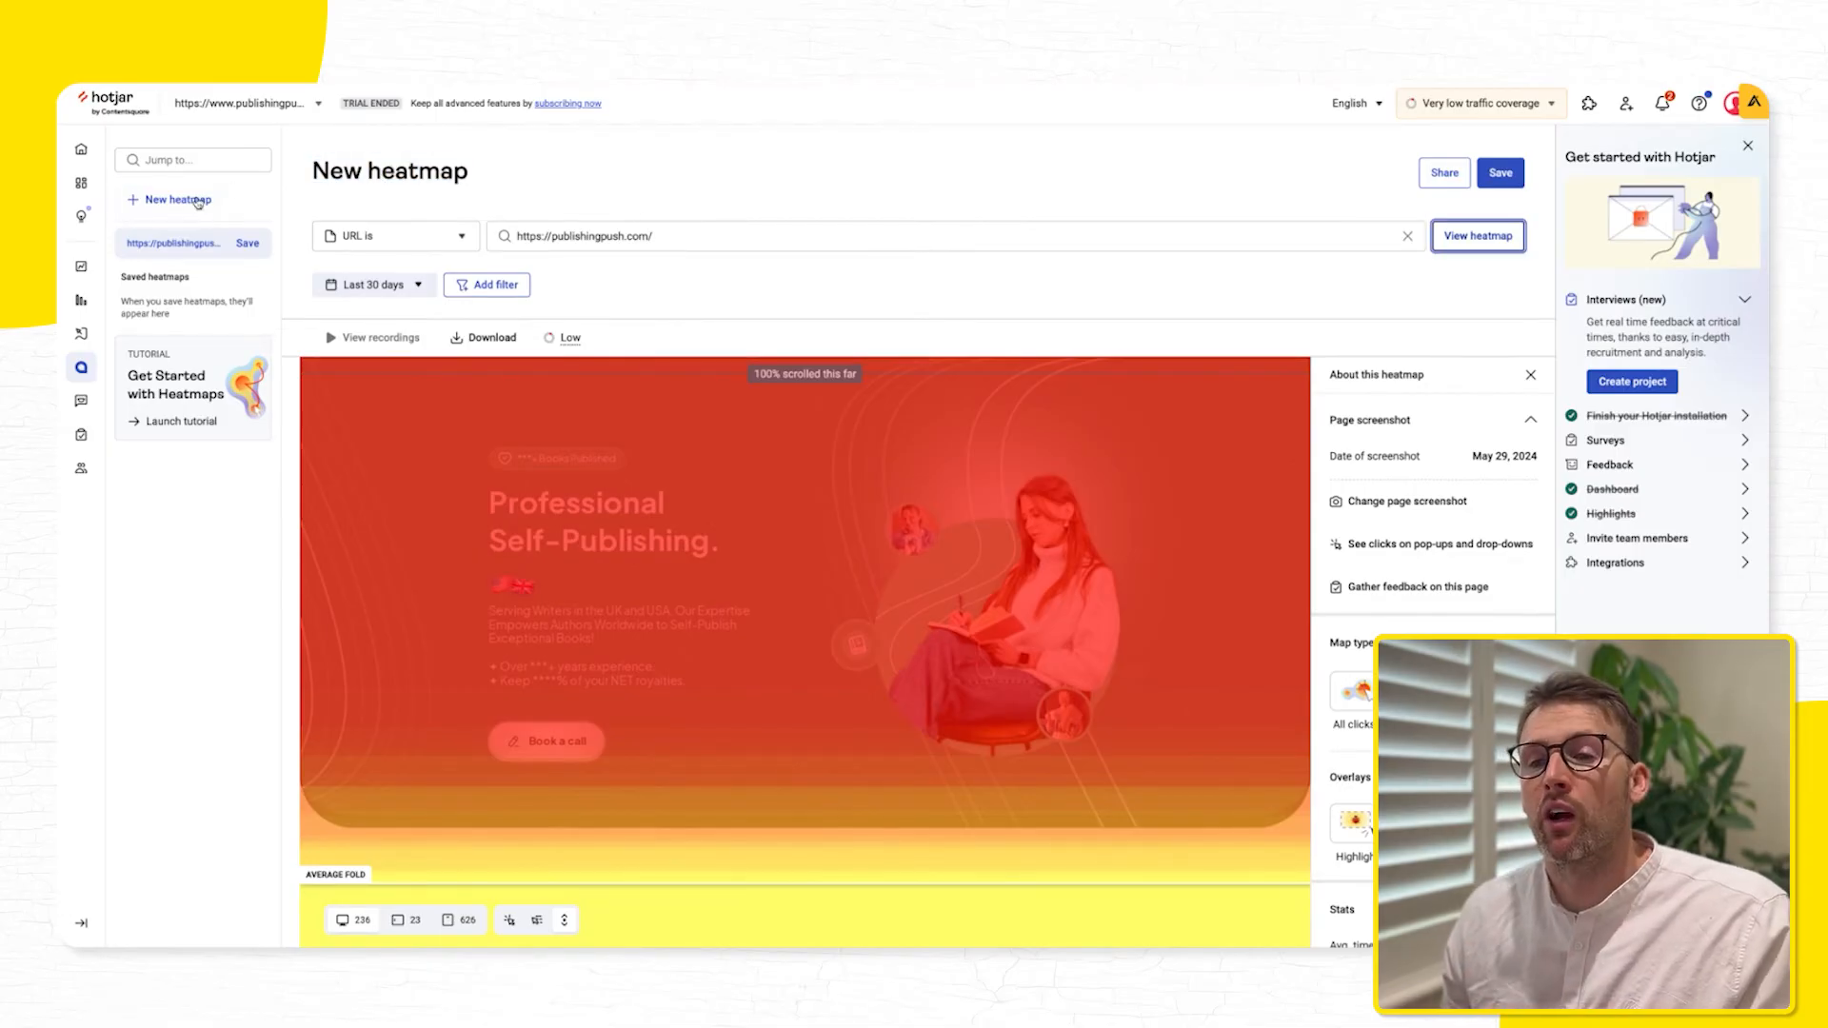
click(169, 199)
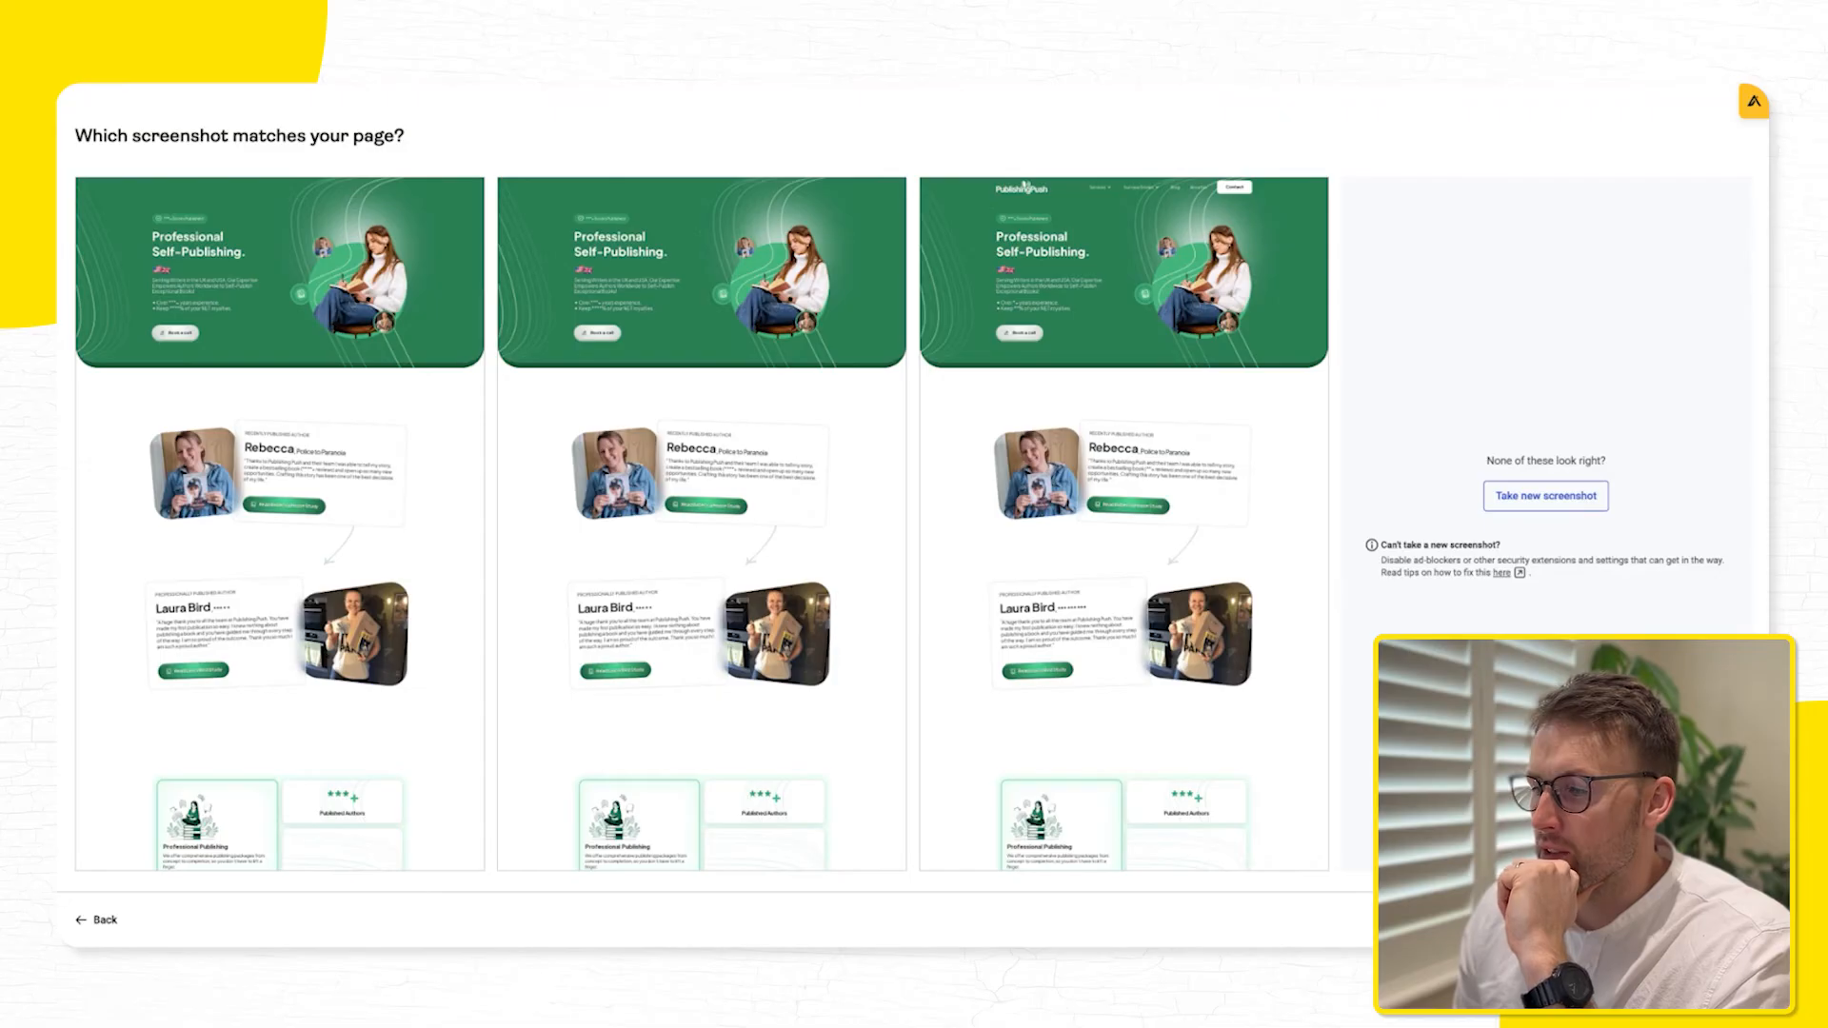
mouse_move(391, 359)
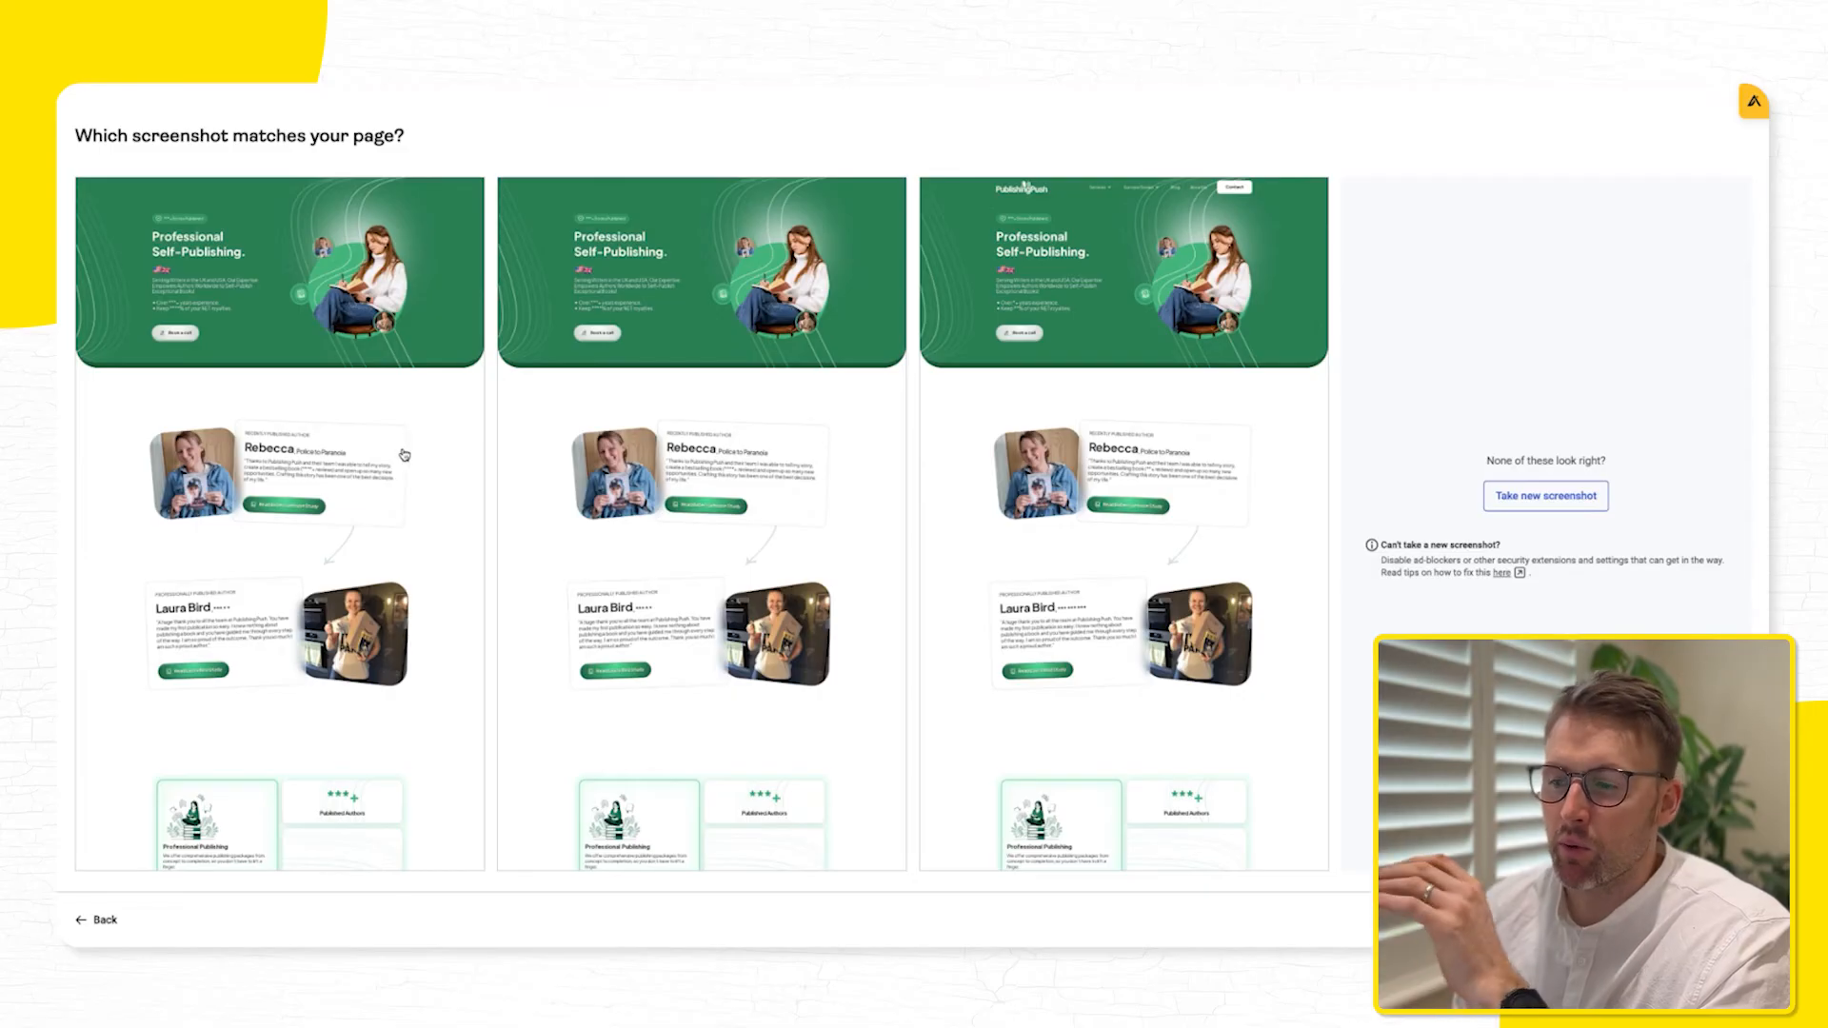
click(1123, 270)
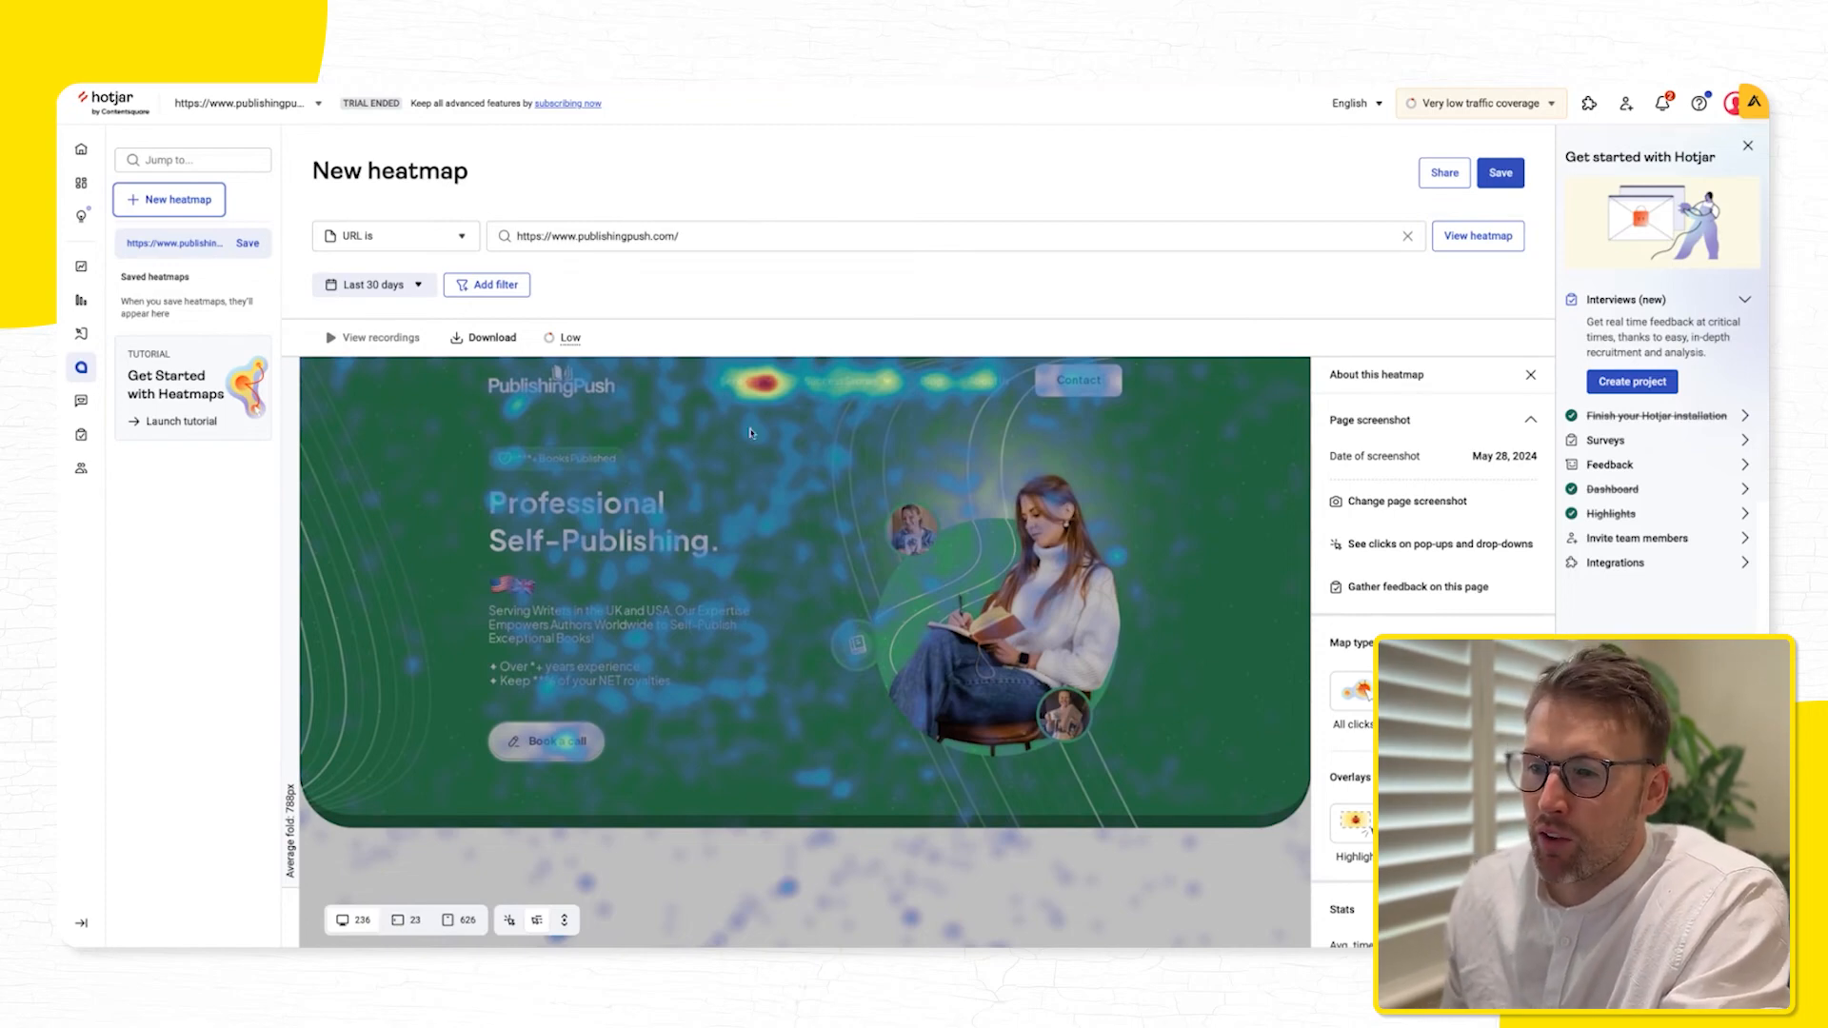
scroll(down, 3)
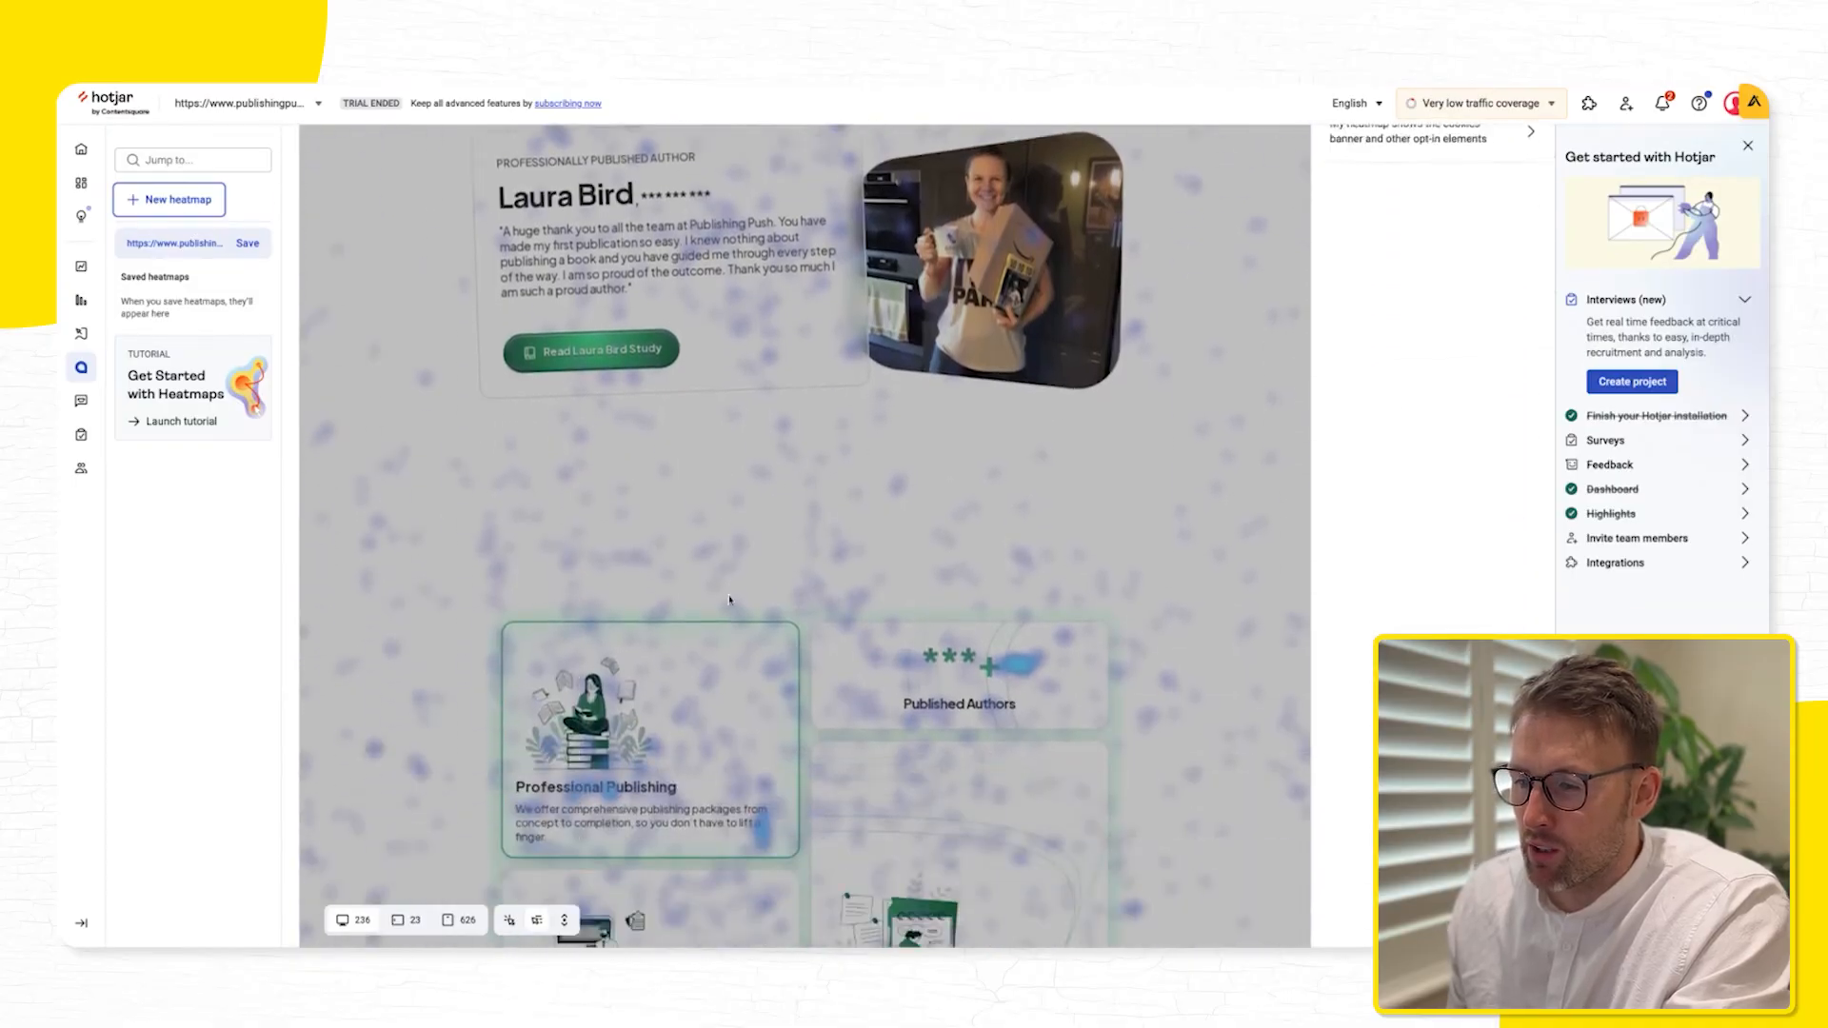
scroll(down, 3)
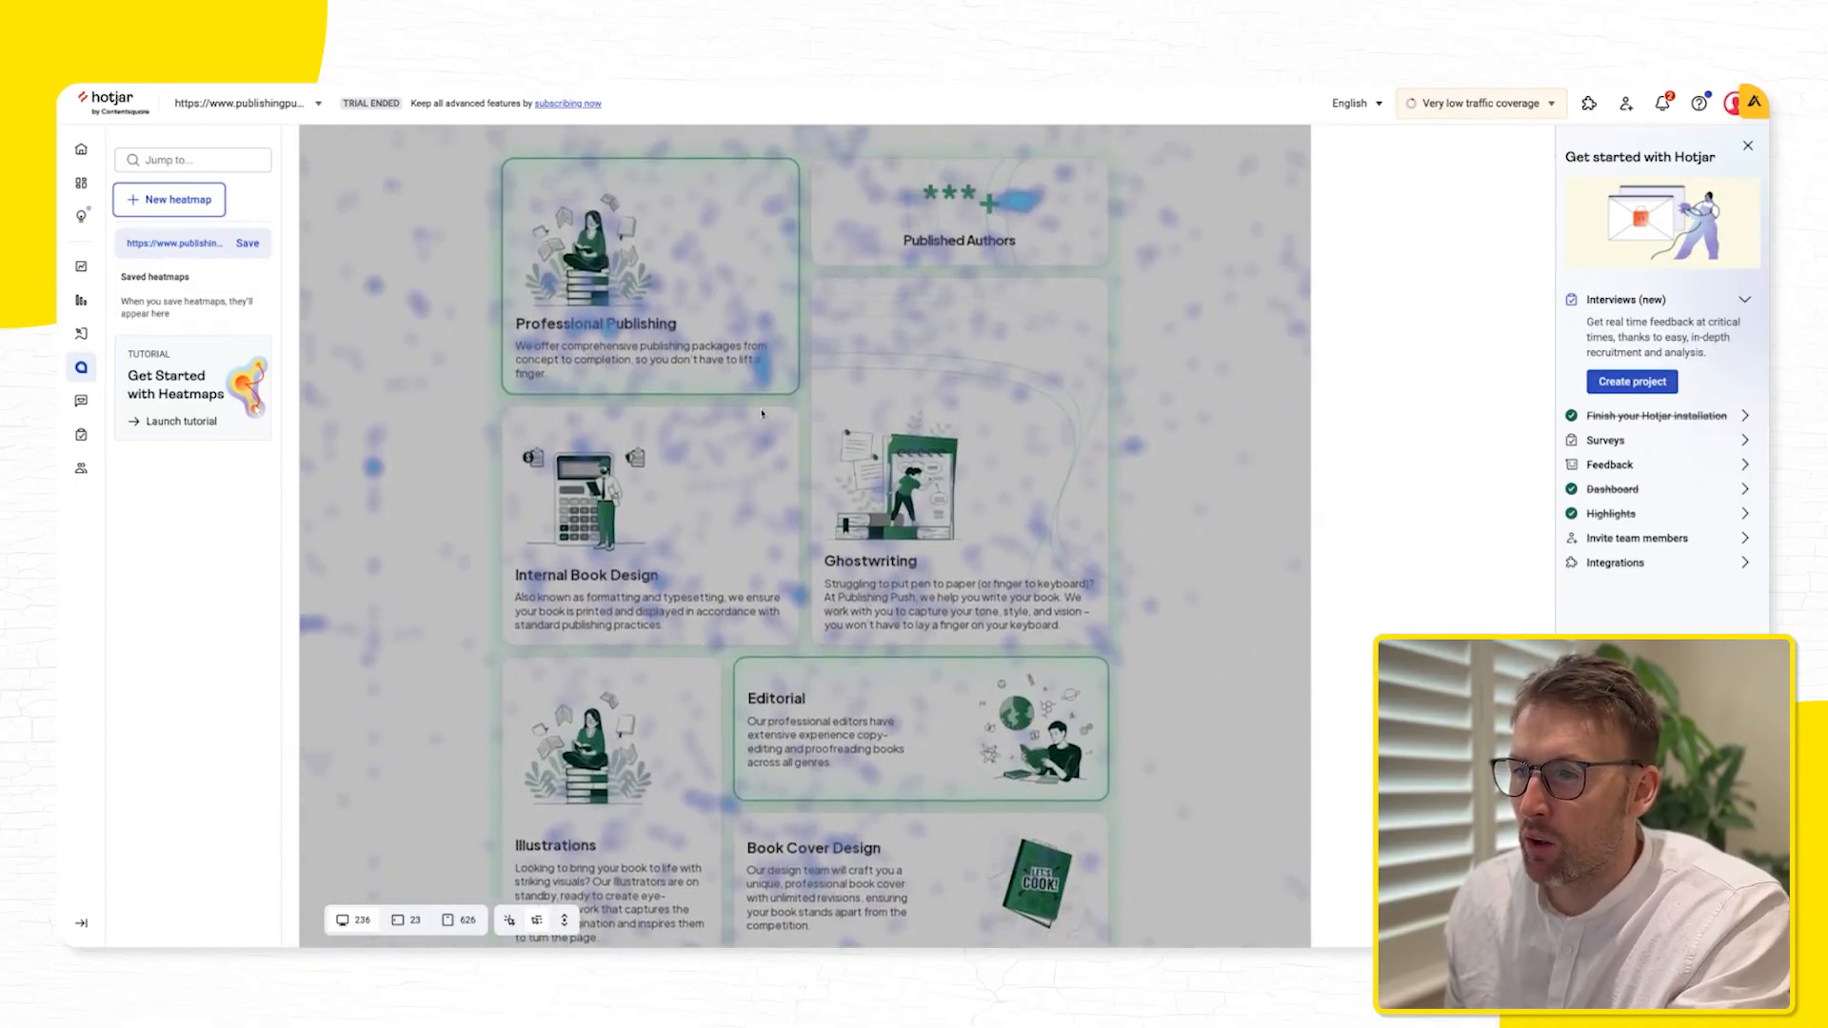
scroll(down, 3)
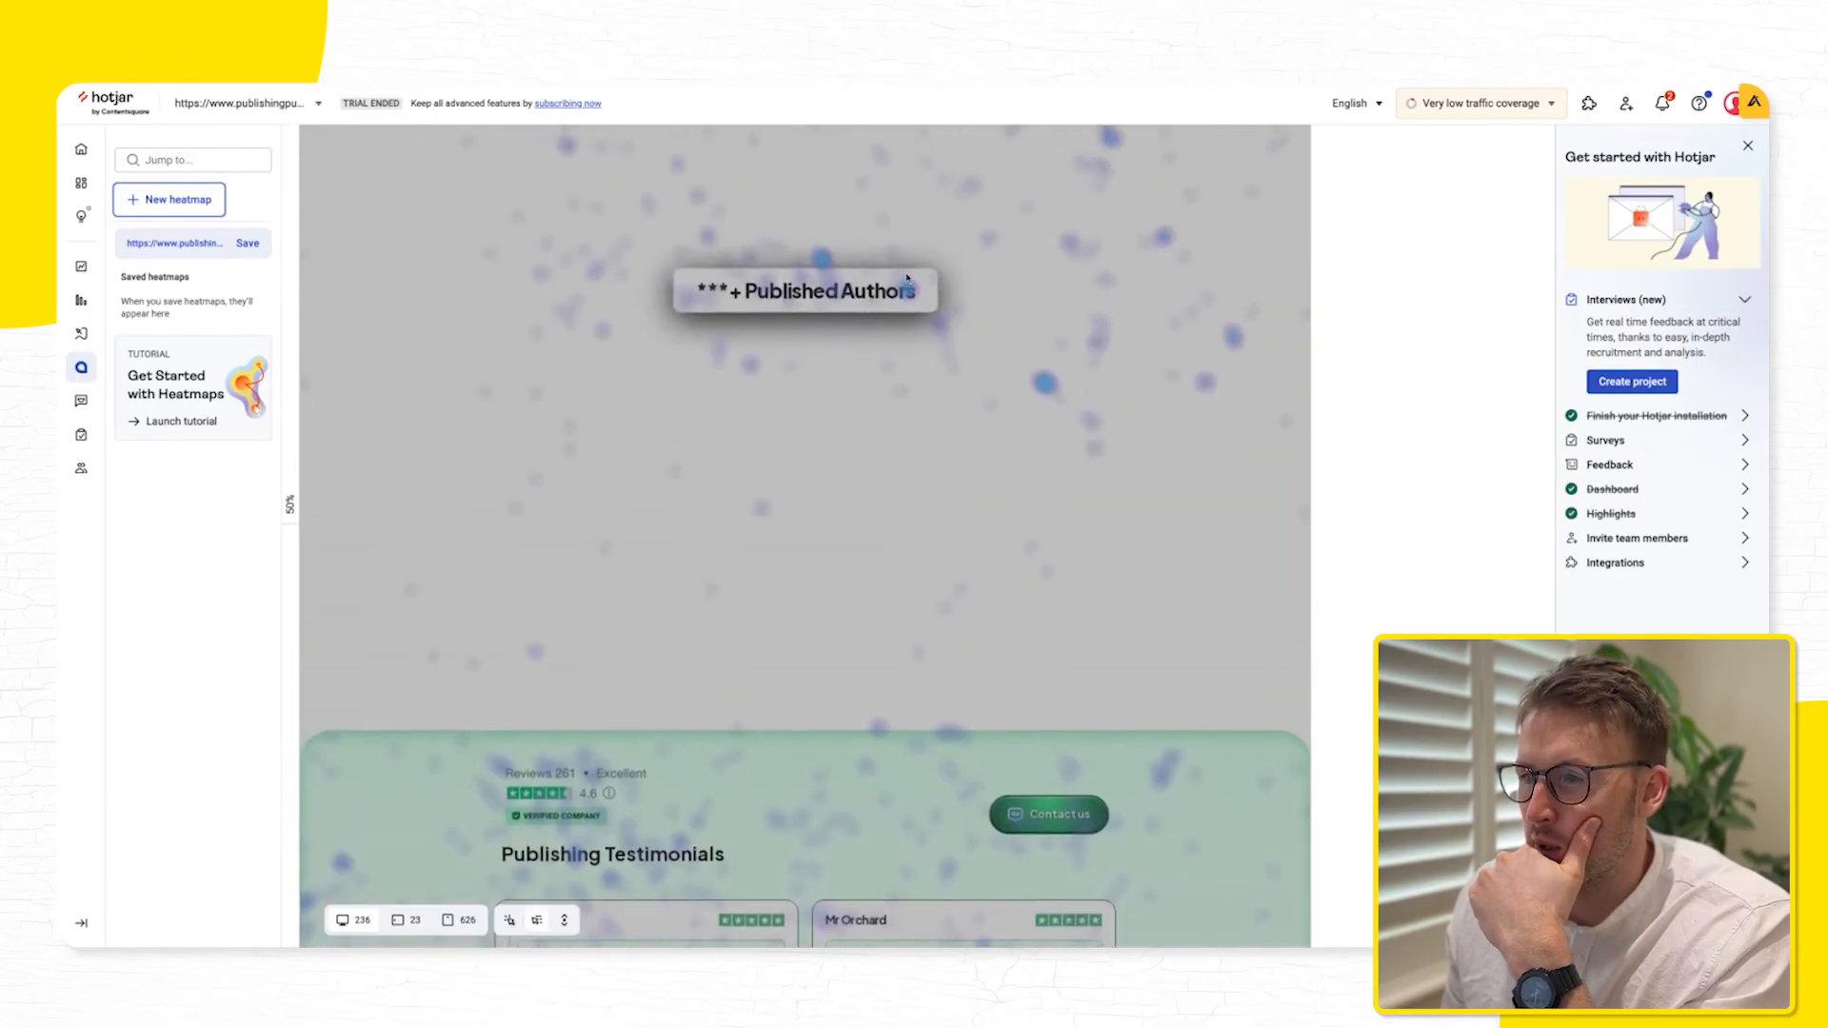
scroll(down, 3)
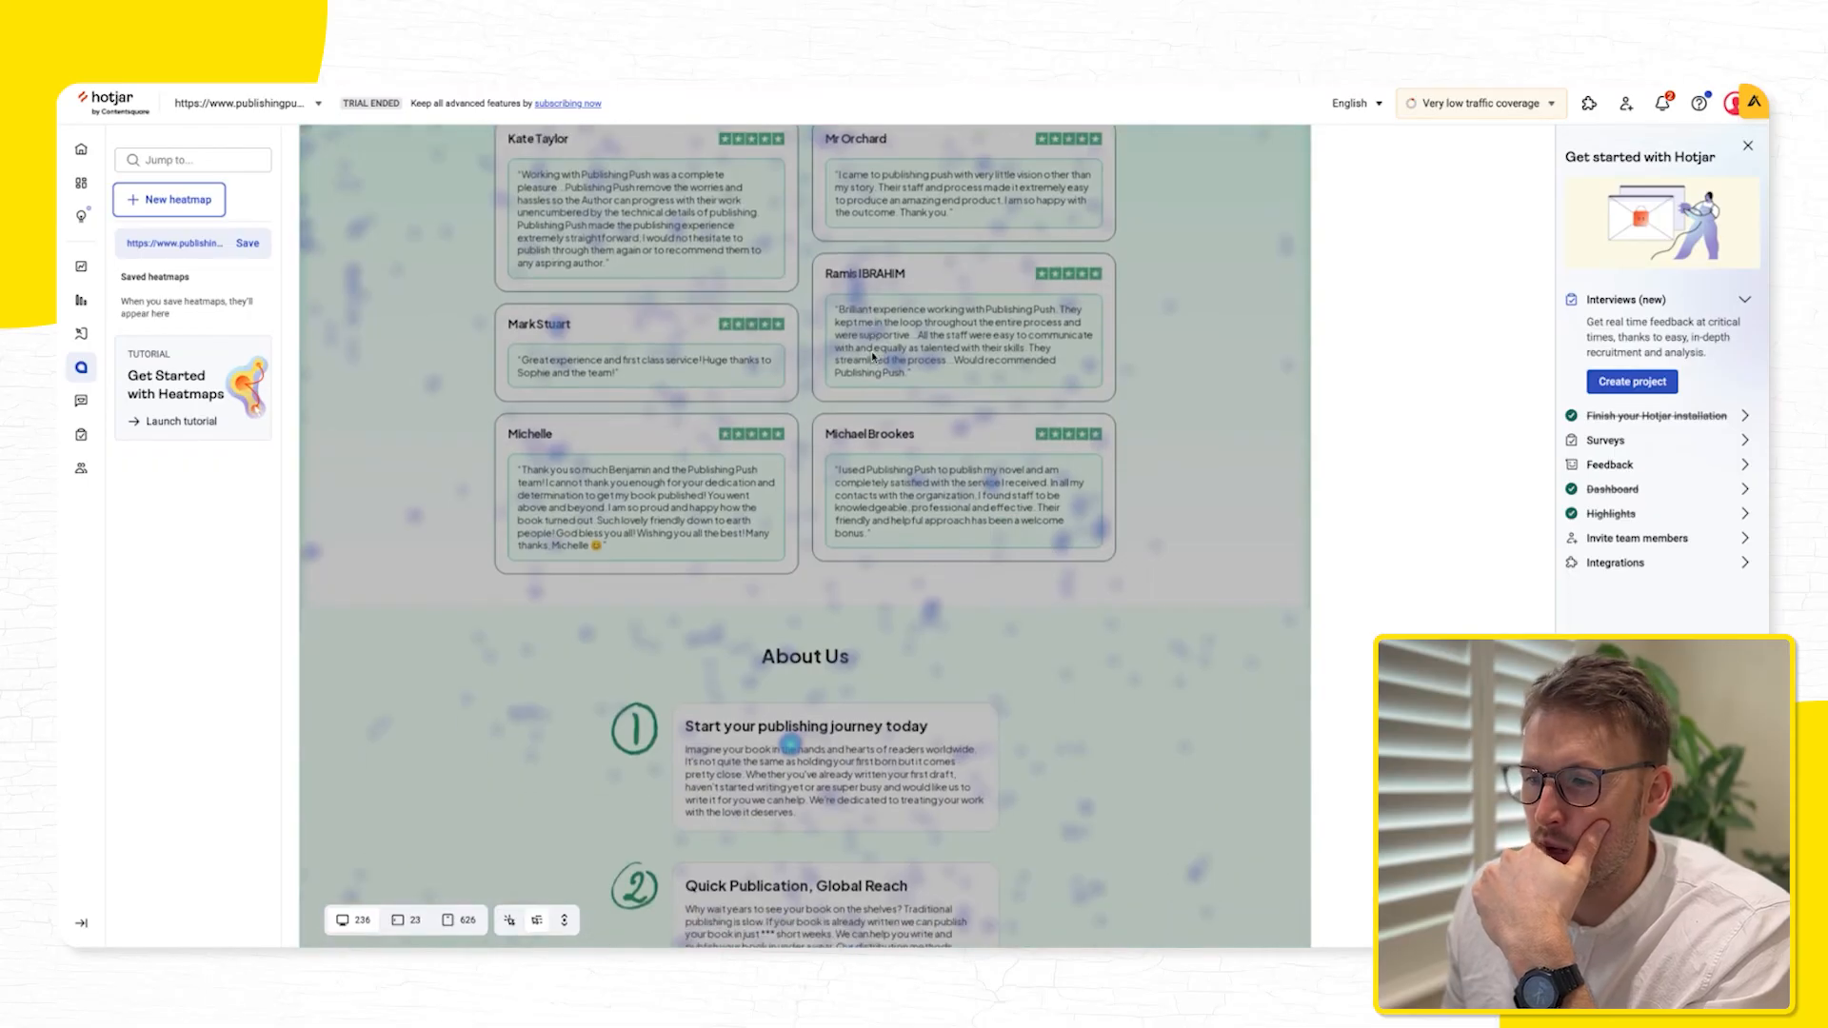
scroll(down, 3)
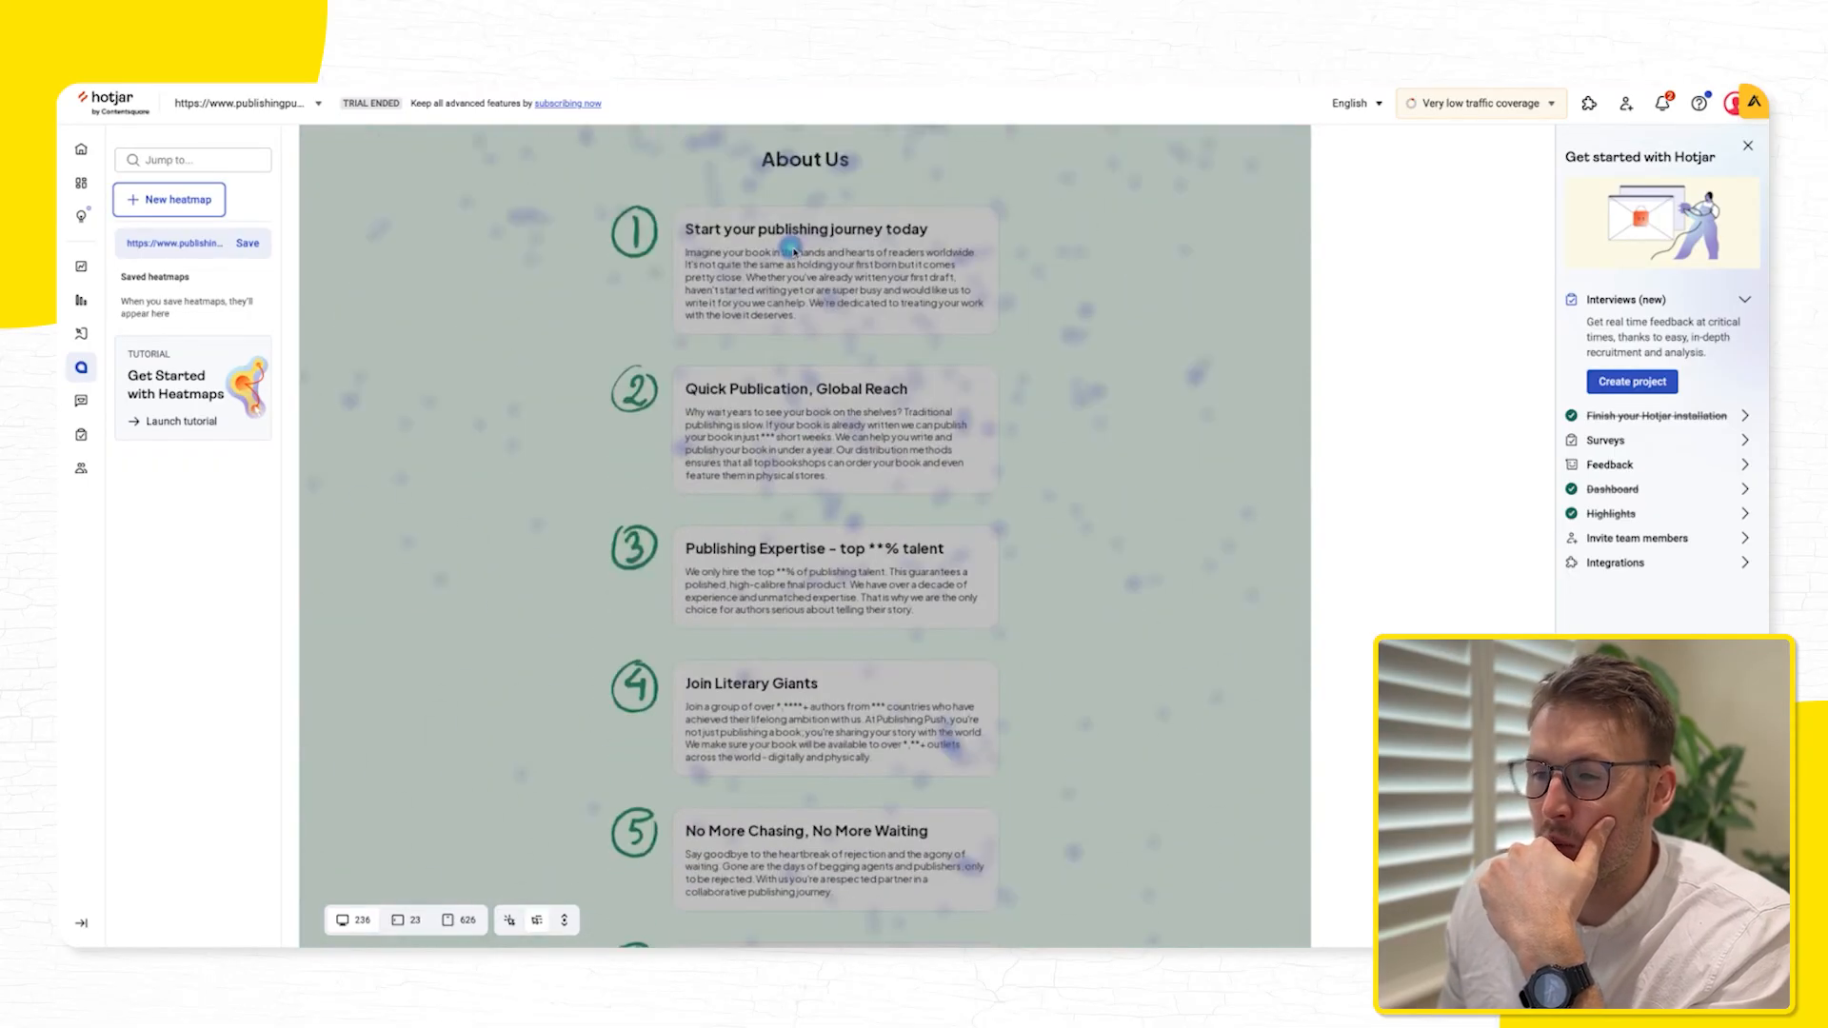
scroll(down, 3)
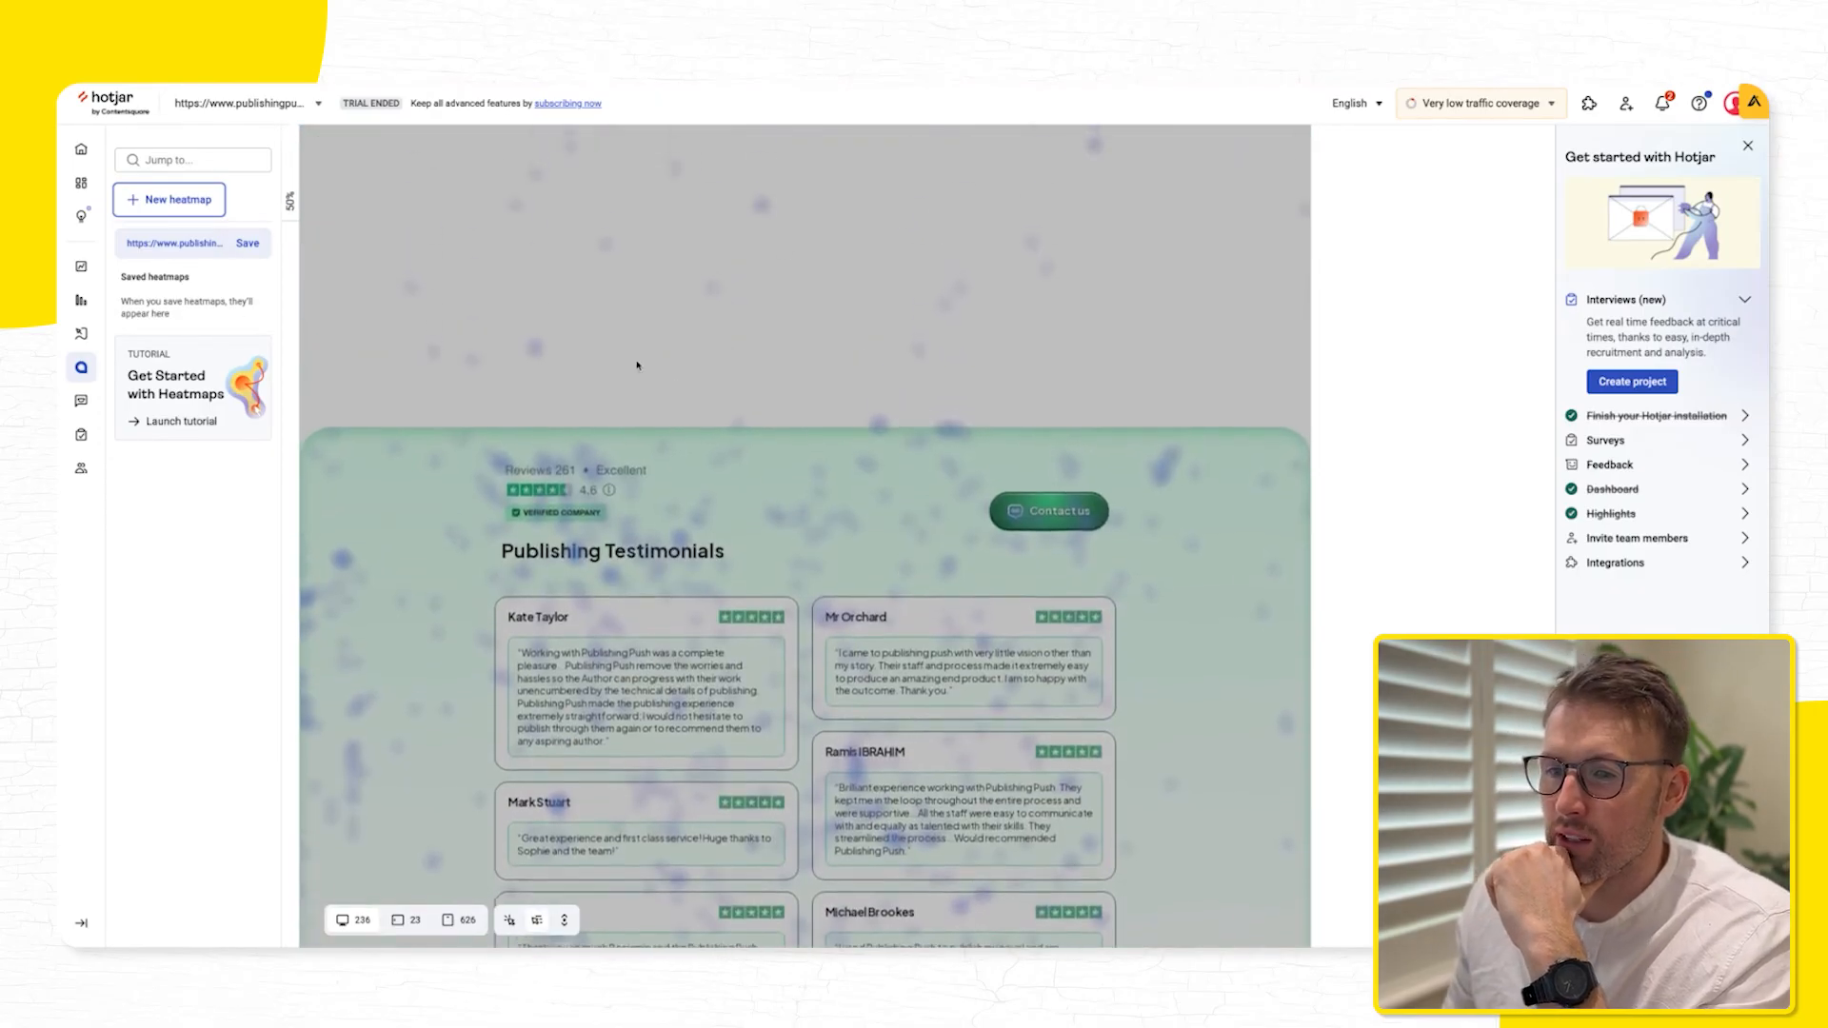
scroll(up, 3)
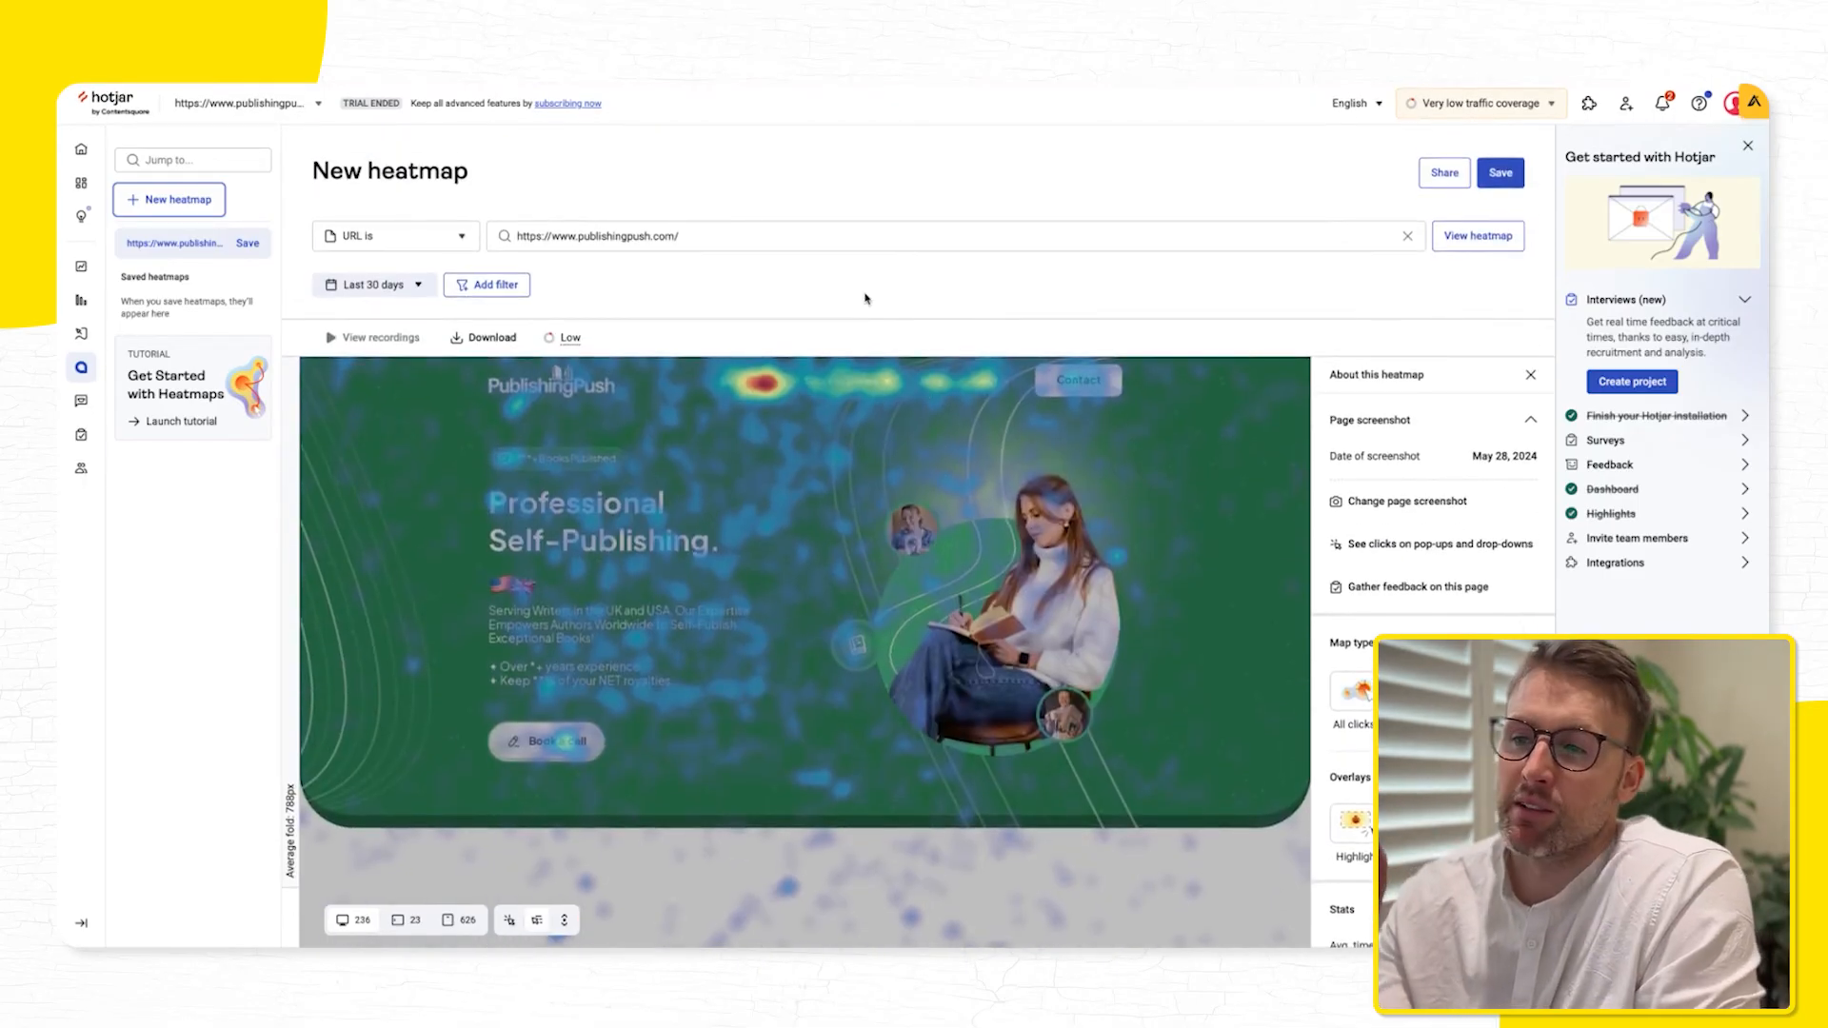
Check the suggested pages in the heatmap URL field, then switch to the locked Funnels page
scroll(down, 3)
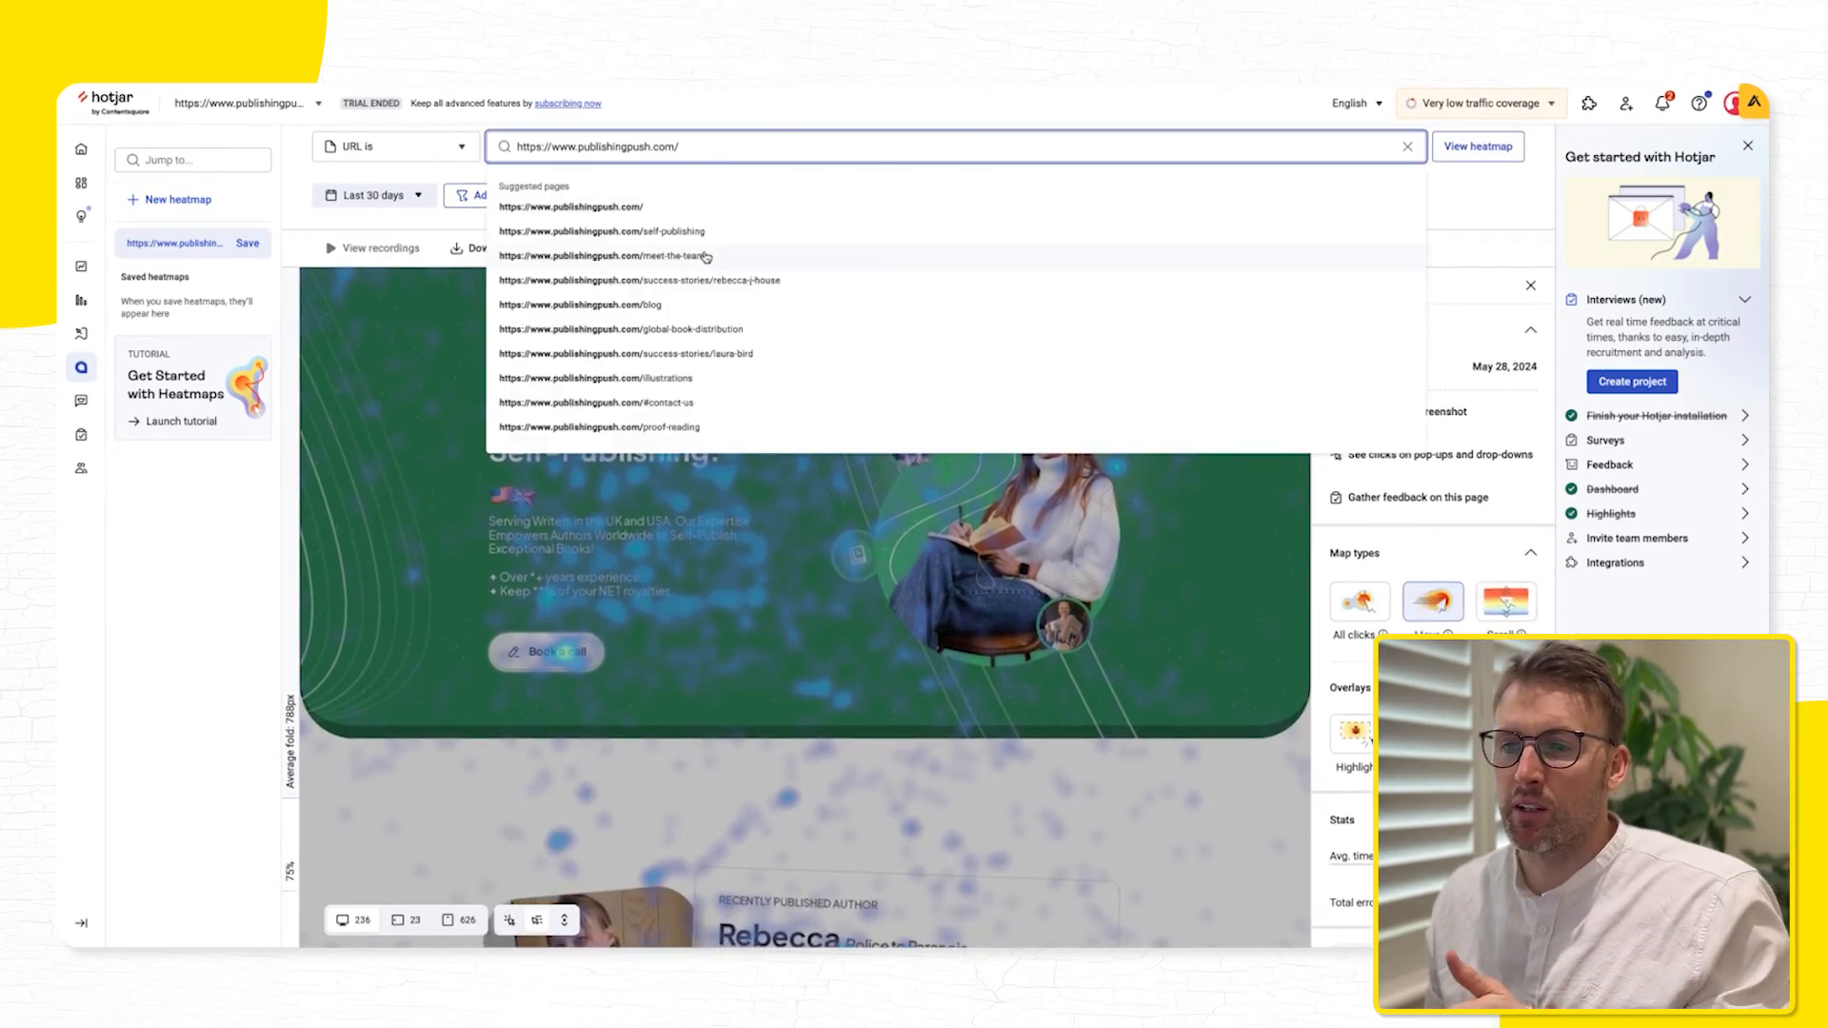
click(618, 255)
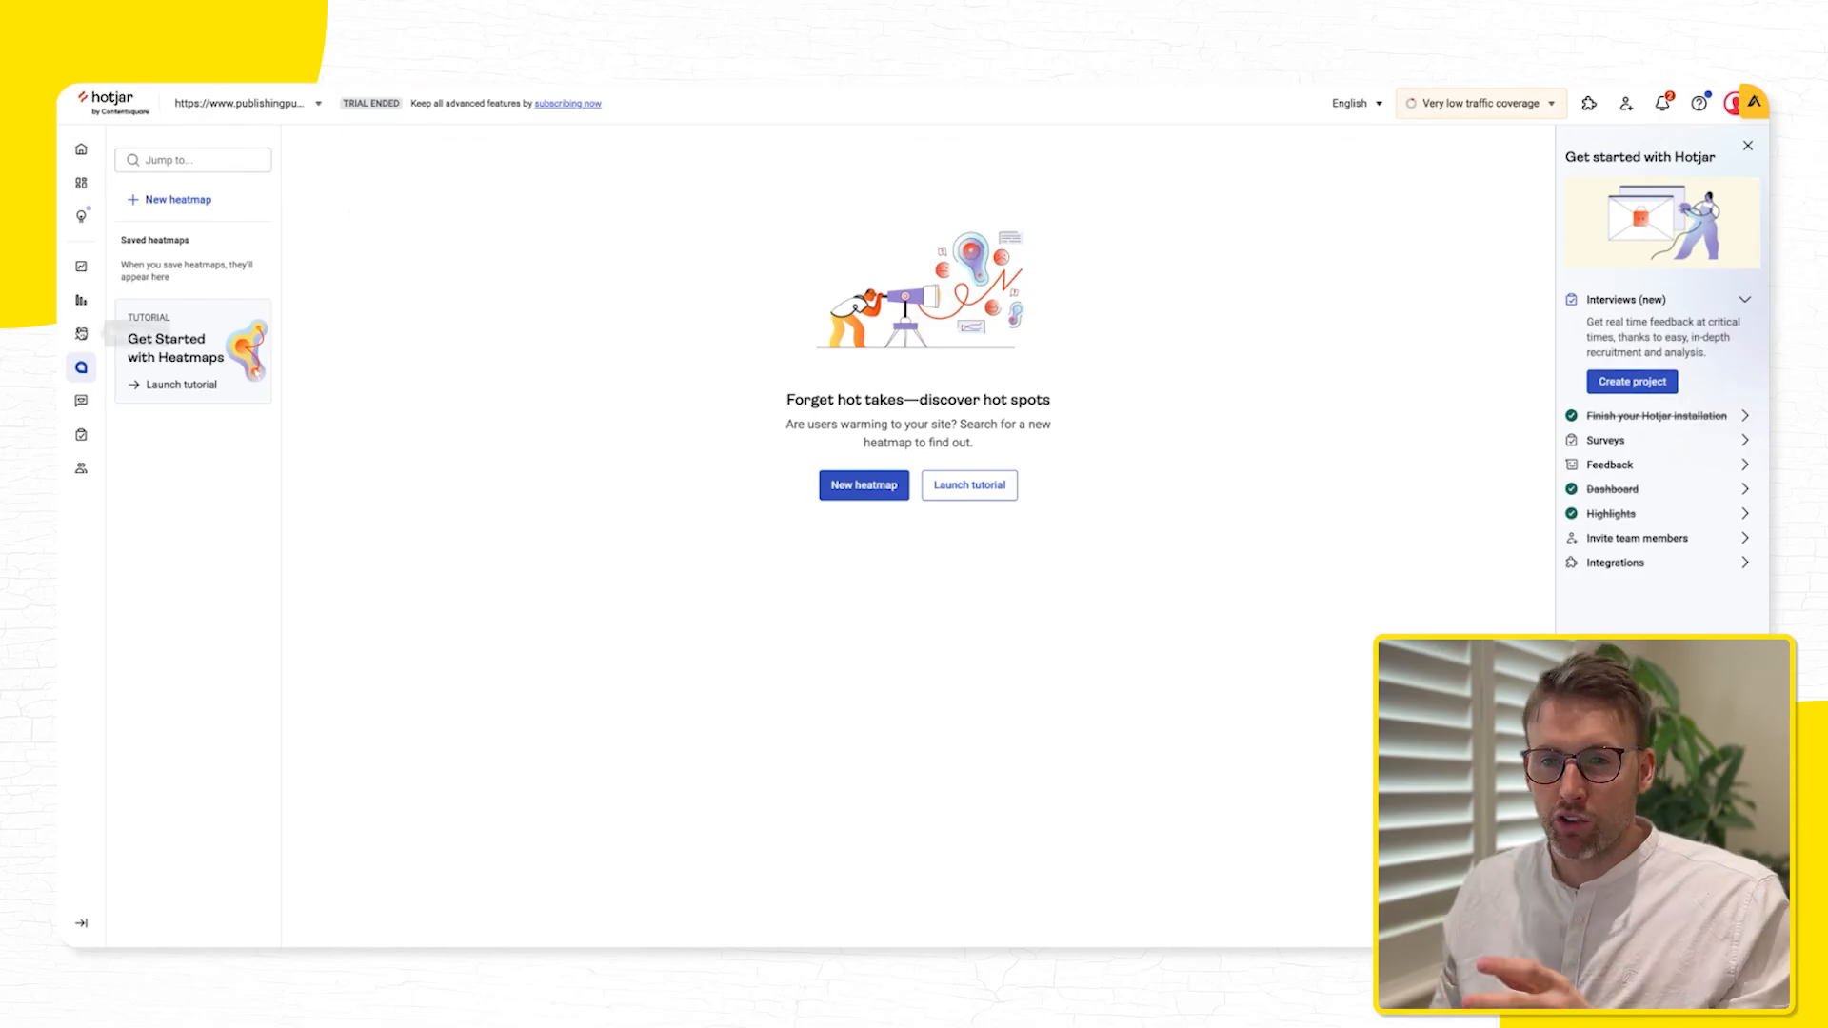
mouse_move(80, 300)
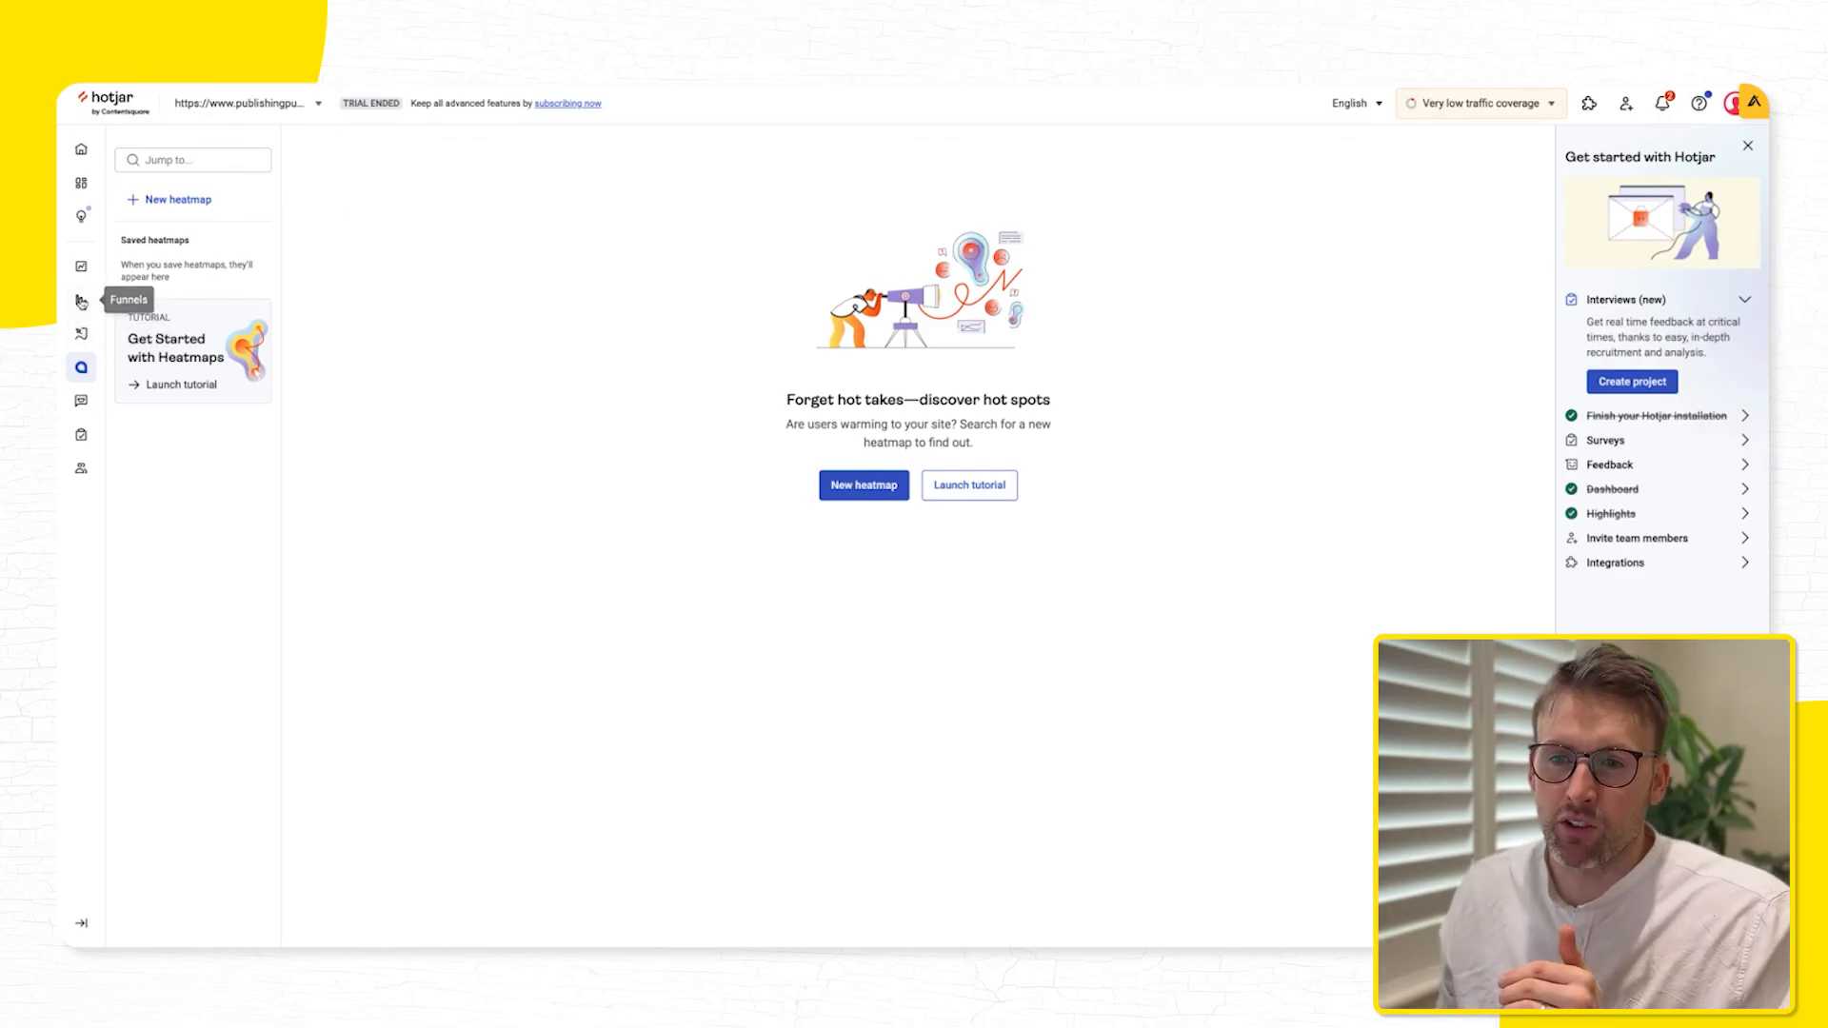
click(80, 301)
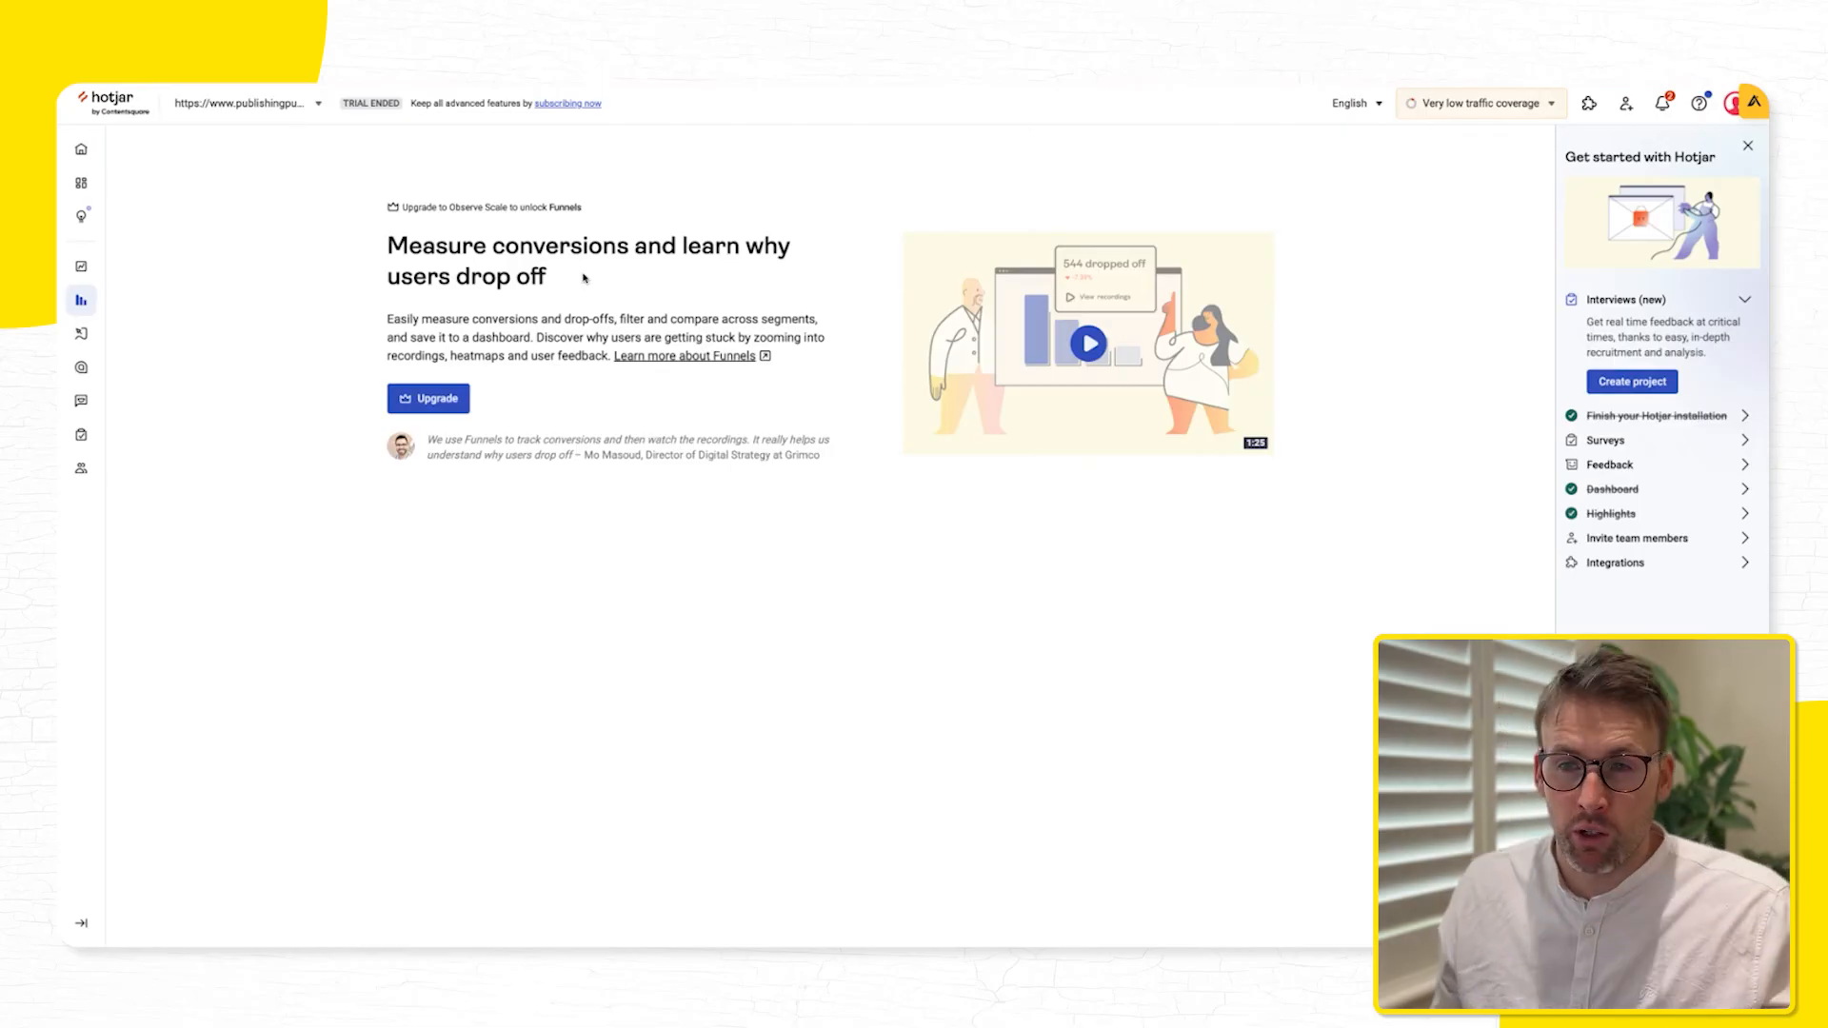
Open the Trends page from the left sidebar
click(81, 265)
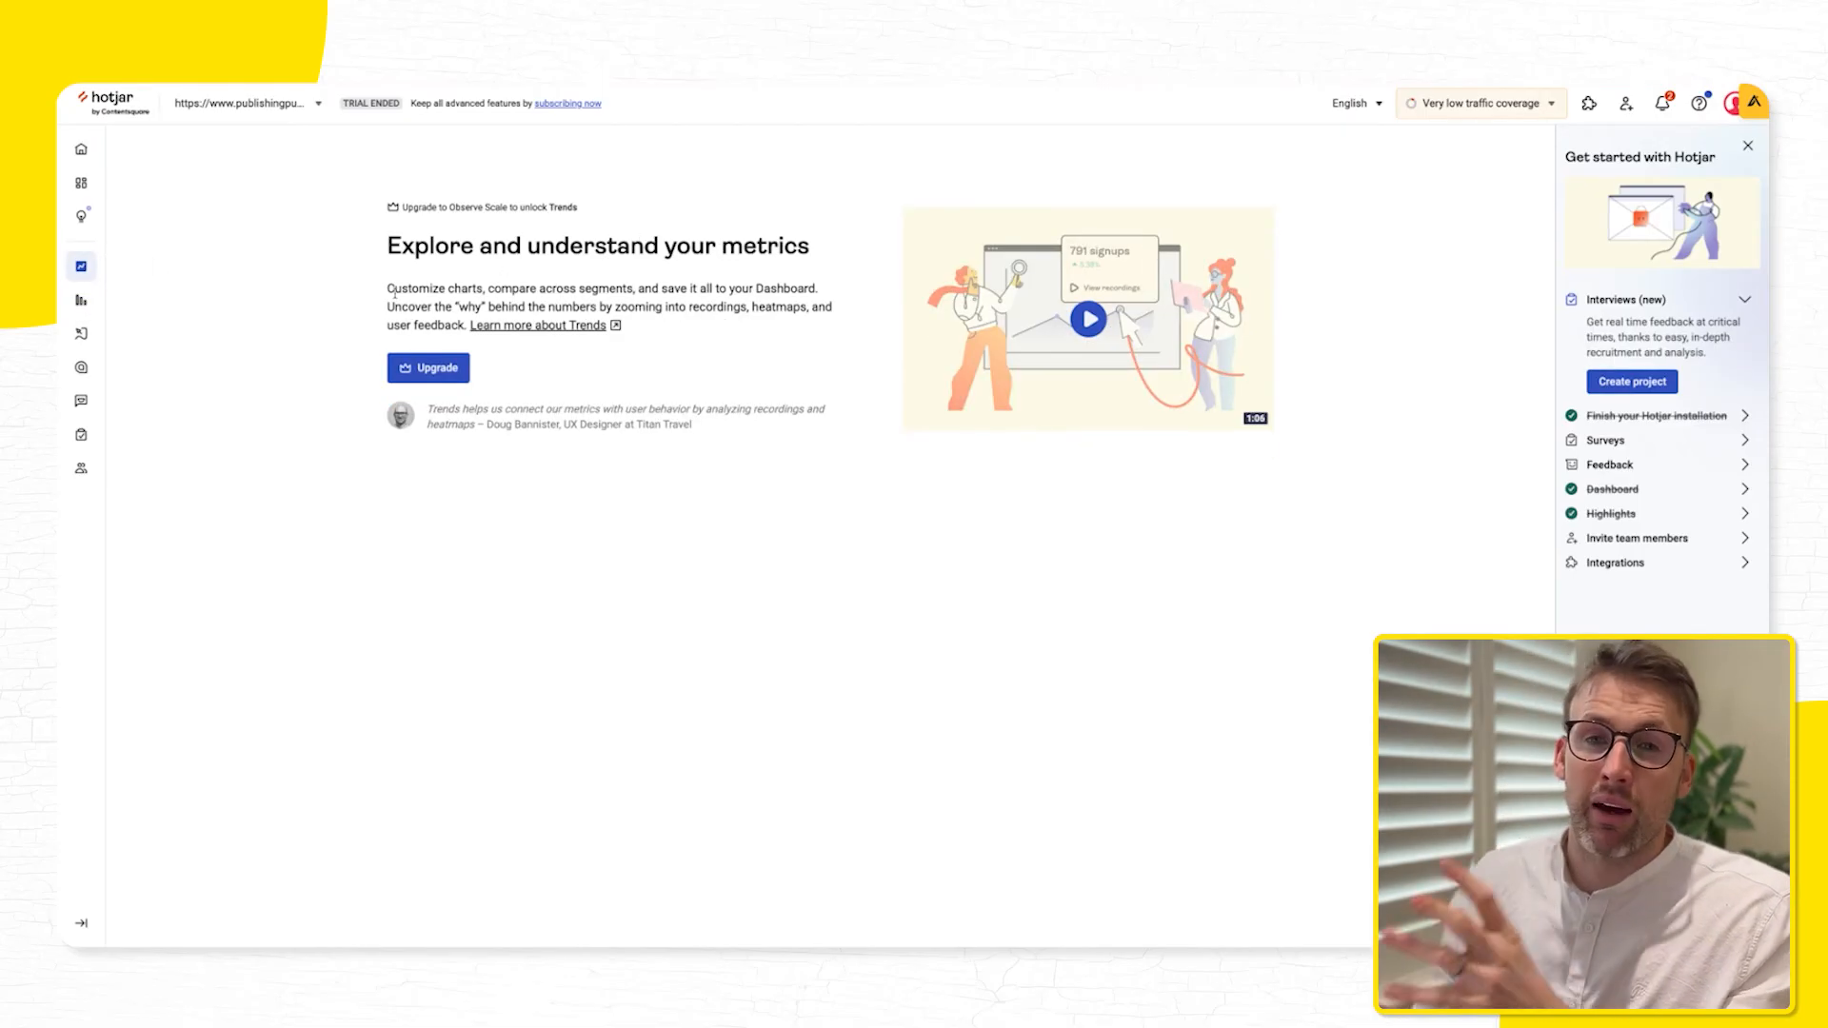
mouse_move(82, 367)
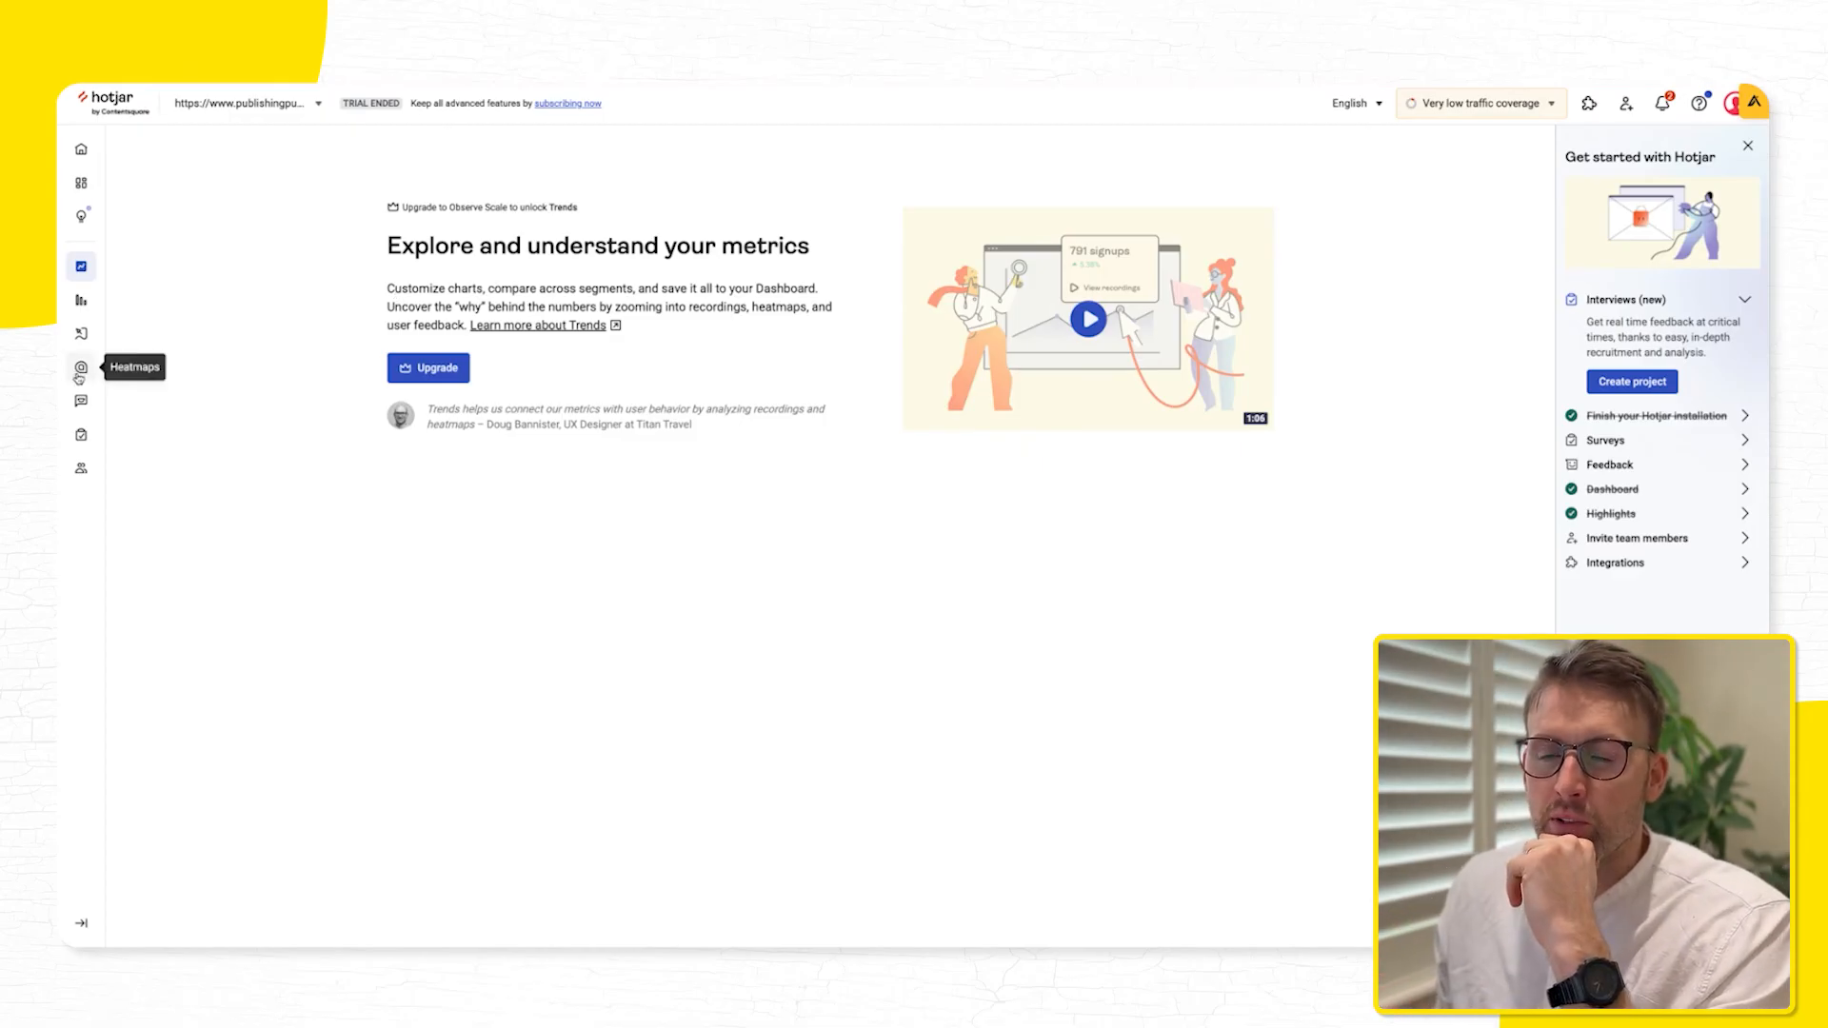
mouse_move(80, 333)
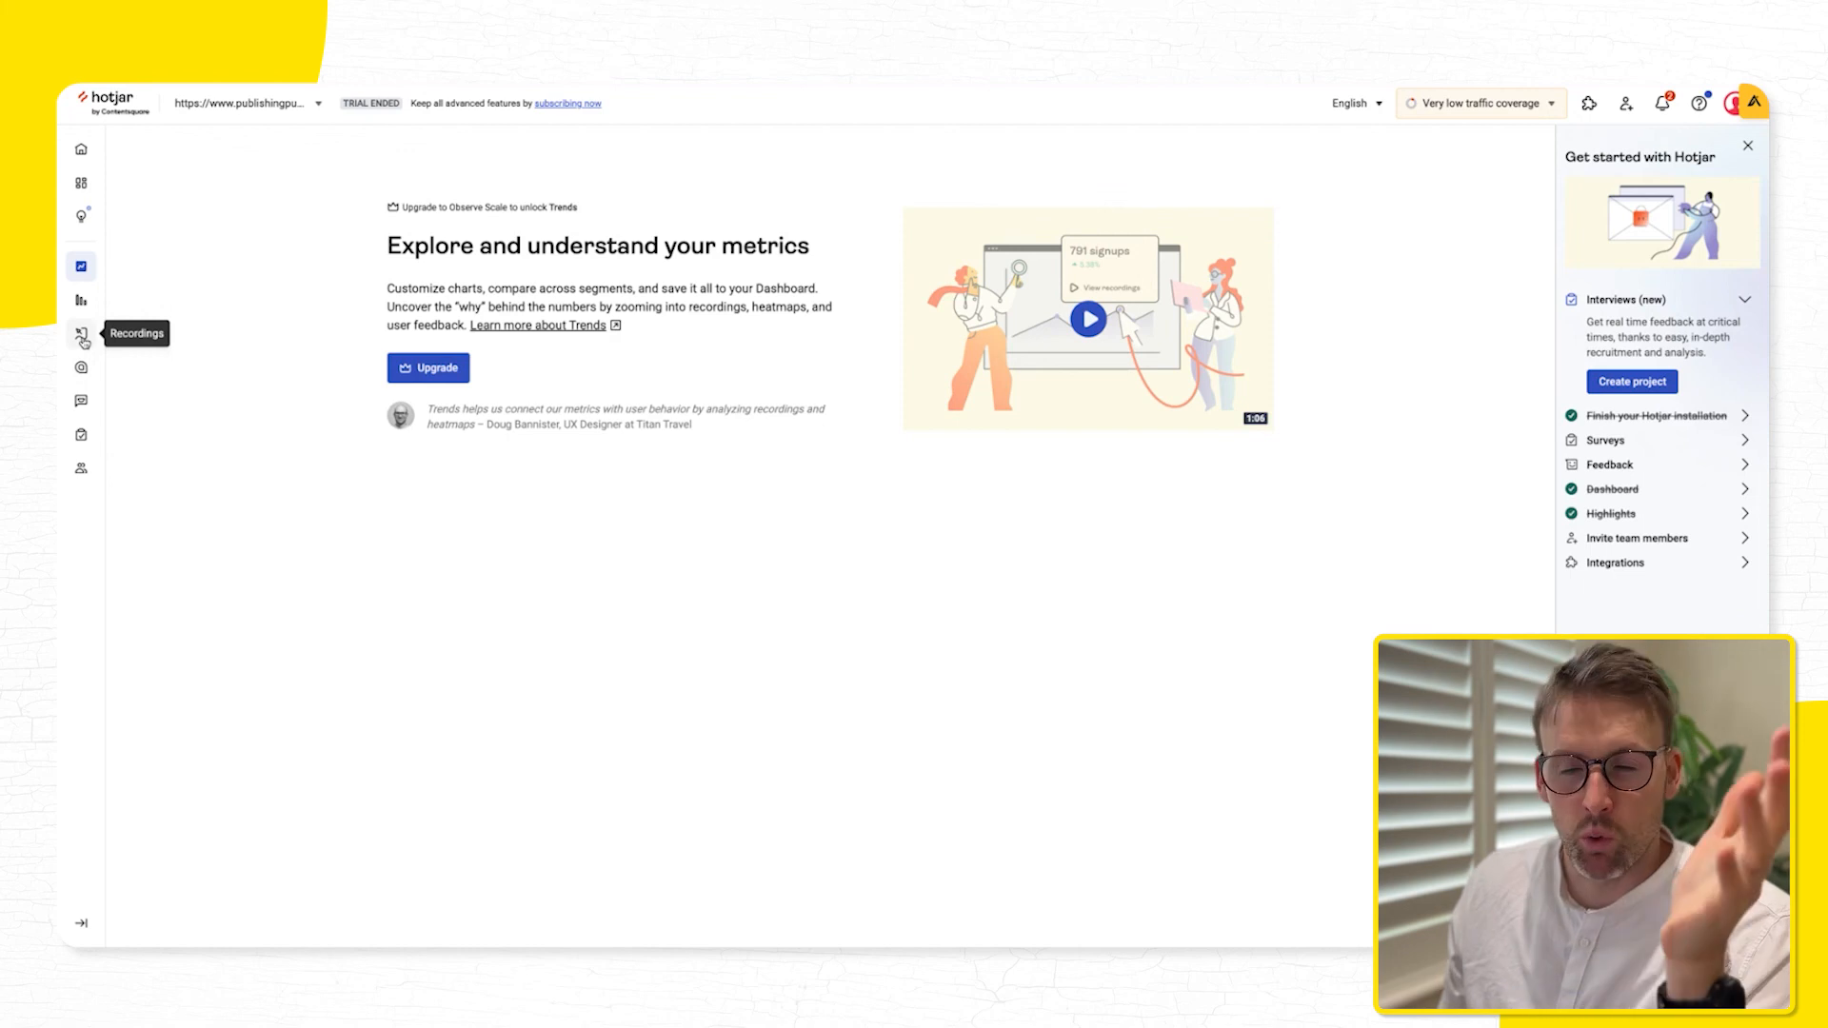
mouse_move(82, 369)
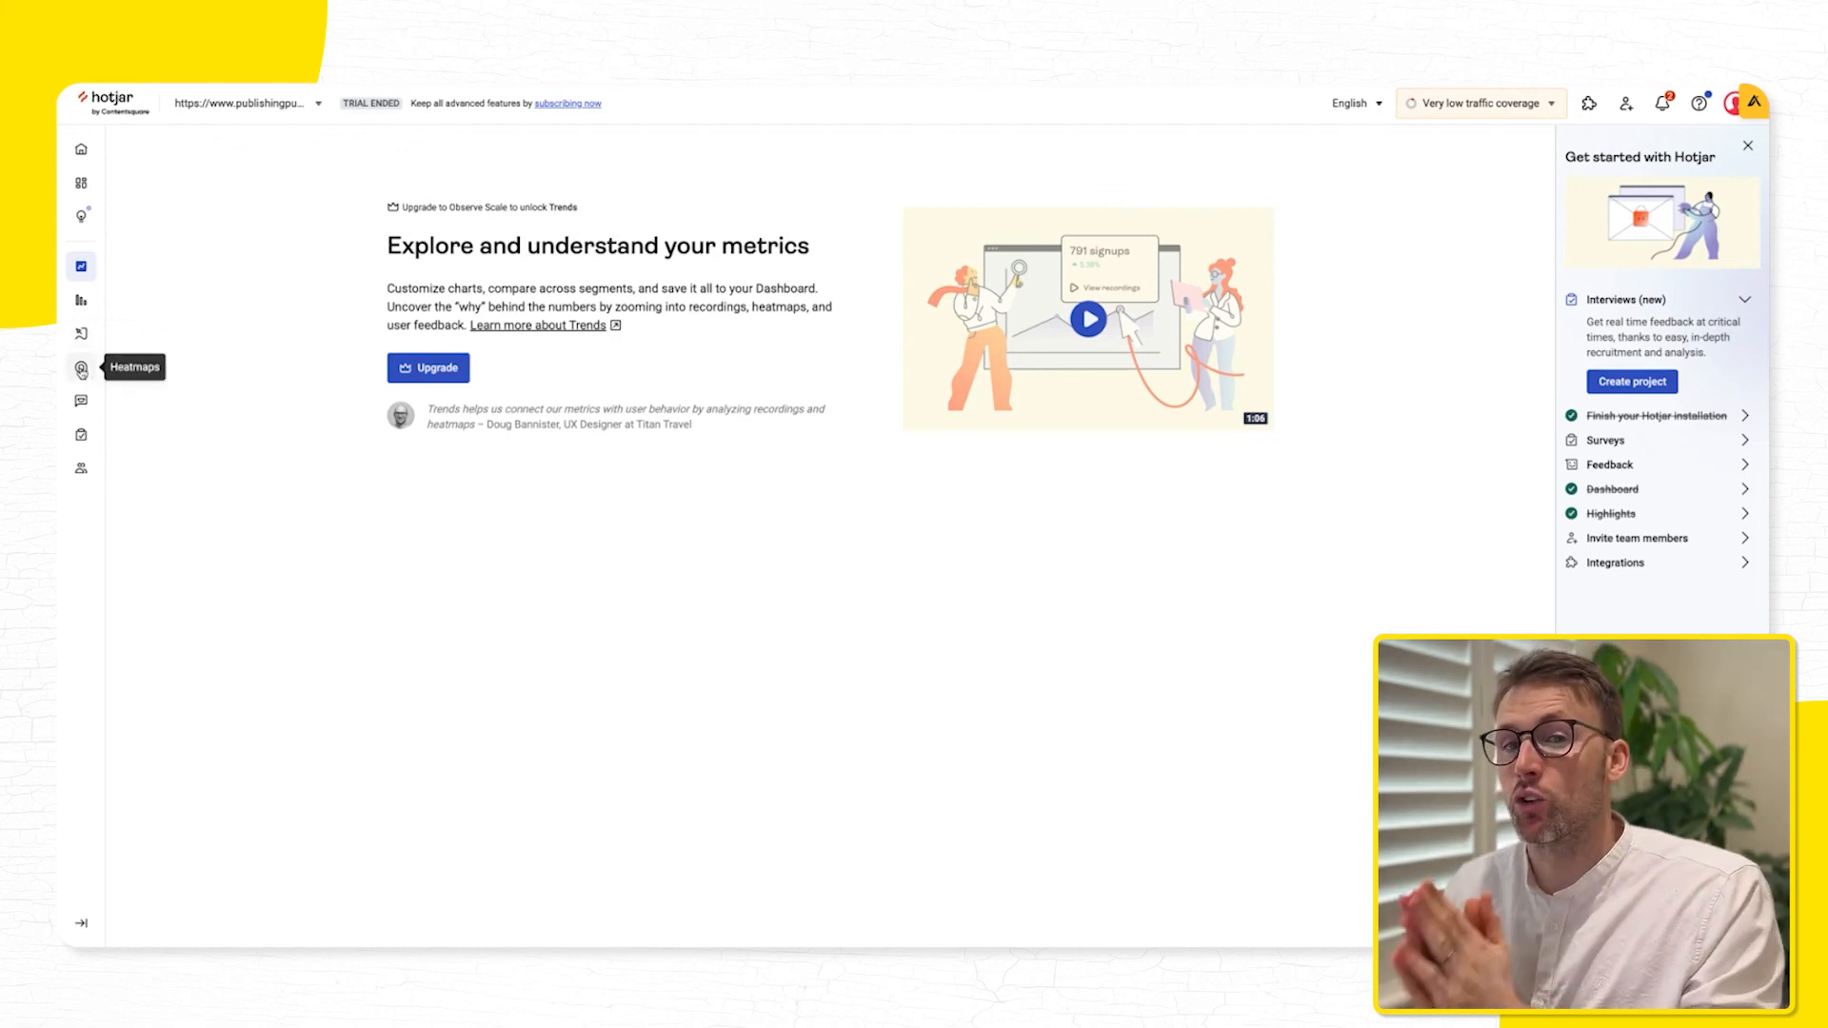
mouse_move(82, 400)
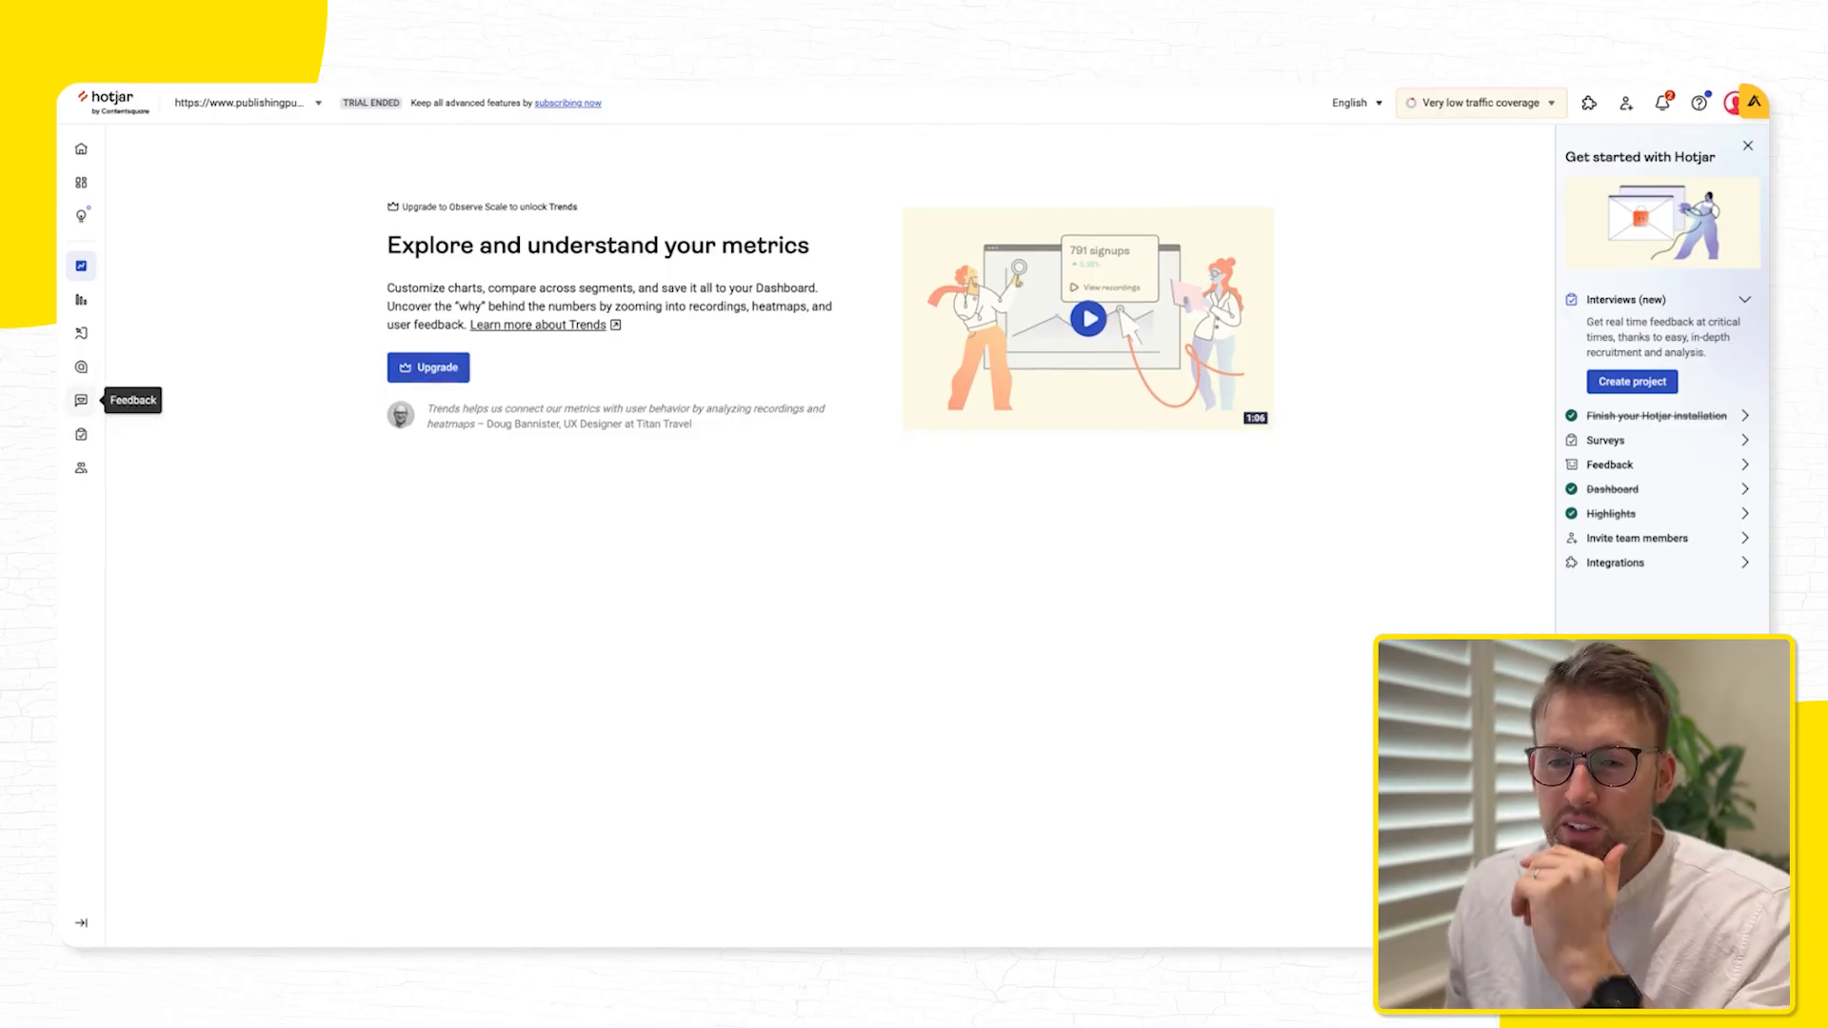
mouse_move(81, 149)
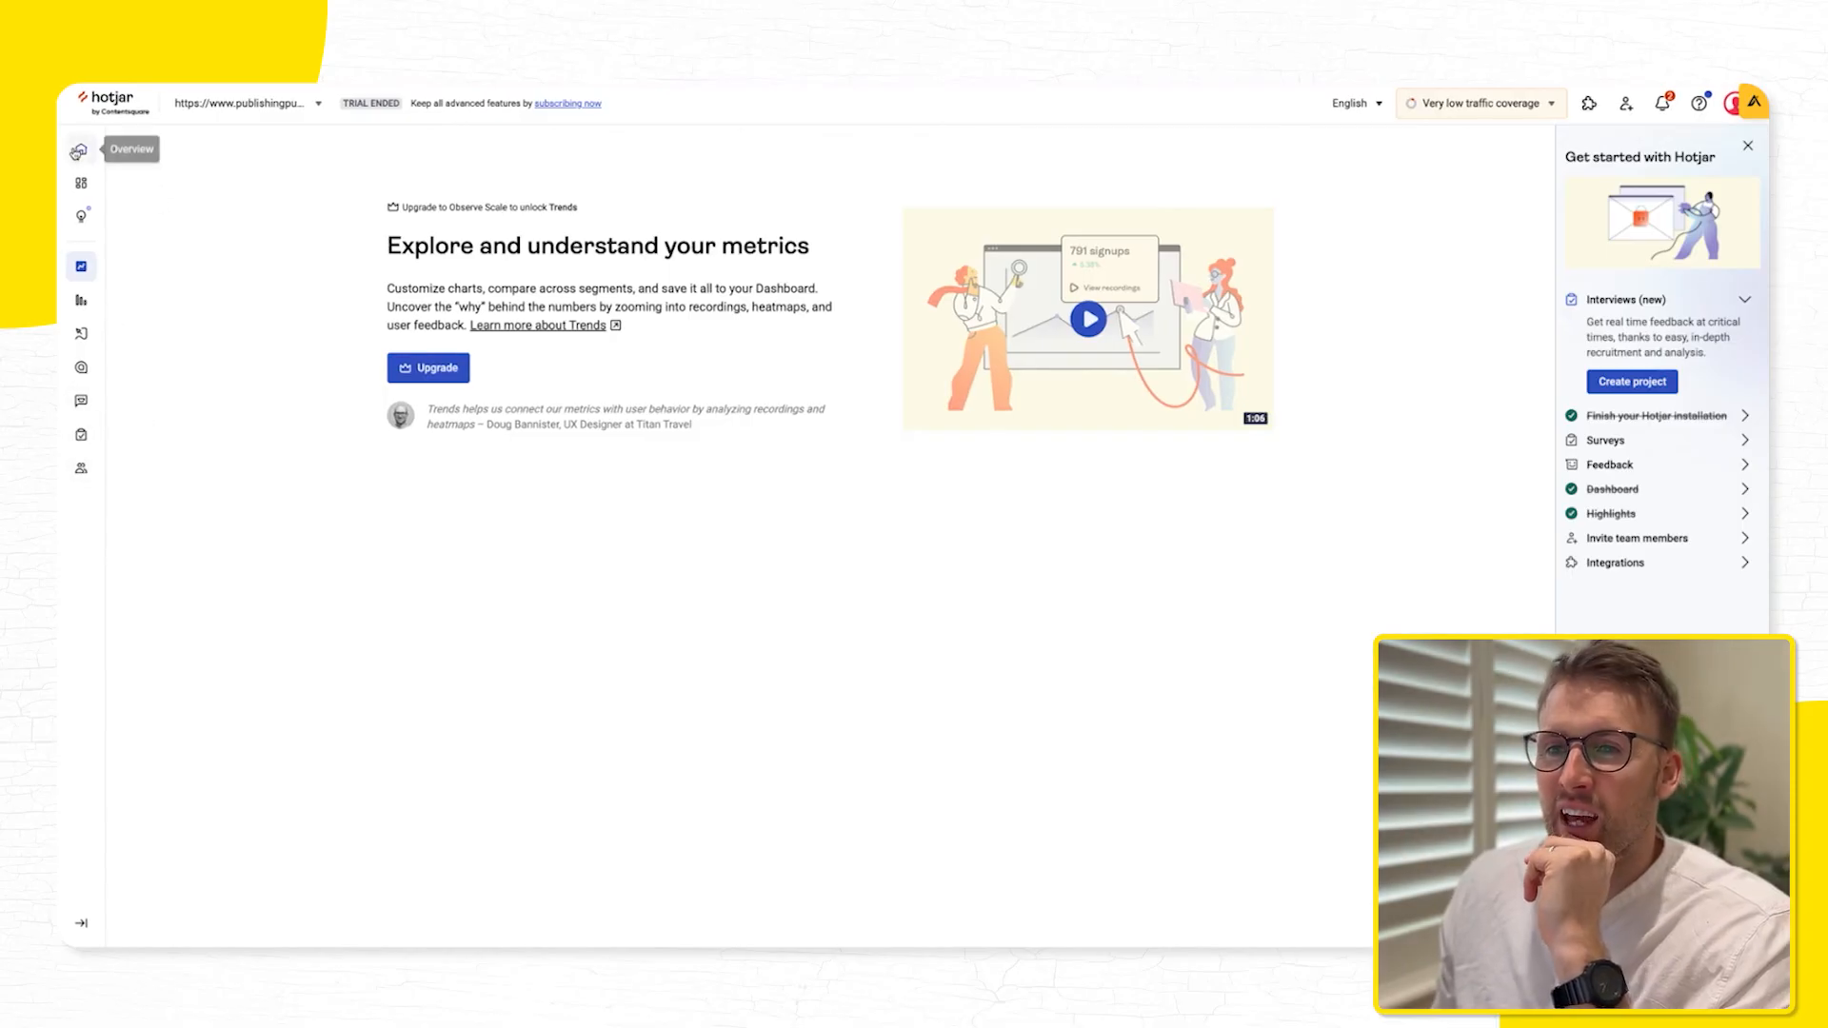